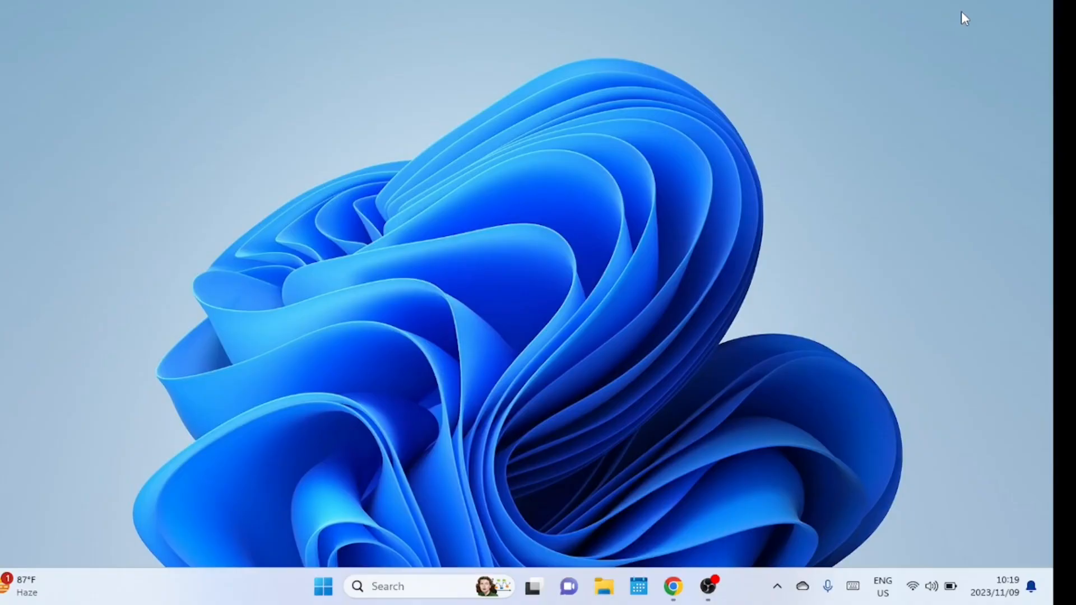
Pick SoftEther VPN Server and Windows in the Download Center, then scroll to the files
left_click(672, 586)
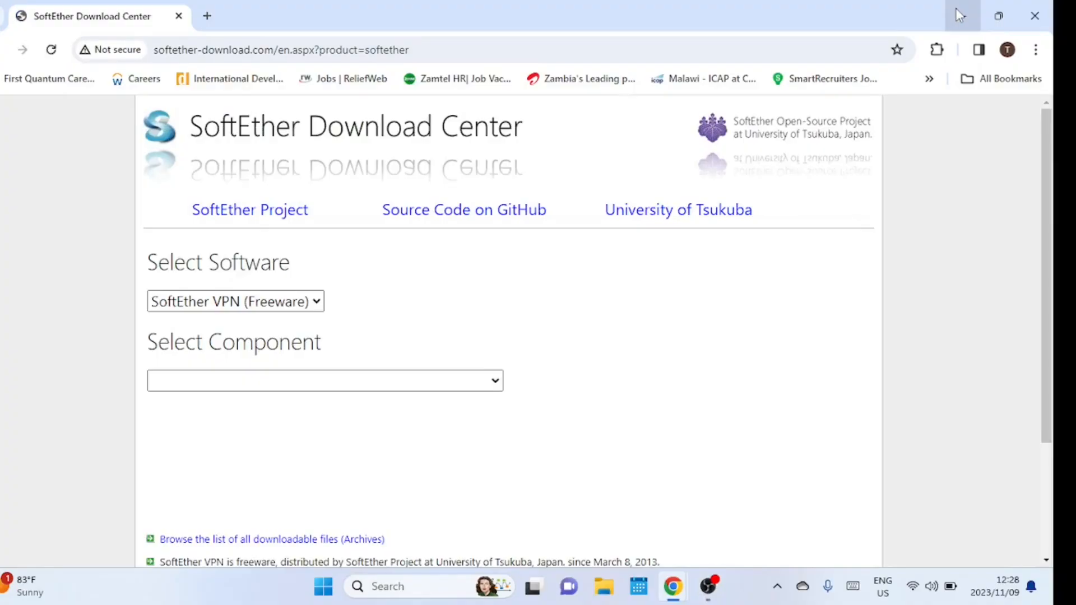
left_click(324, 380)
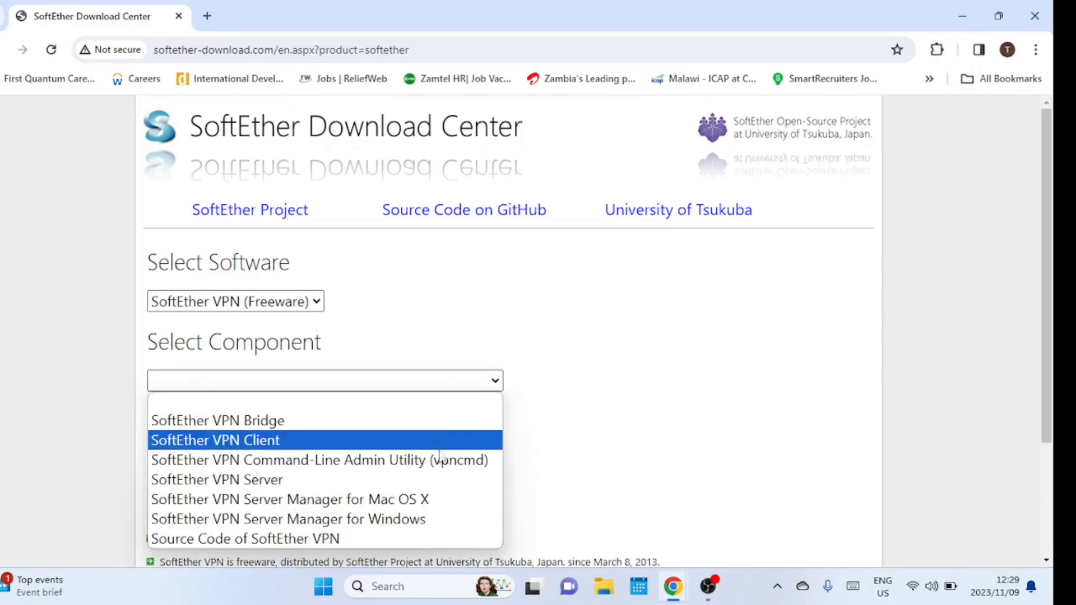
mouse_move(216, 479)
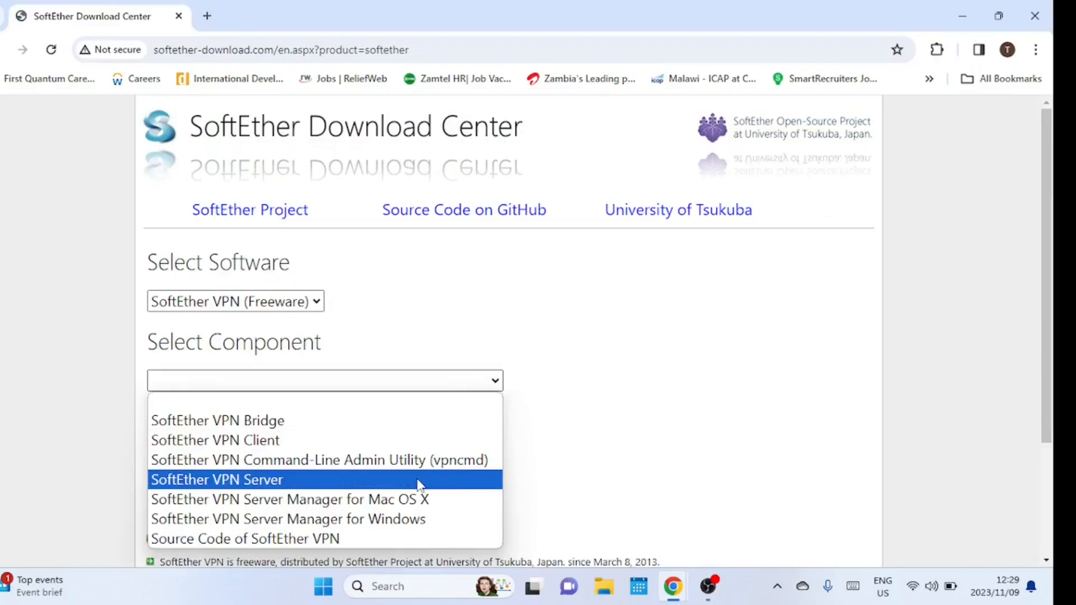
left_click(216, 479)
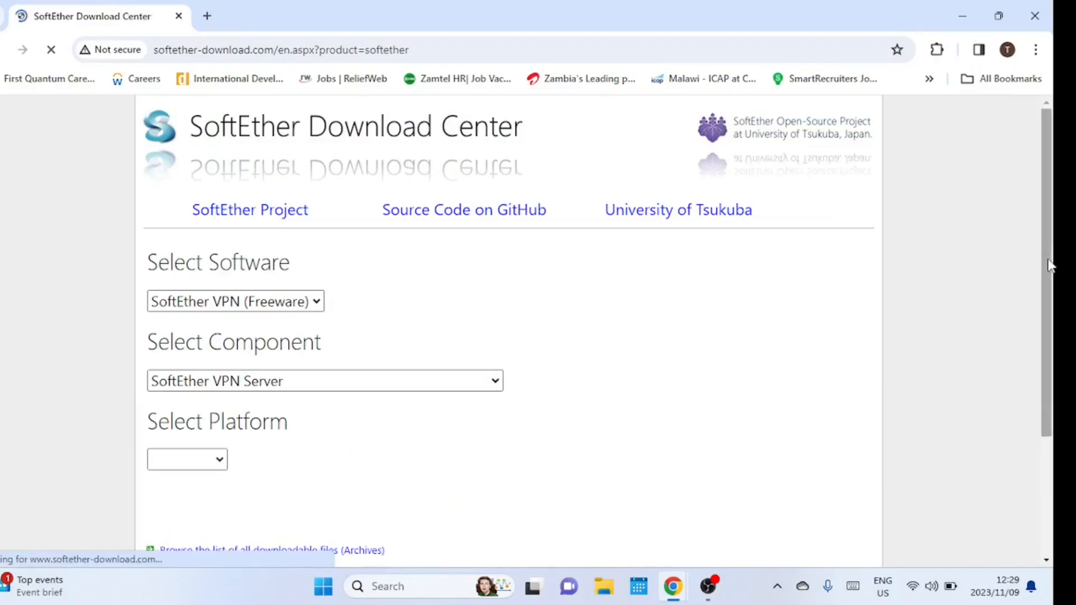
scroll("down", 3)
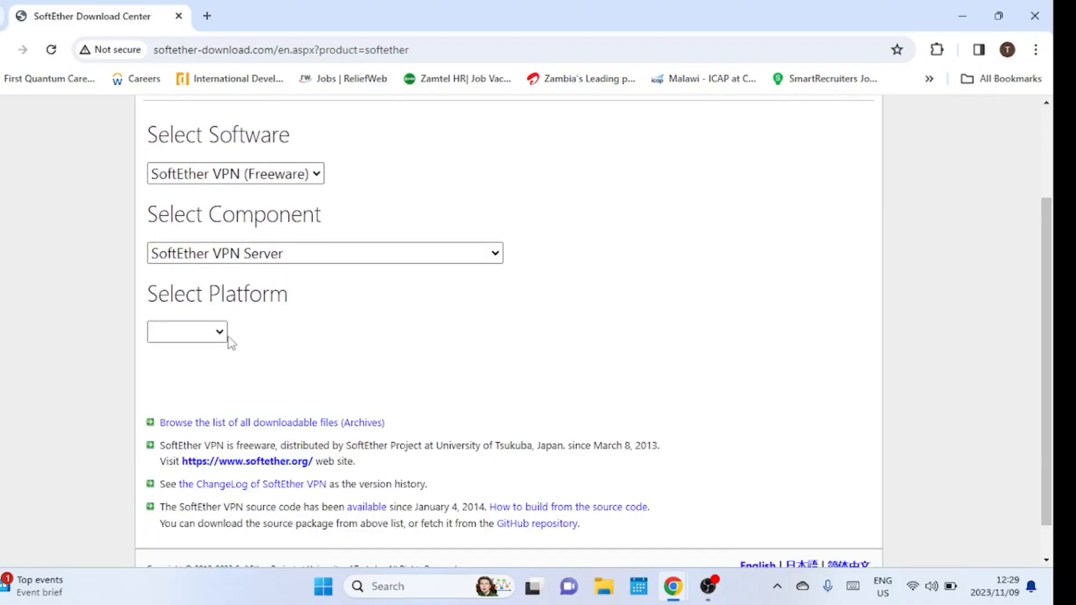
left_click(186, 331)
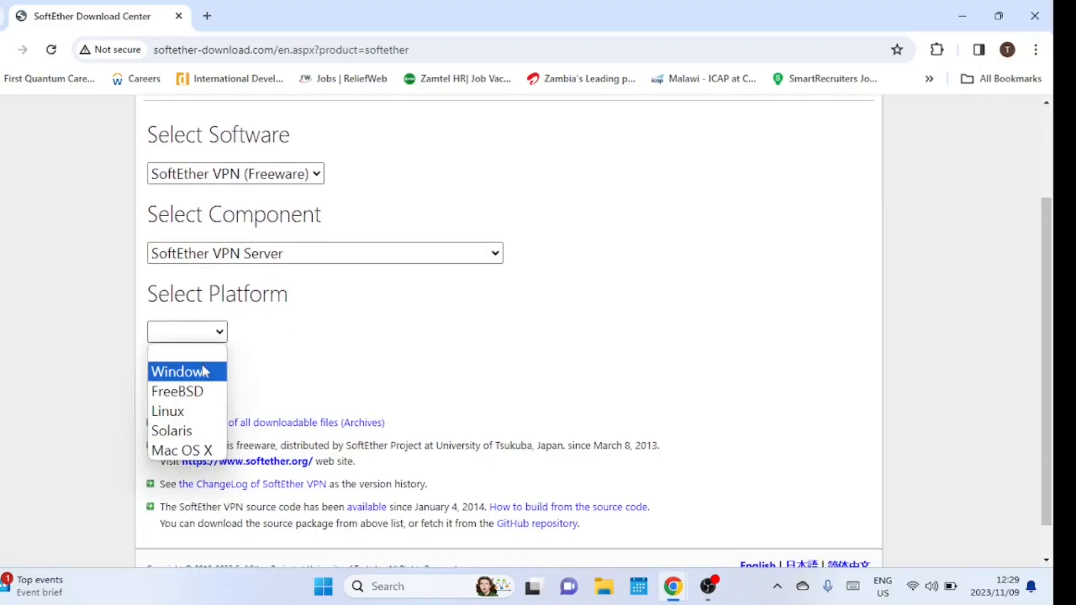
left_click(181, 371)
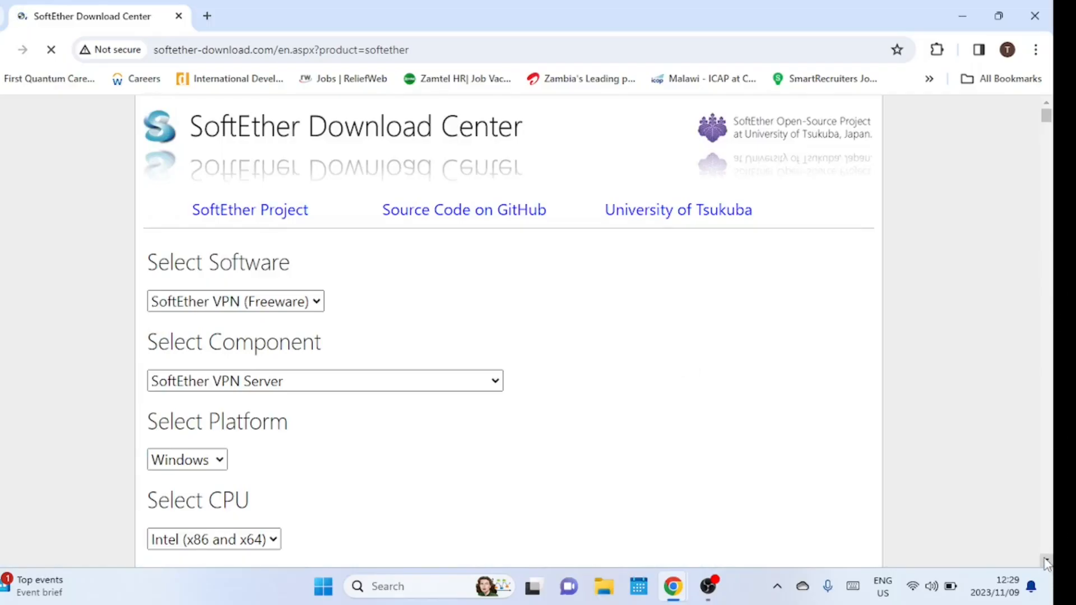
scroll("down", 3)
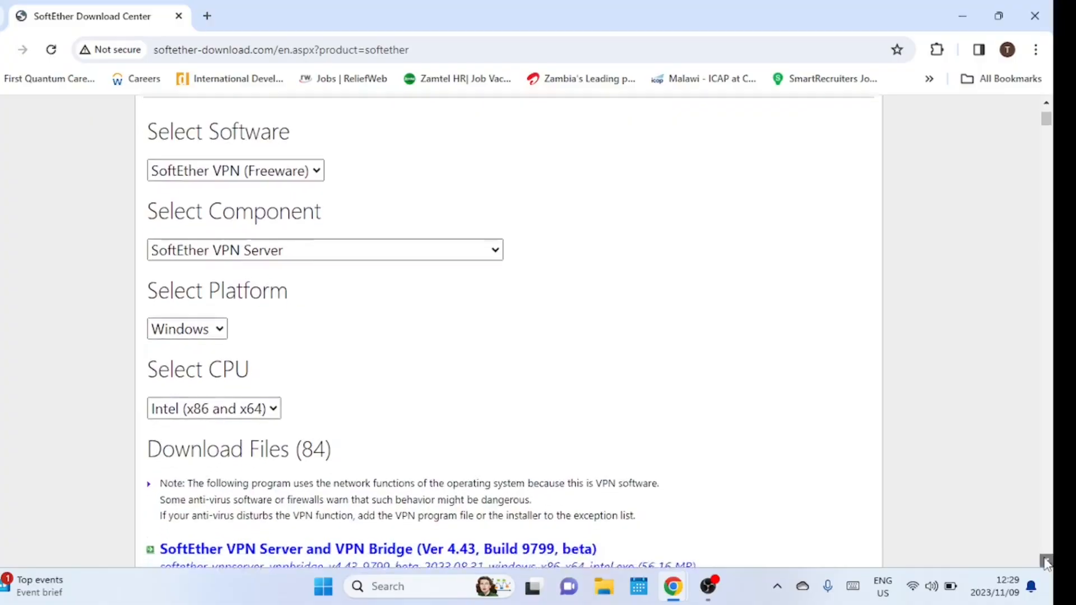
scroll("down", 3)
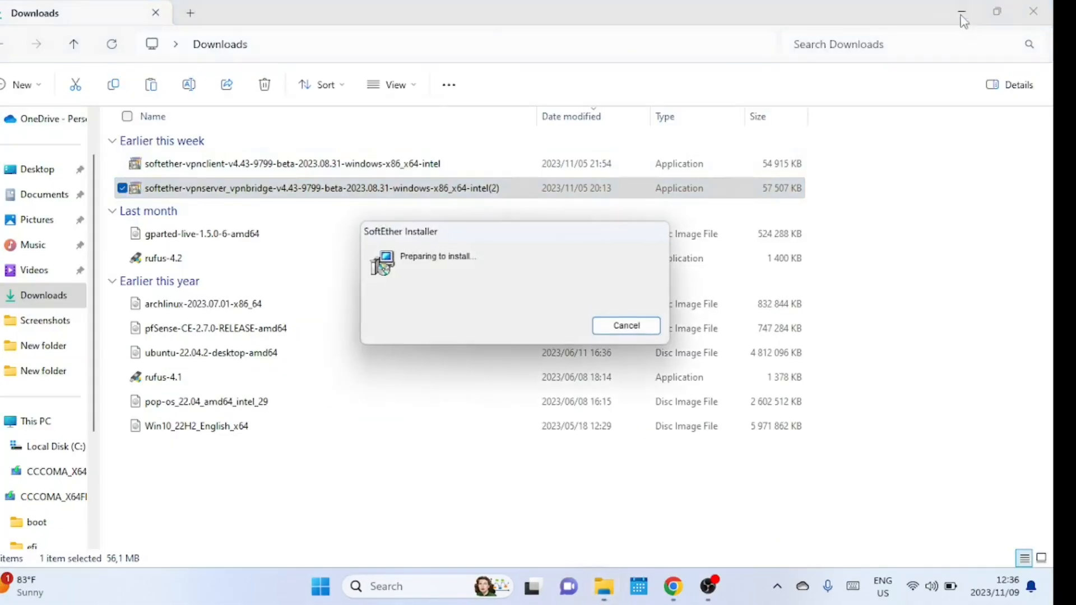
Start the setup wizard and select SoftEther VPN Server as the component
left_click(961, 13)
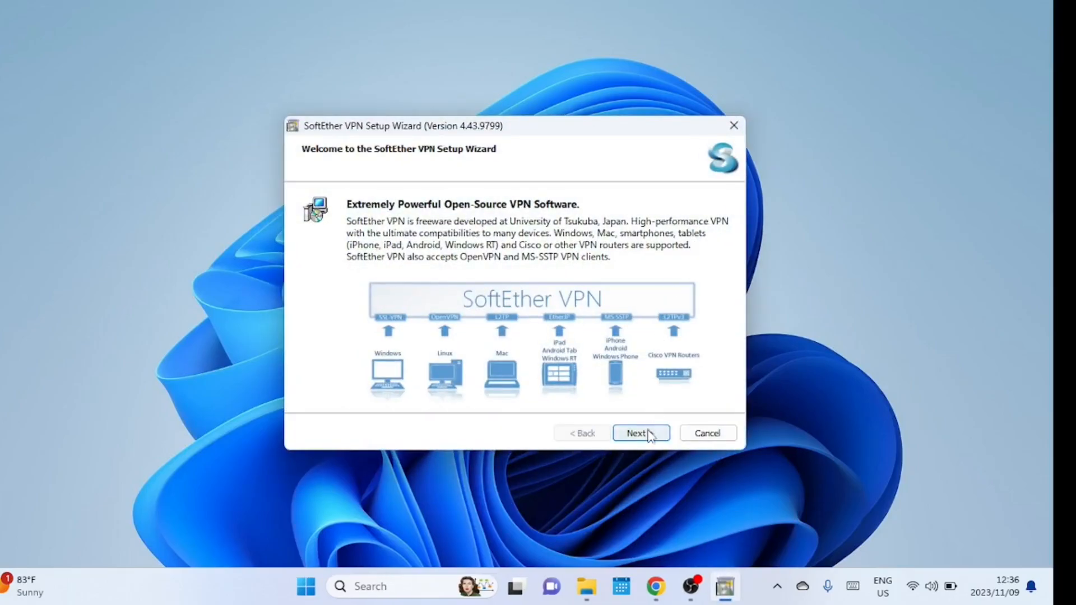
left_click(640, 433)
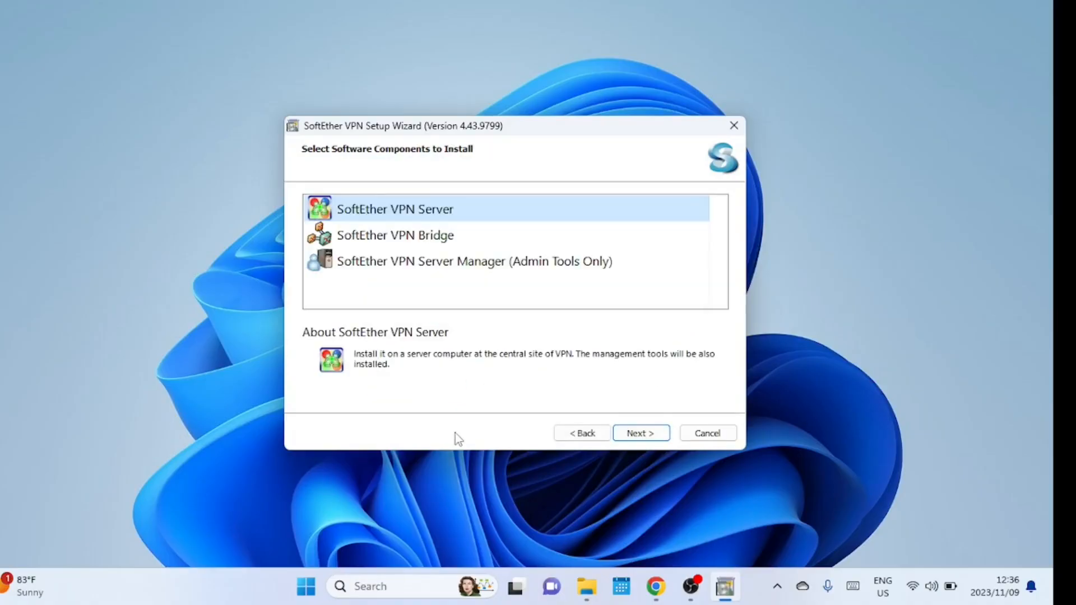
mouse_move(480, 287)
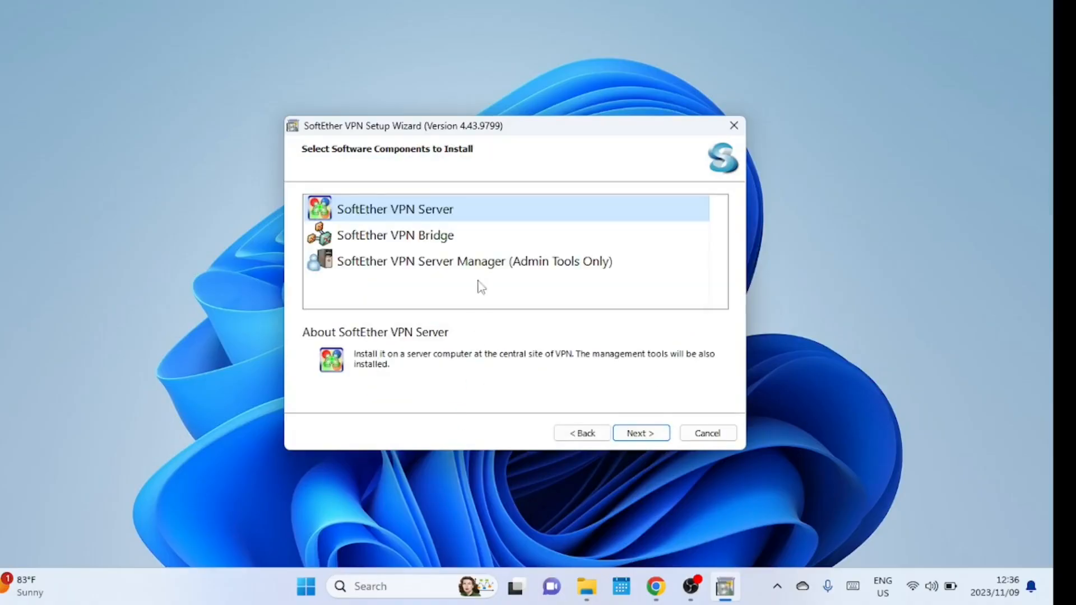
left_click(395, 234)
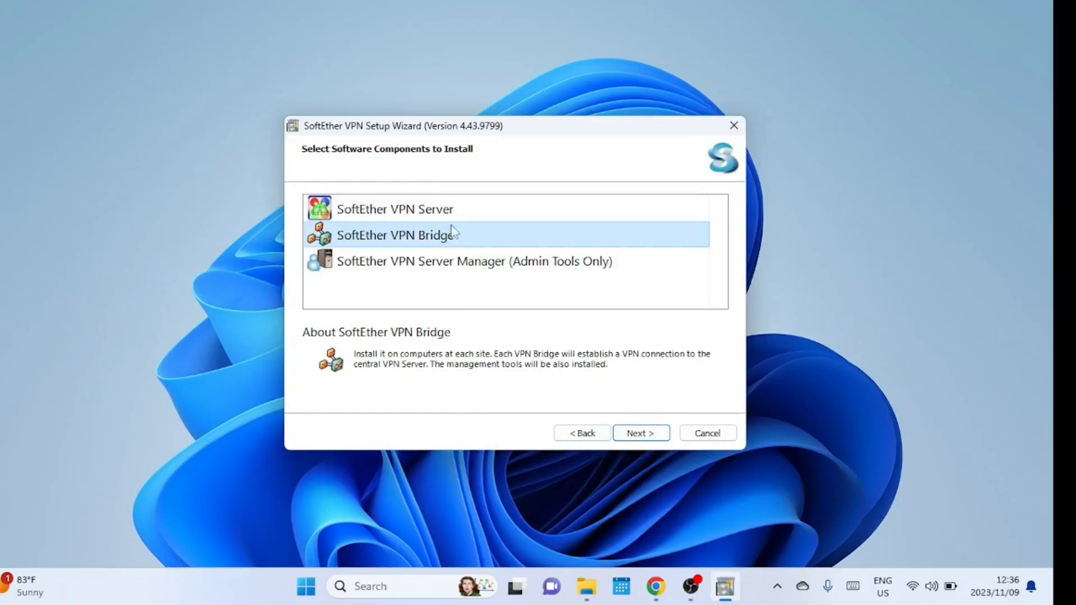
left_click(394, 209)
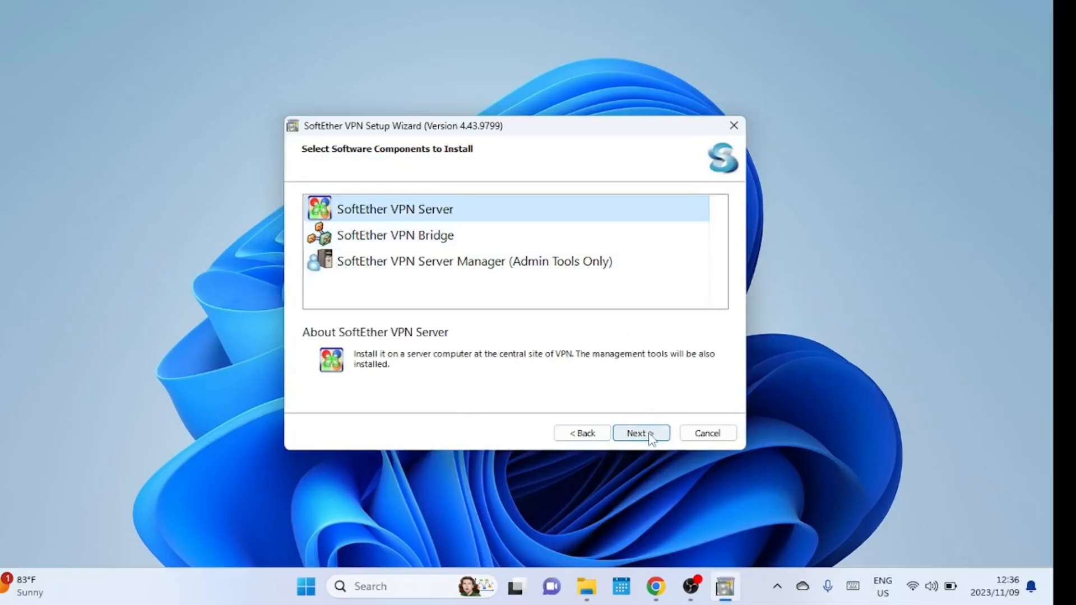
left_click(636, 434)
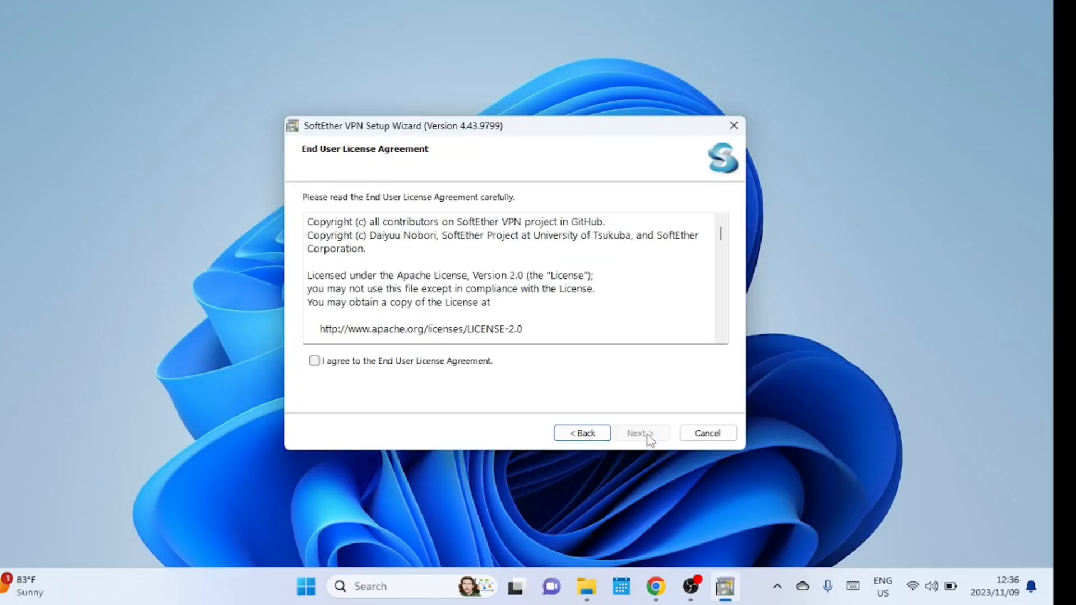
Accept the license agreement and install into the default directory
left_click(314, 361)
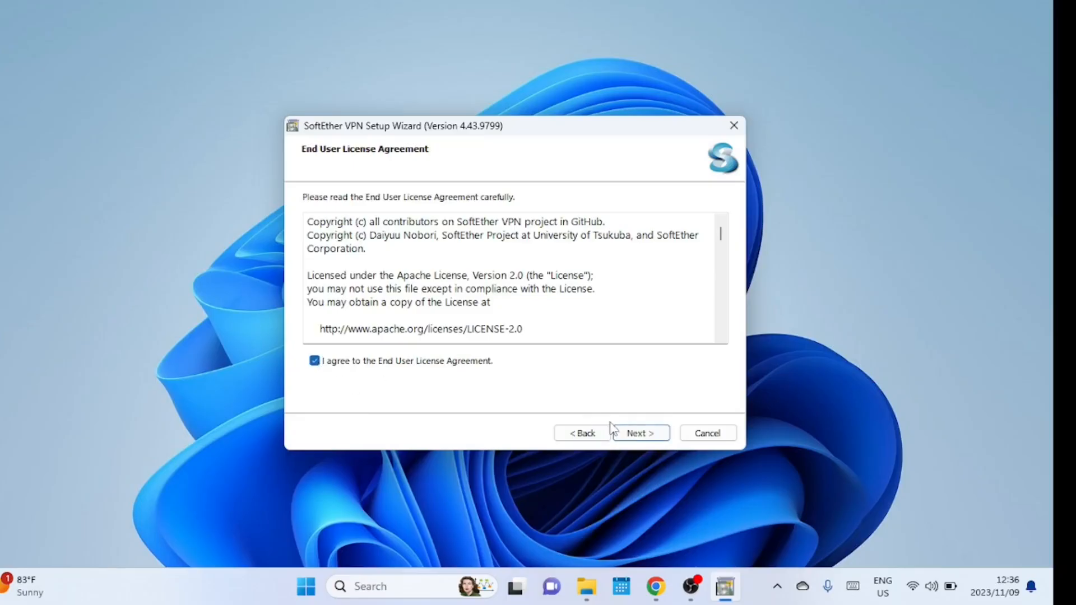
left_click(639, 433)
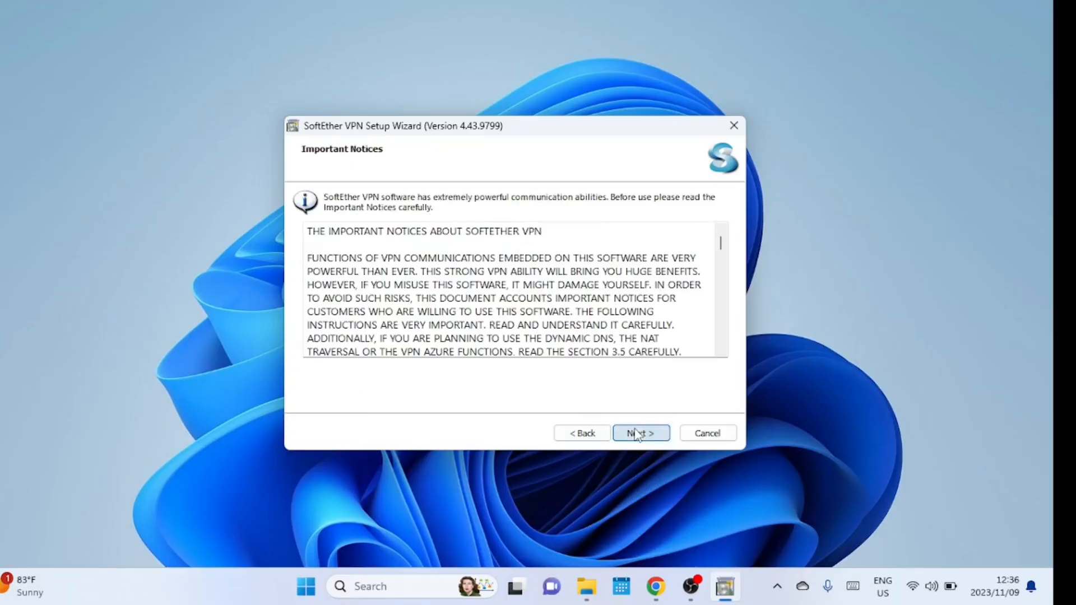
left_click(640, 433)
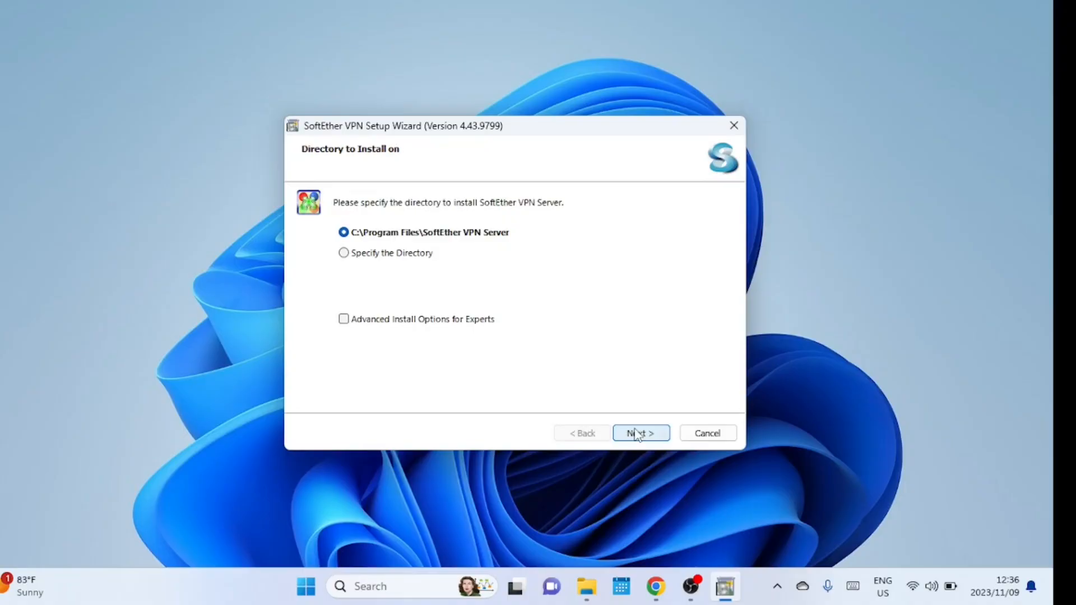
left_click(640, 433)
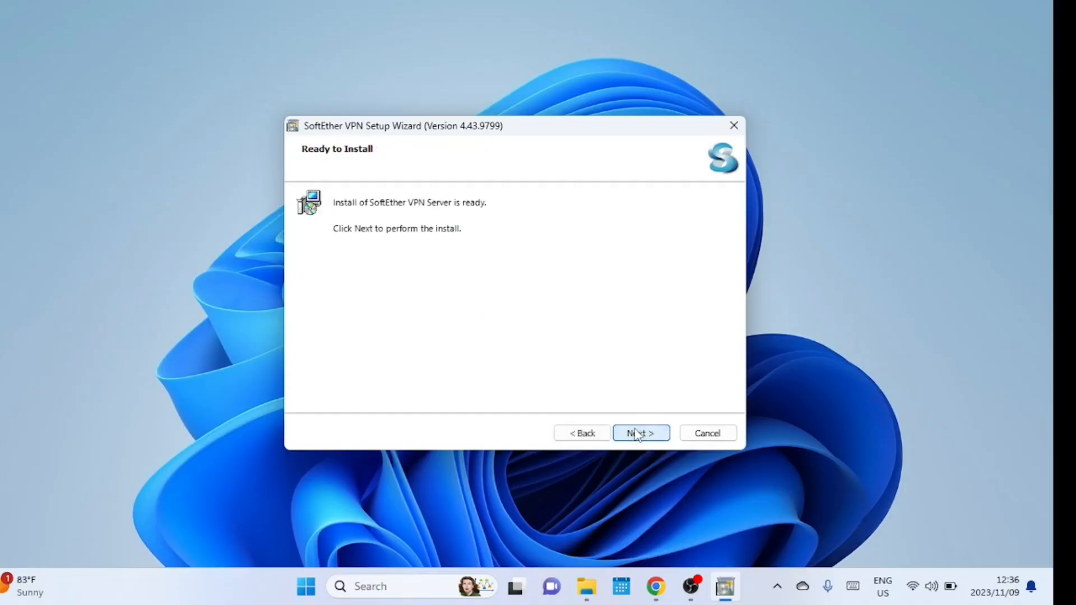
left_click(640, 433)
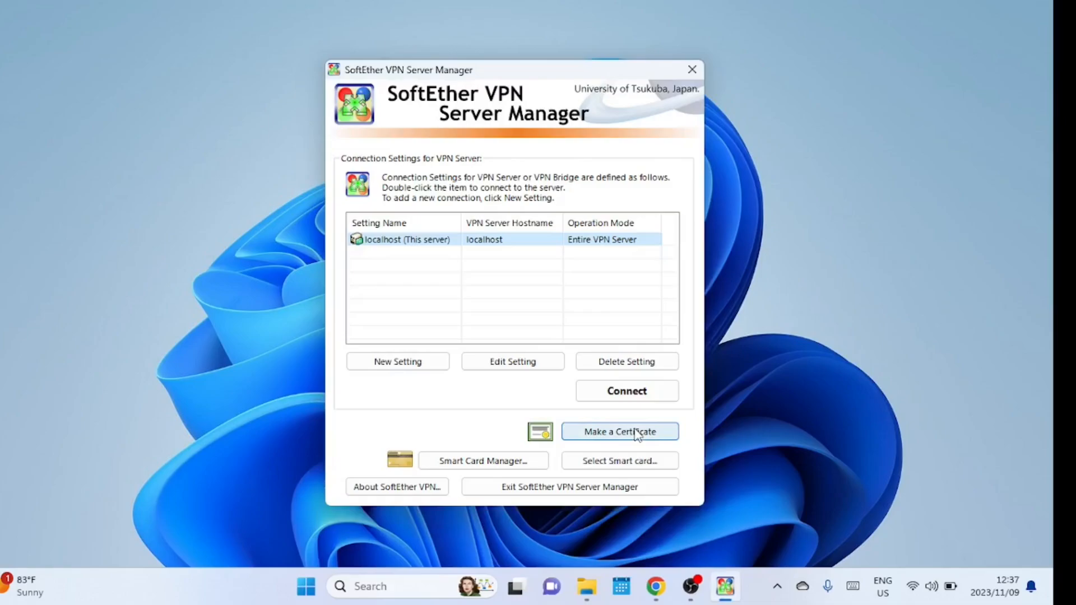
mouse_move(665, 548)
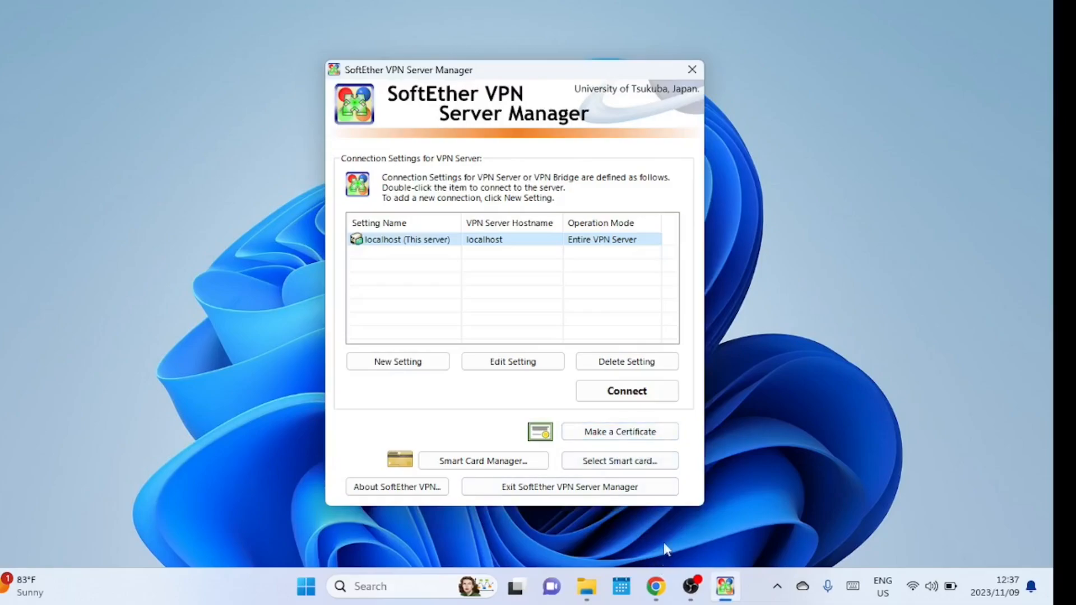
Connect to localhost and confirm the new administrator password
left_click(626, 391)
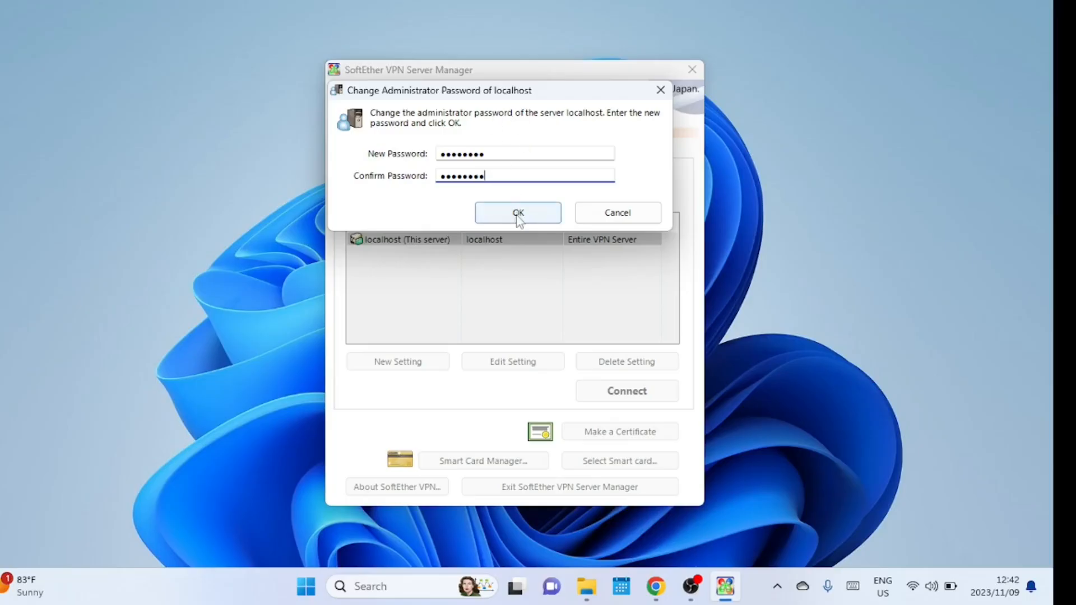
left_click(517, 213)
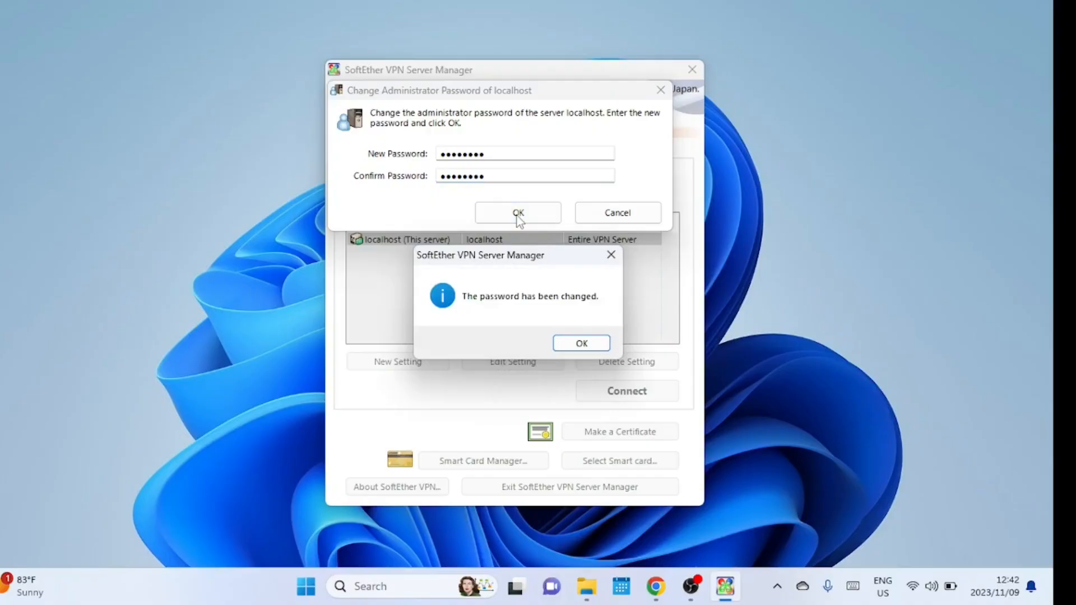
left_click(581, 343)
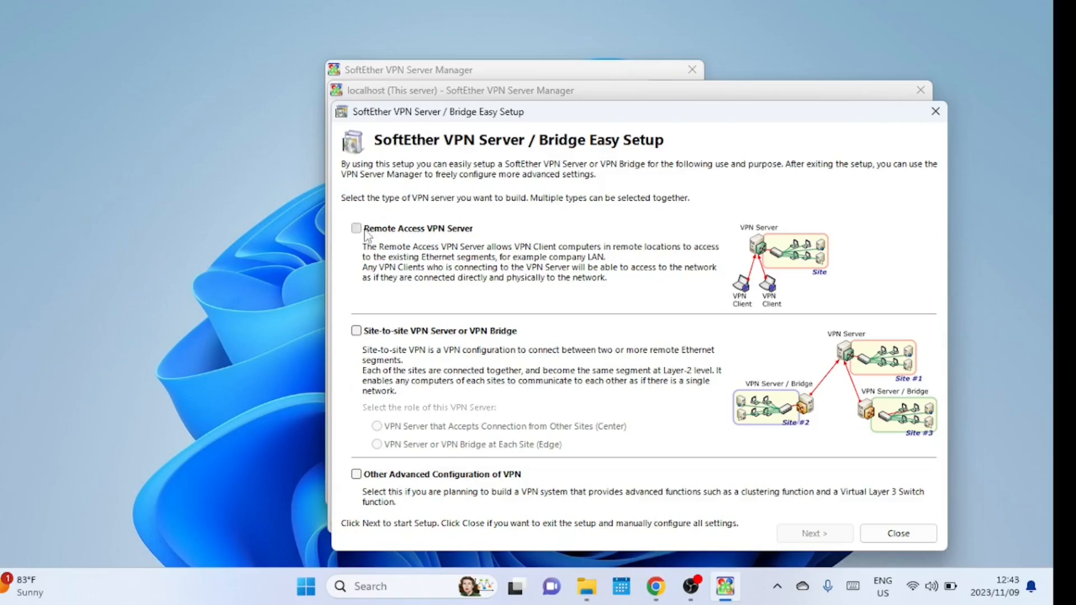
Select Remote Access VPN Server and agree to initialize the existing server settings
left_click(357, 228)
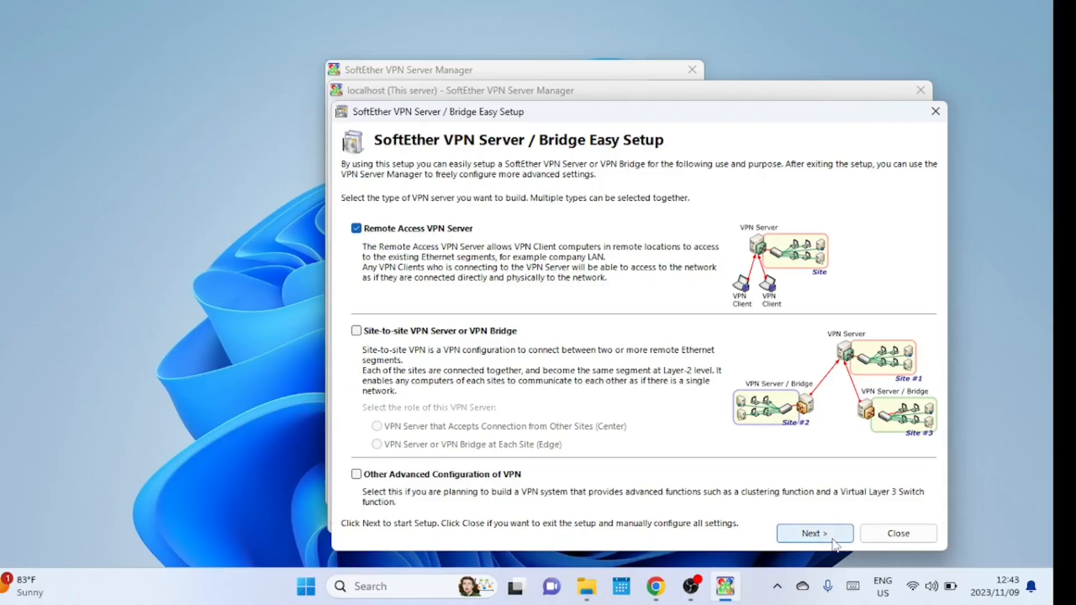
left_click(813, 533)
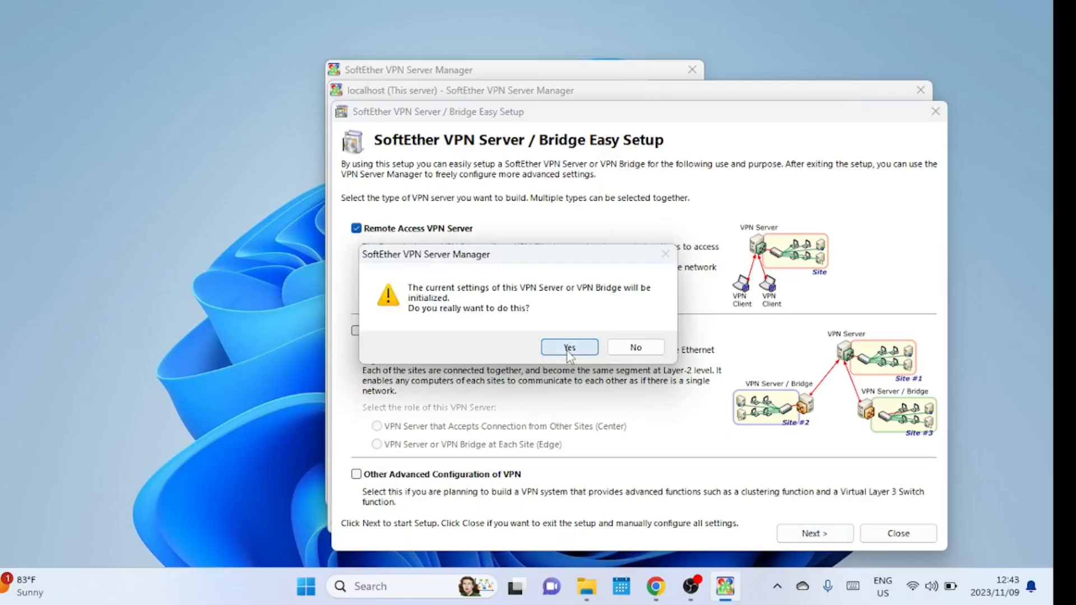
left_click(568, 347)
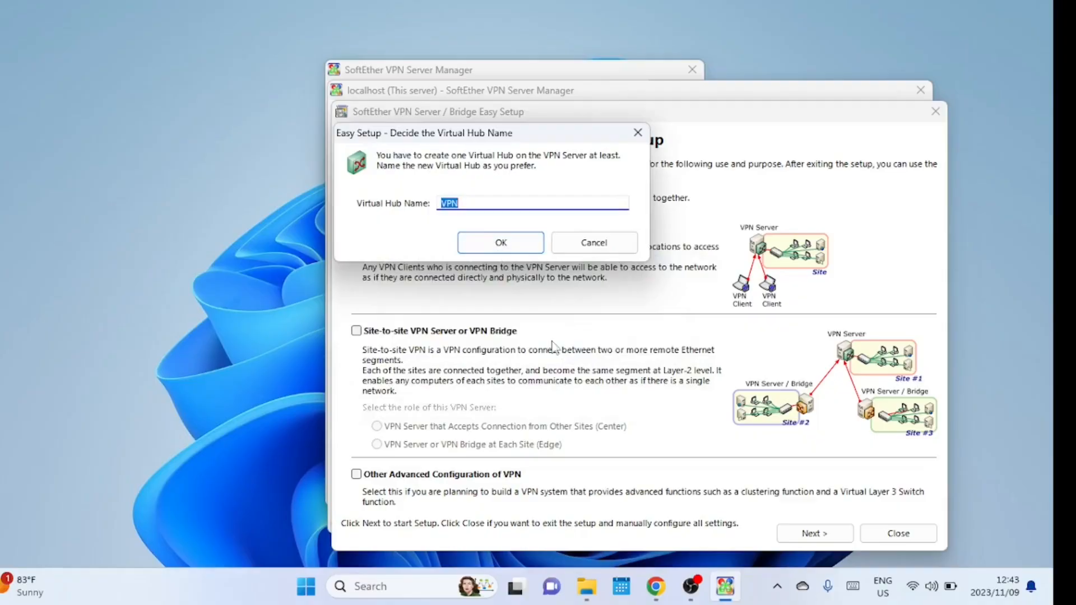
mouse_move(502, 263)
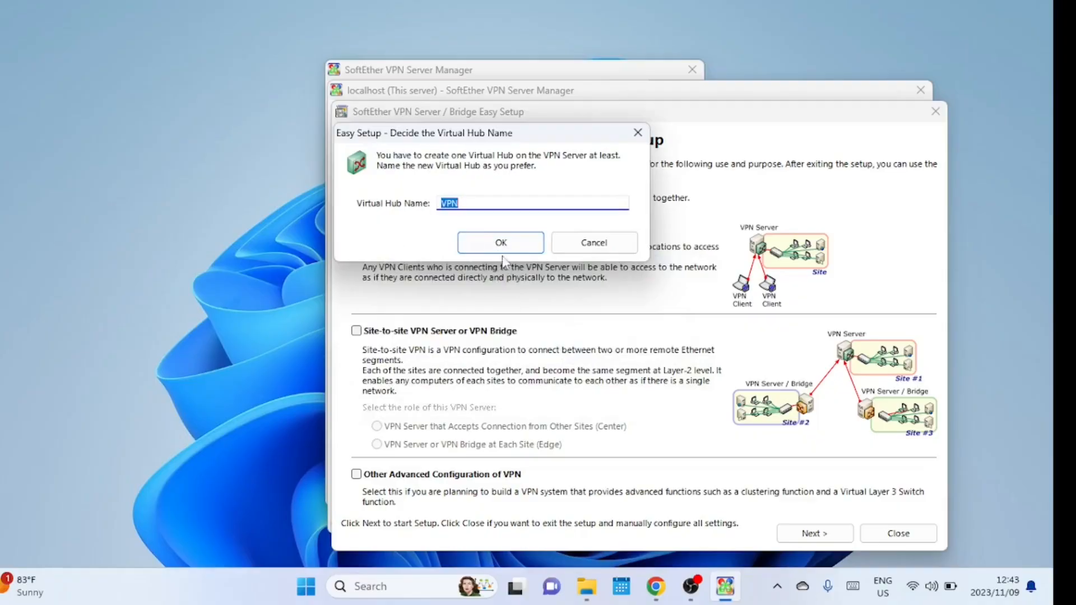
mouse_move(473, 283)
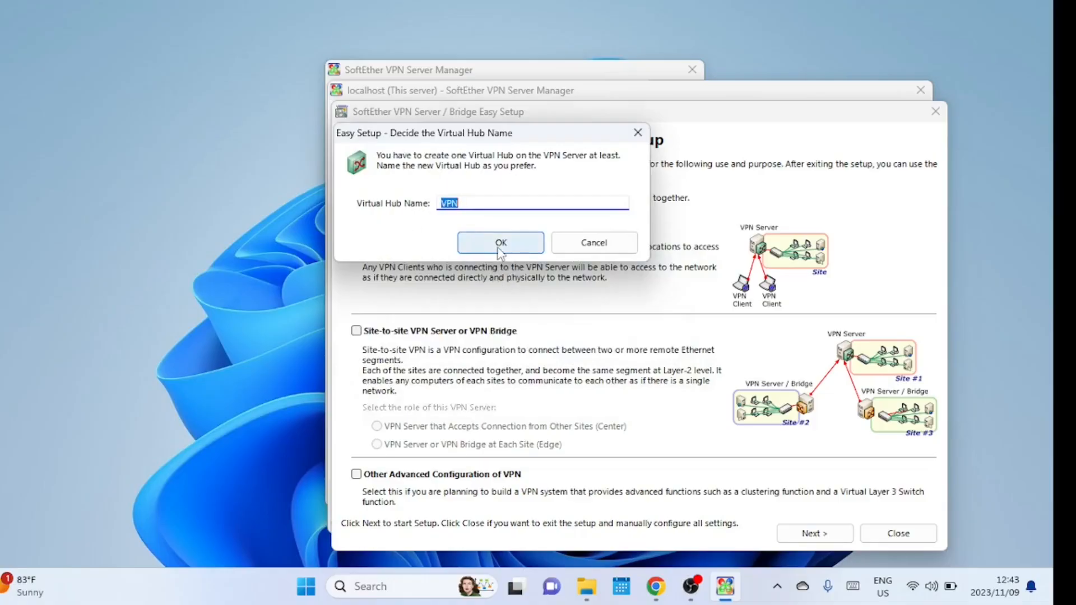
Keep the default hub name VPN and exit the Dynamic DNS details window
left_click(501, 242)
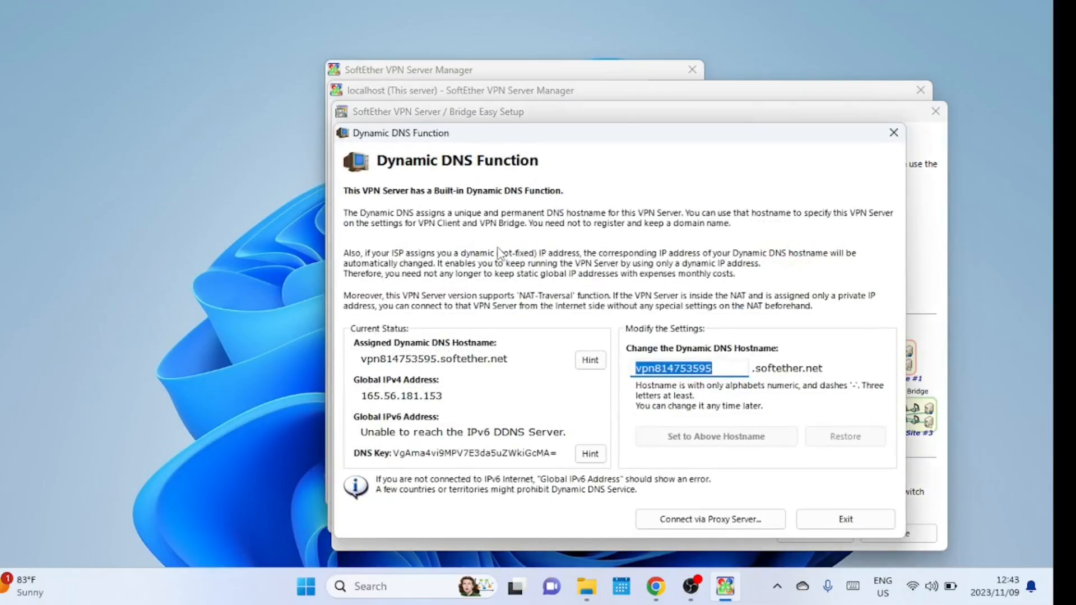
mouse_move(535, 339)
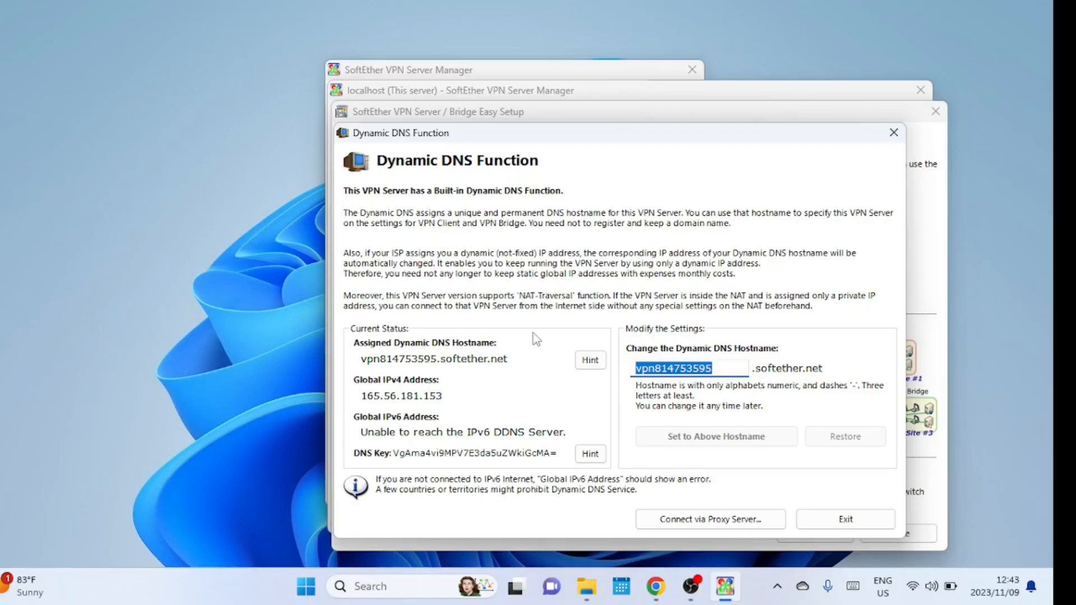
mouse_move(649, 510)
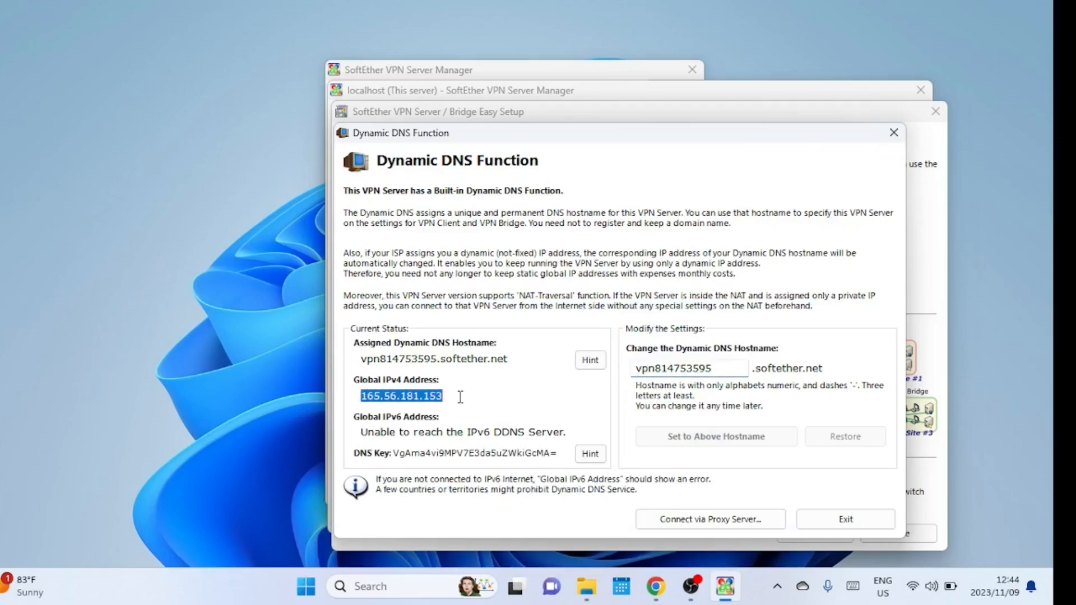
mouse_move(376, 432)
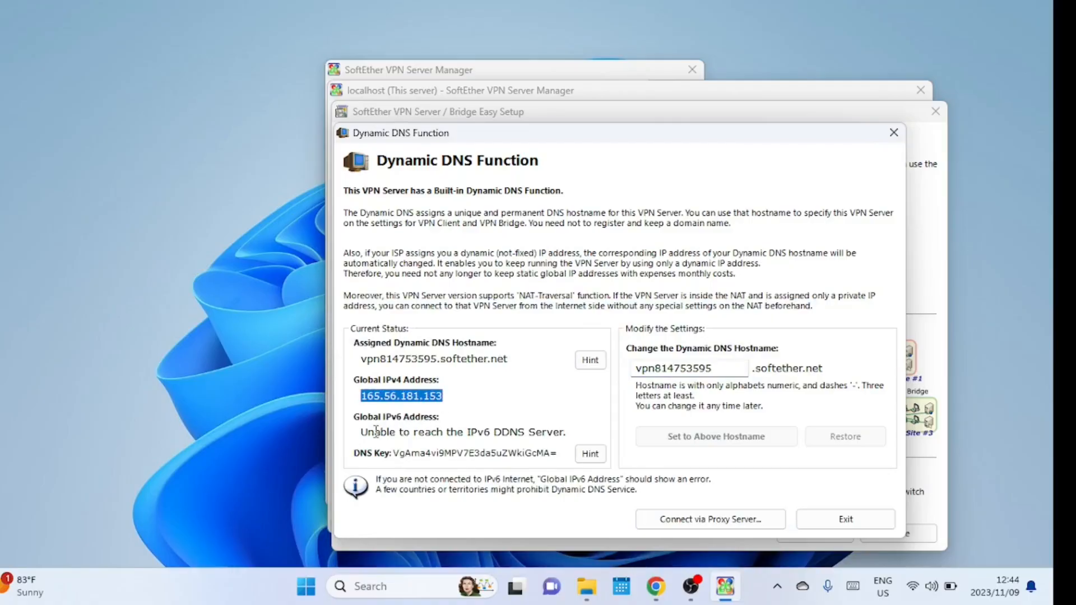
mouse_move(510, 397)
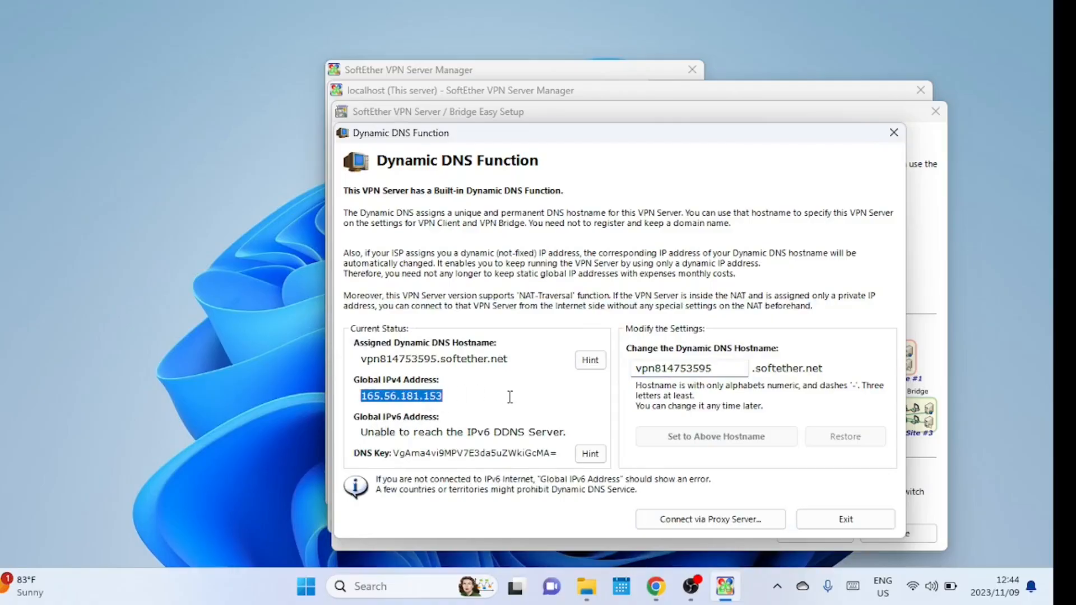
mouse_move(844, 519)
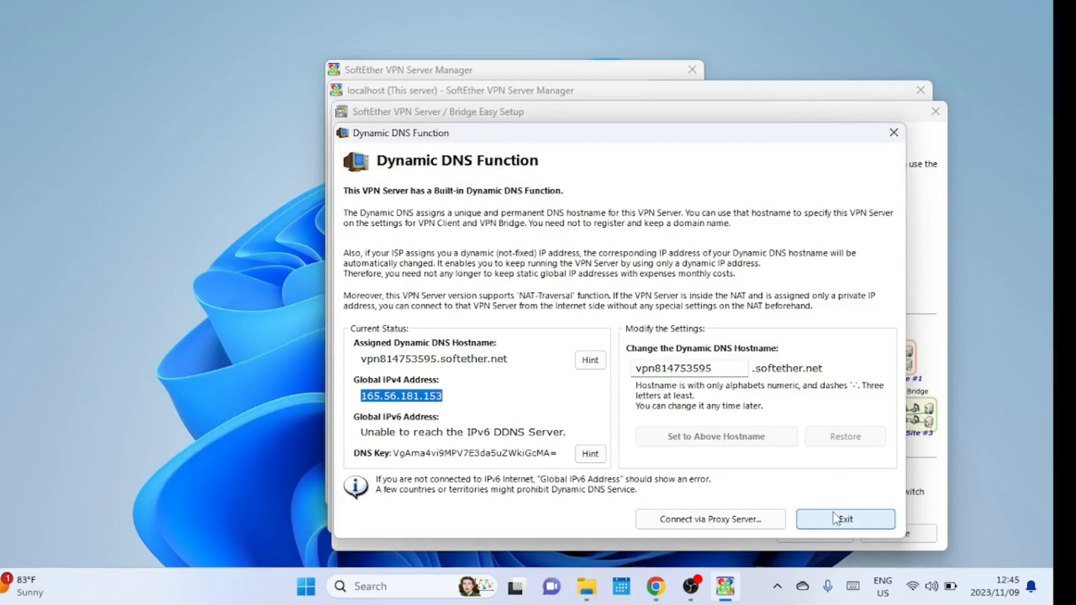
left_click(845, 519)
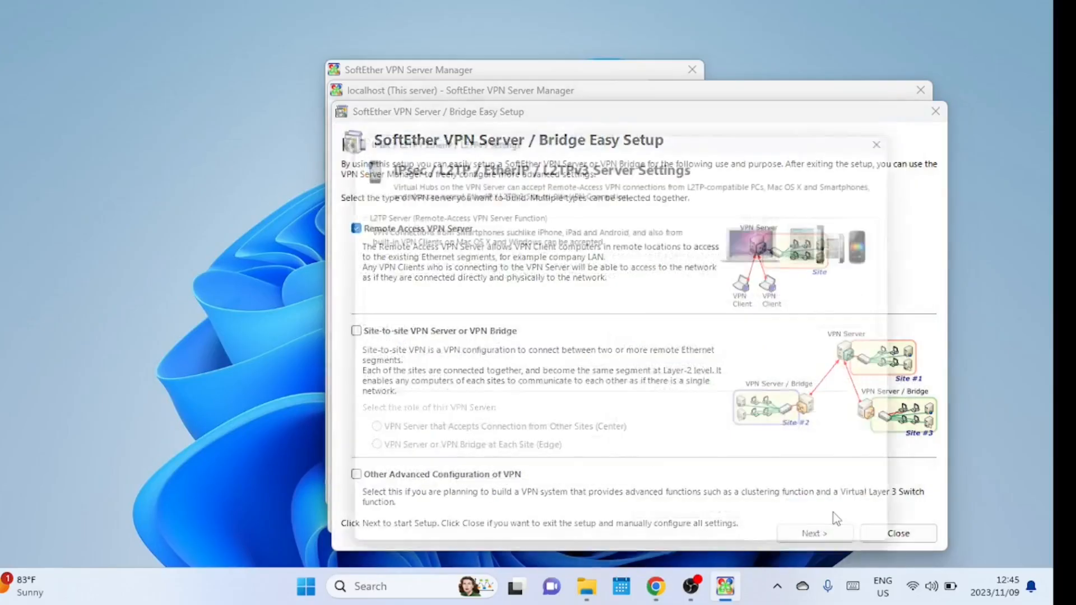
left_click(813, 533)
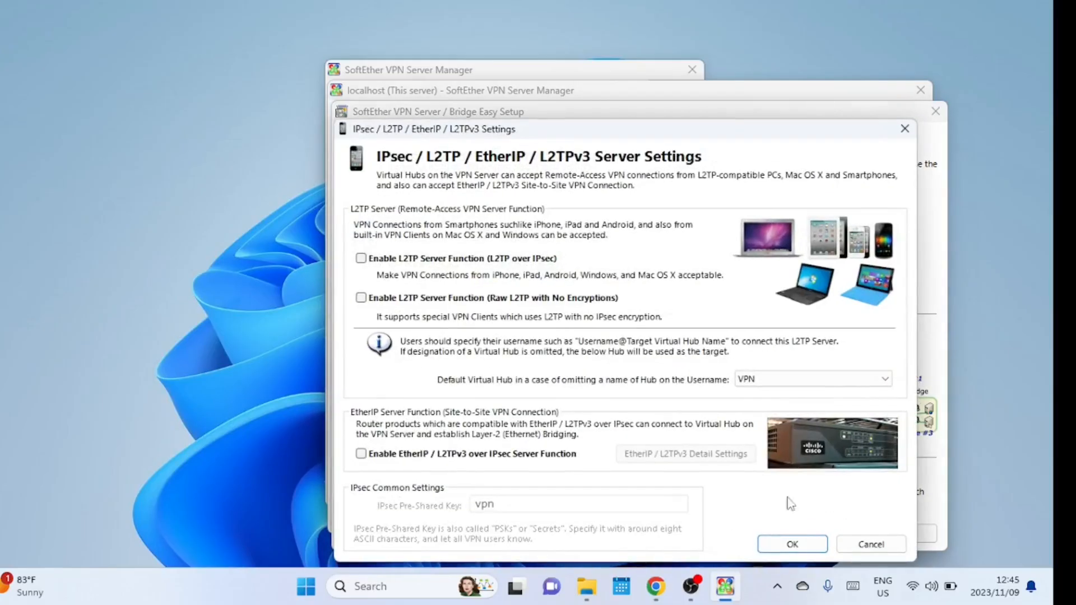
left_click(361, 258)
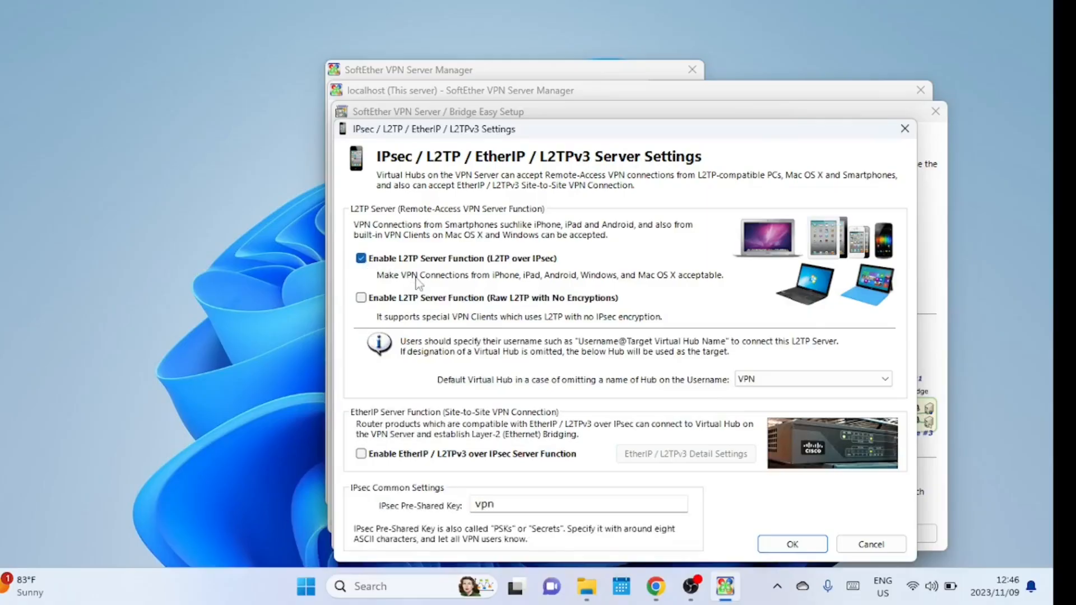
left_click(576, 504)
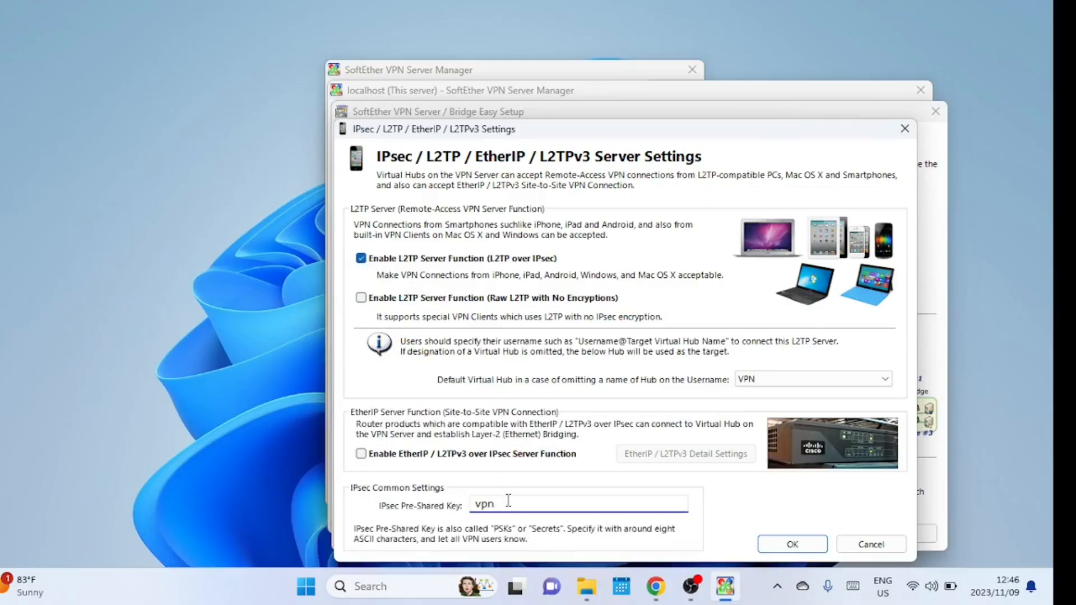
type("123")
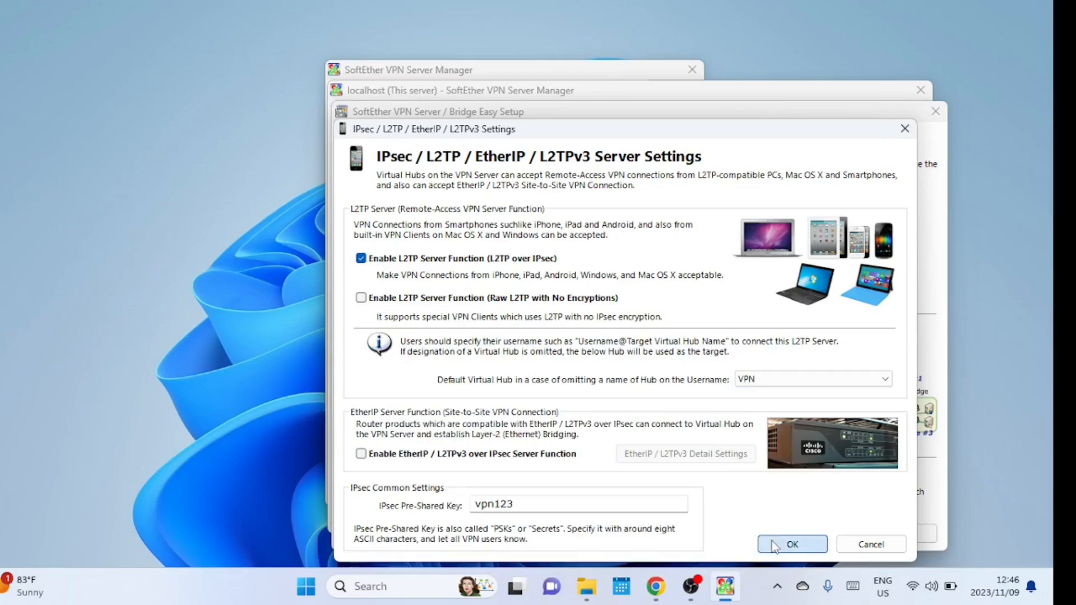
Save the L2TP/IPsec settings and choose Disable VPN Azure
left_click(792, 544)
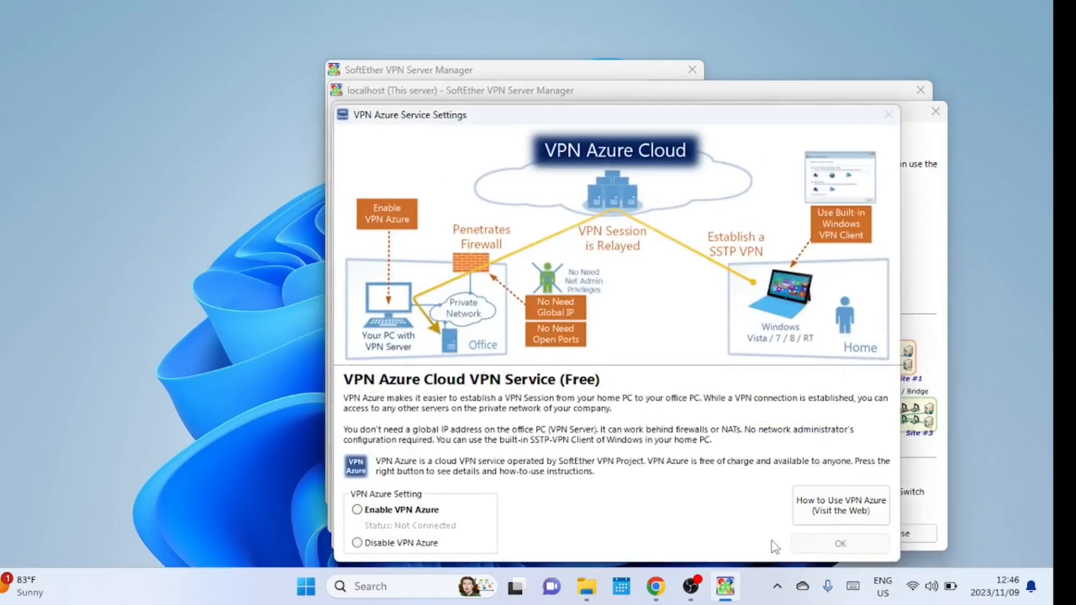
mouse_move(664, 530)
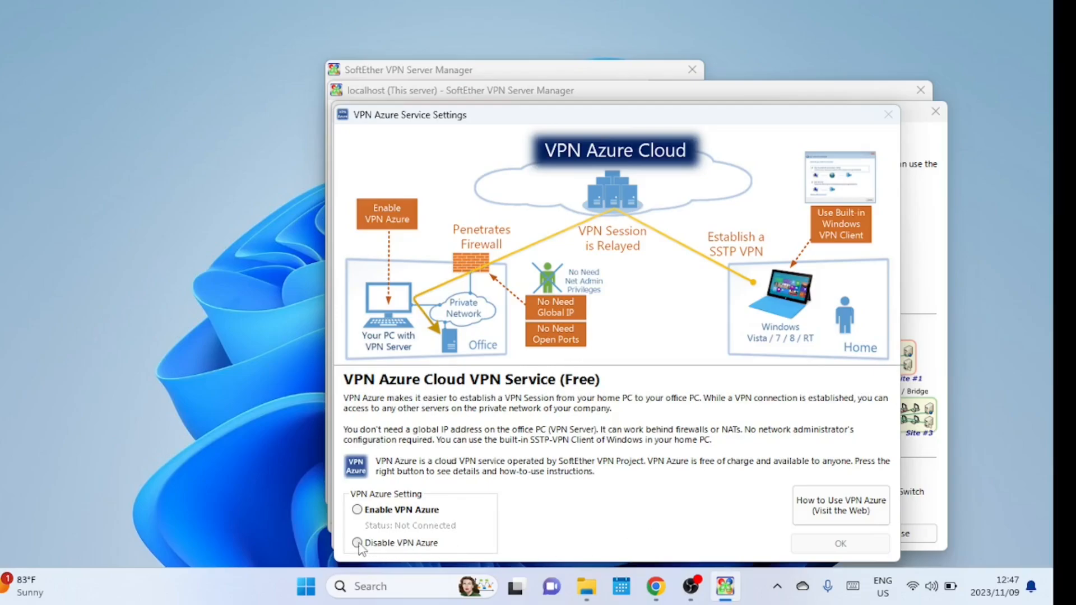
left_click(357, 543)
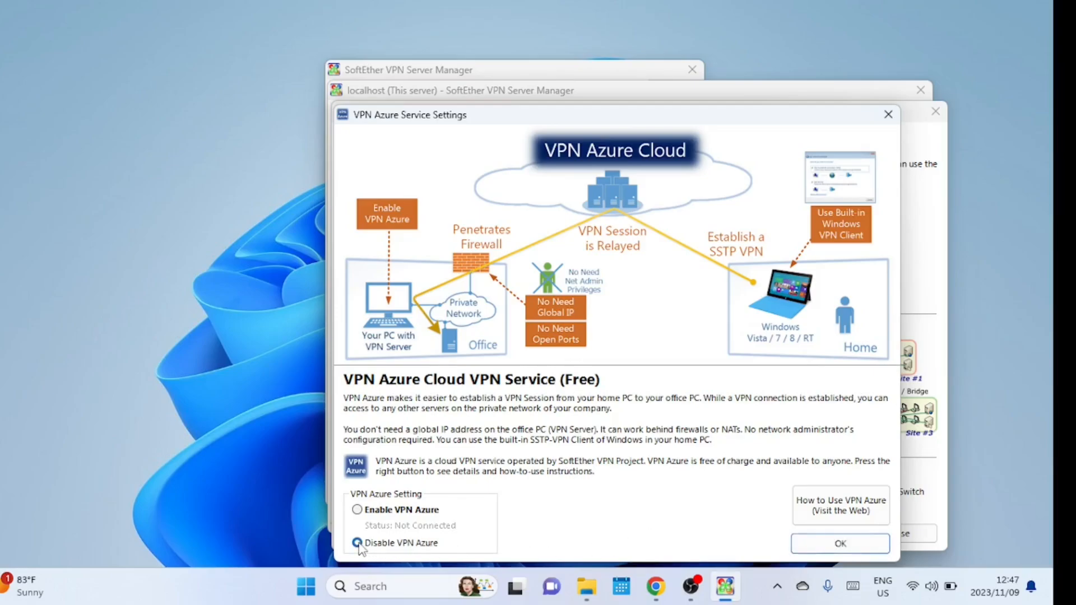
left_click(357, 543)
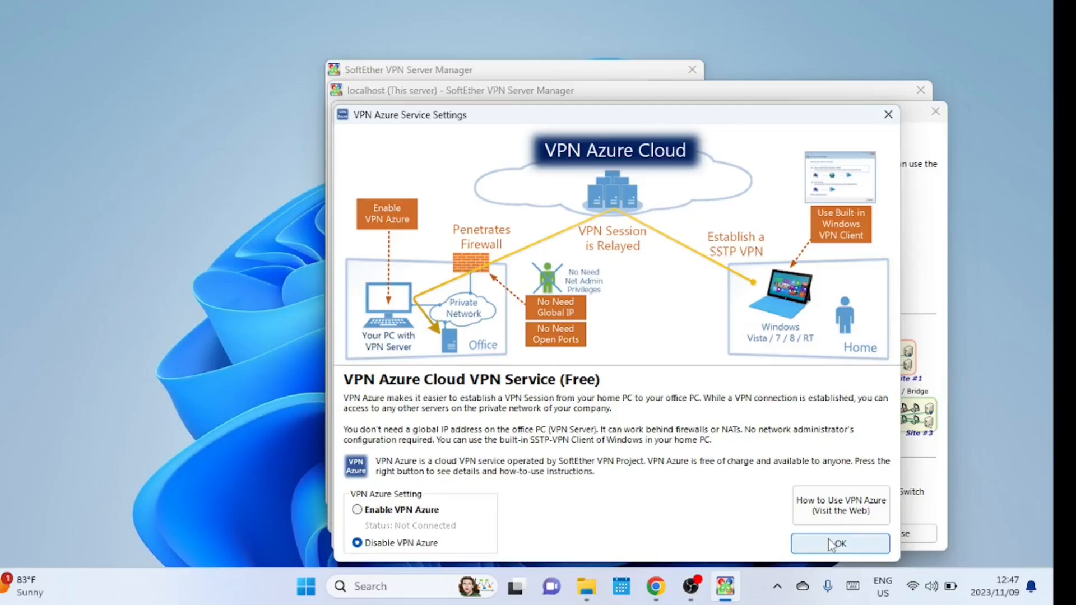
left_click(839, 544)
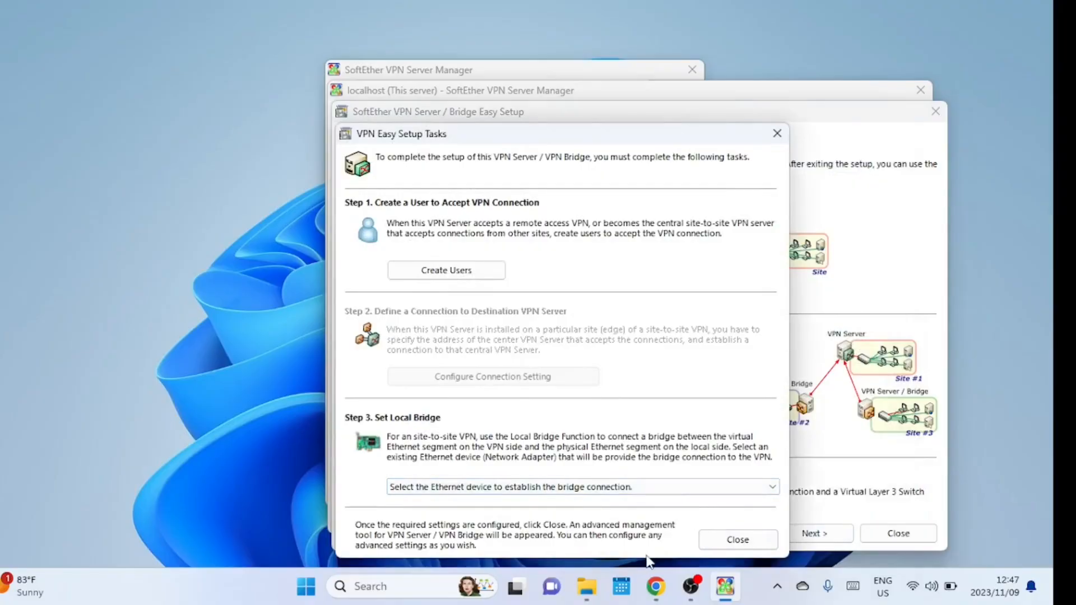
Add user zack with Password Authentication and a confirmed password
left_click(446, 270)
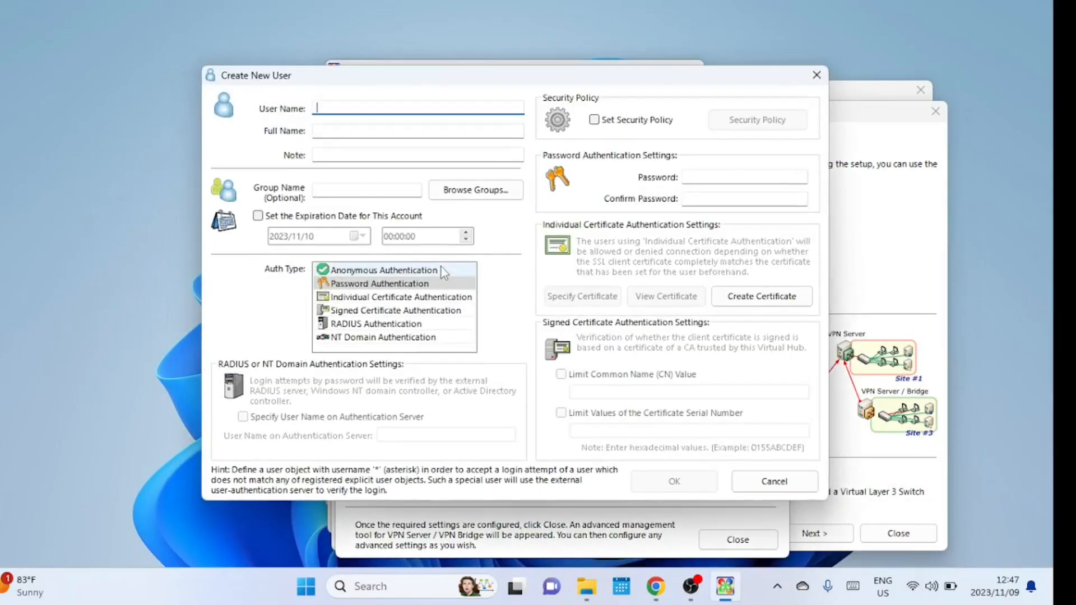
type("zack")
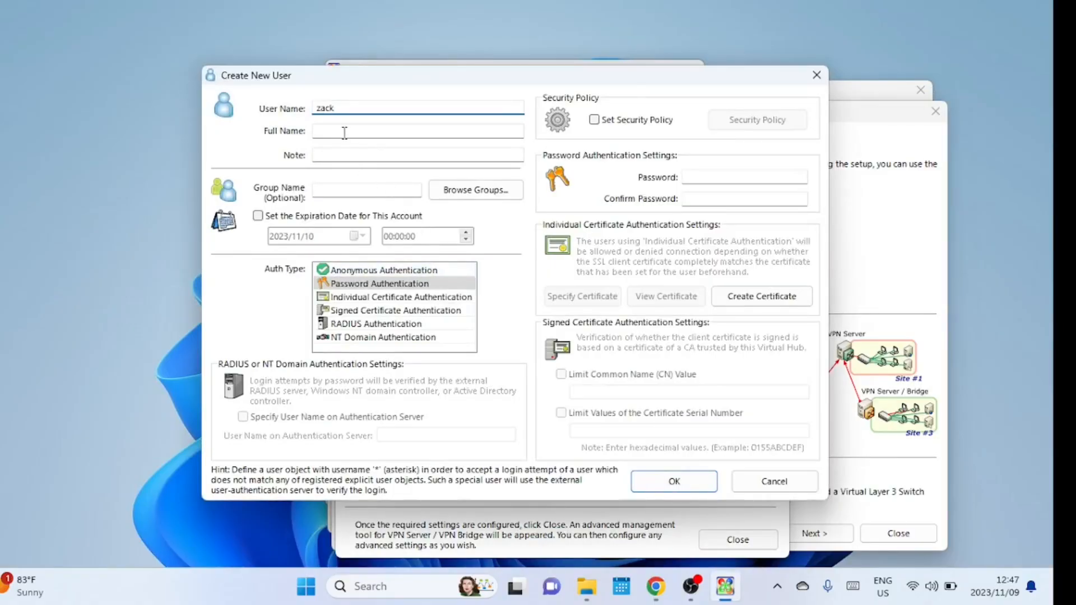
left_click(416, 131)
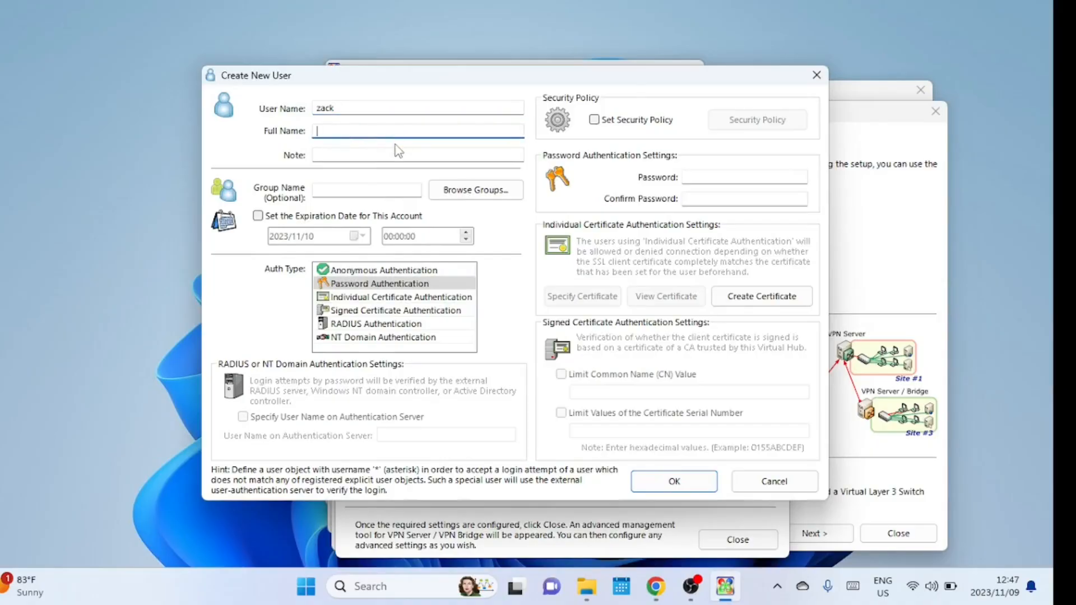
left_click(744, 177)
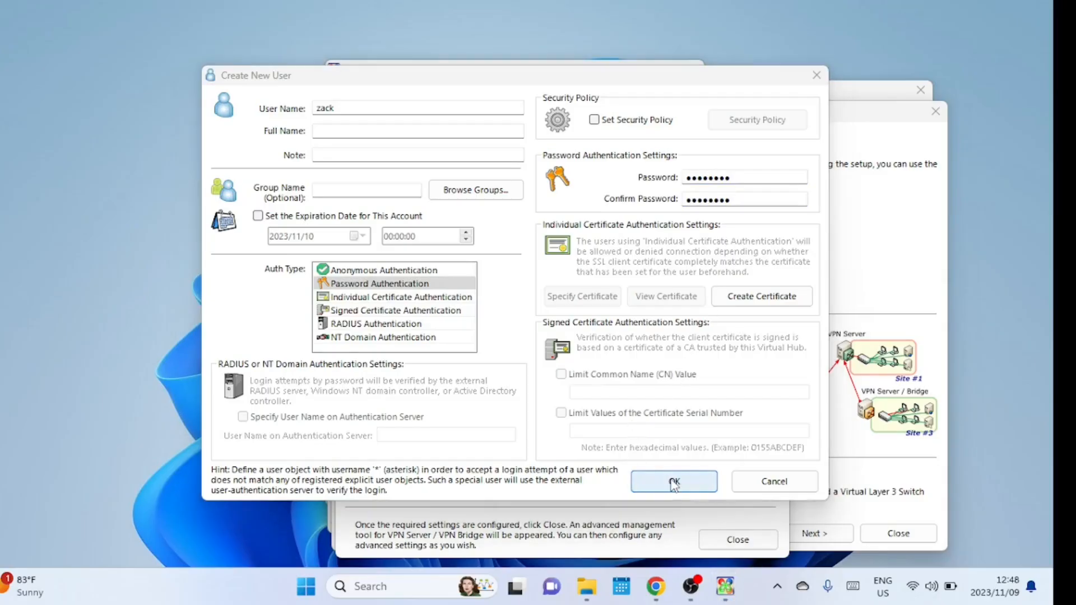
left_click(673, 481)
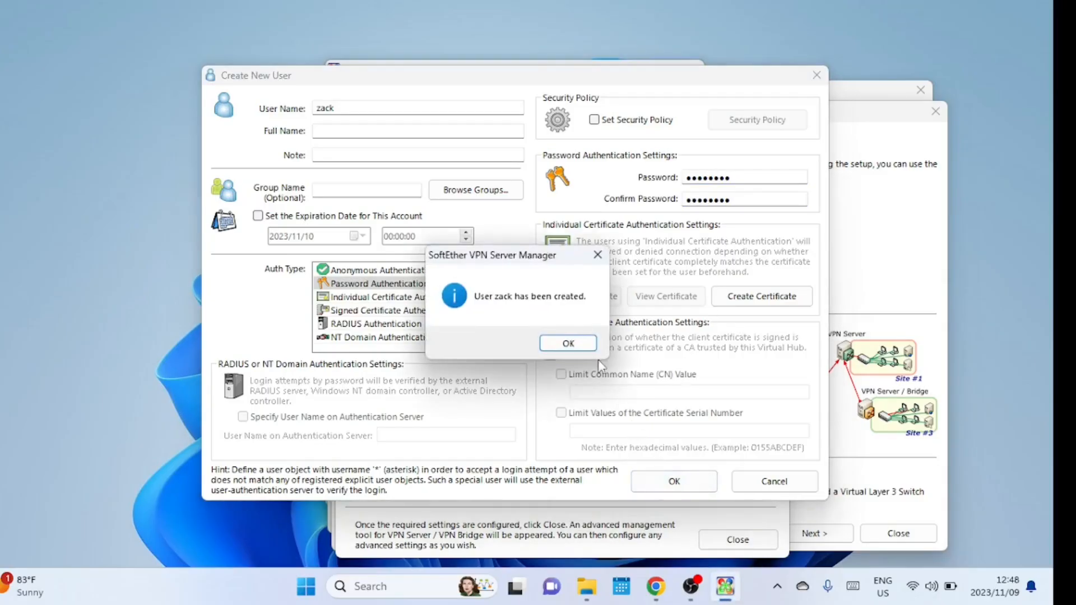
Check zack in Manage Users with the Auth Method column widened, then close Easy Setup Tasks
left_click(567, 343)
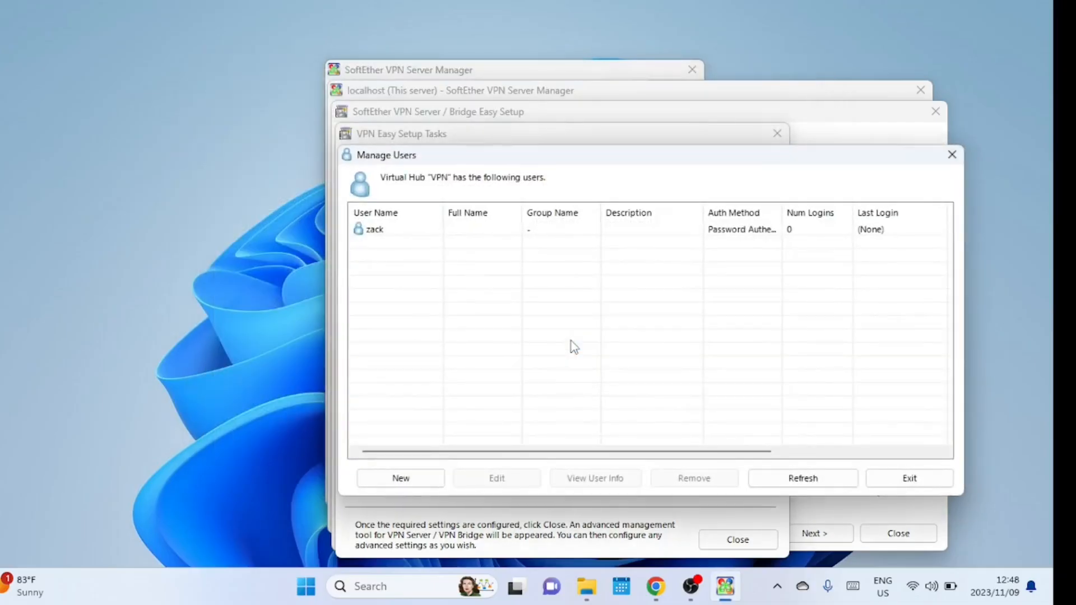
mouse_move(760, 424)
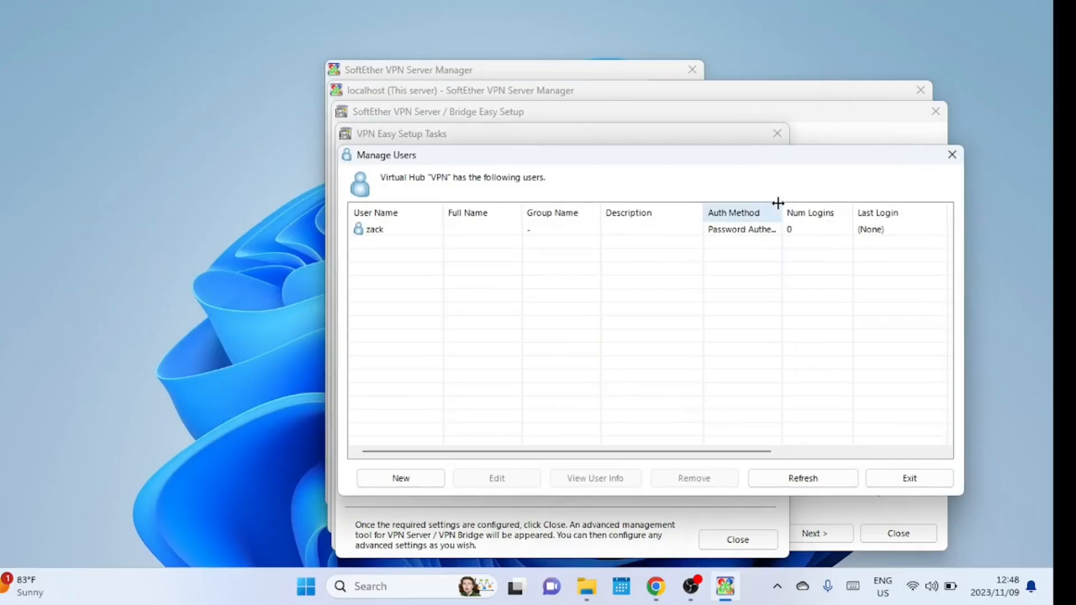
left_click_drag(779, 213, 840, 213)
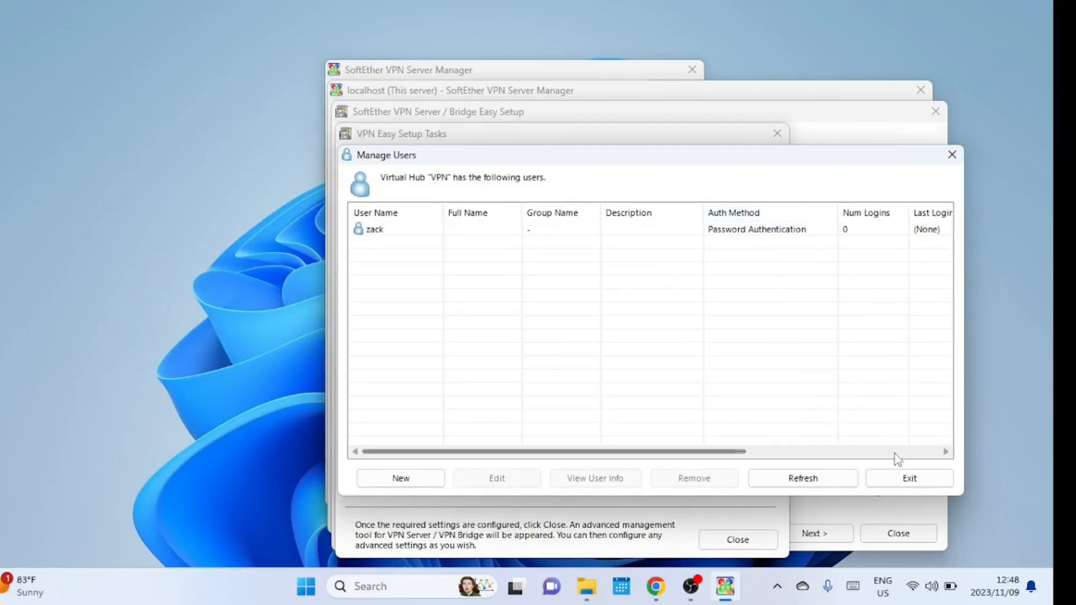
mouse_move(909, 478)
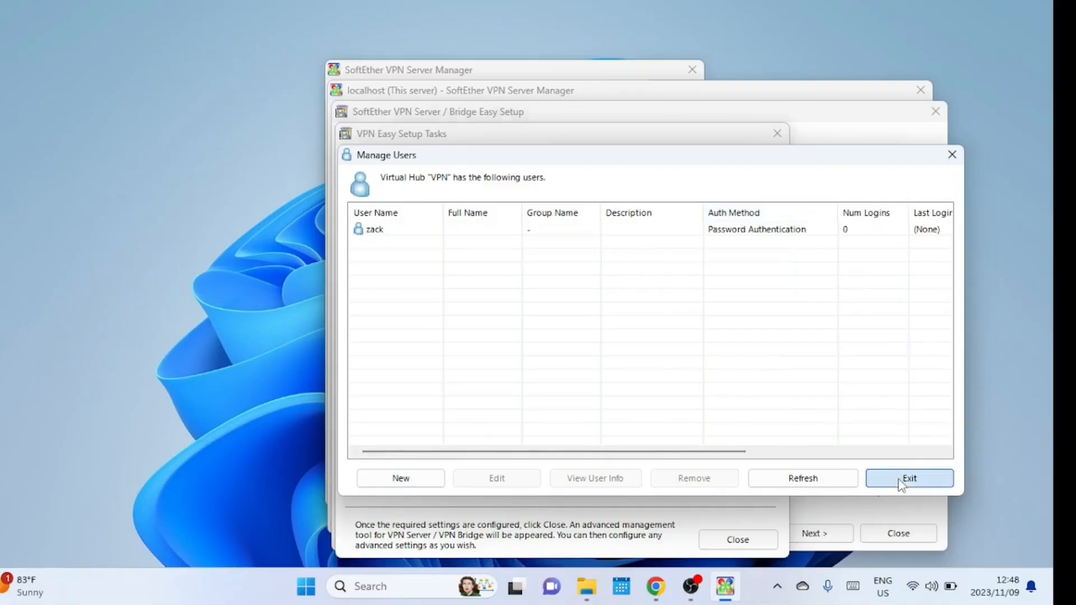
left_click(908, 478)
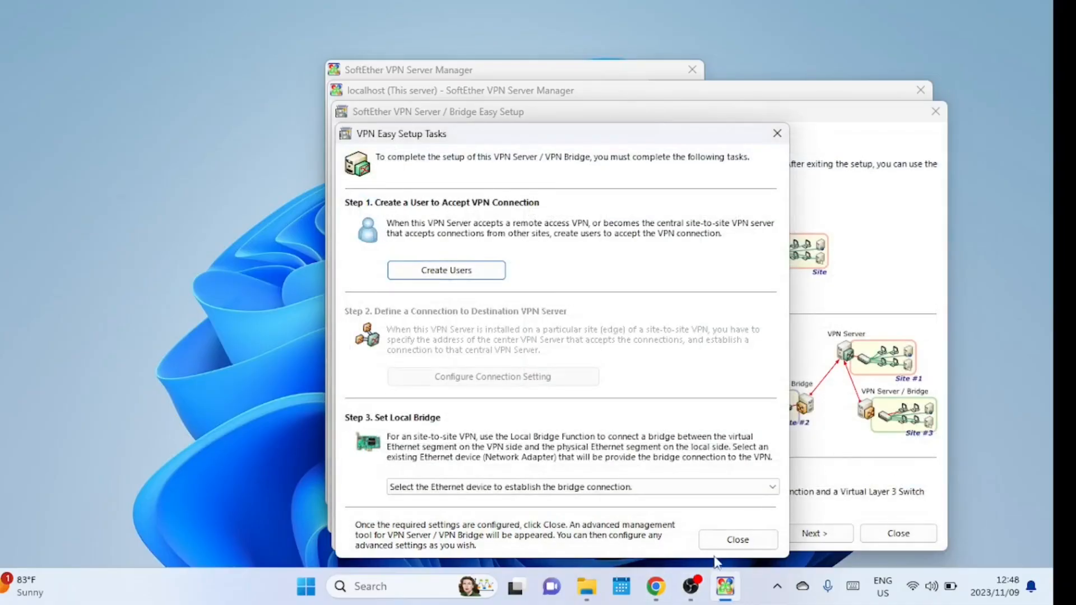
left_click(736, 539)
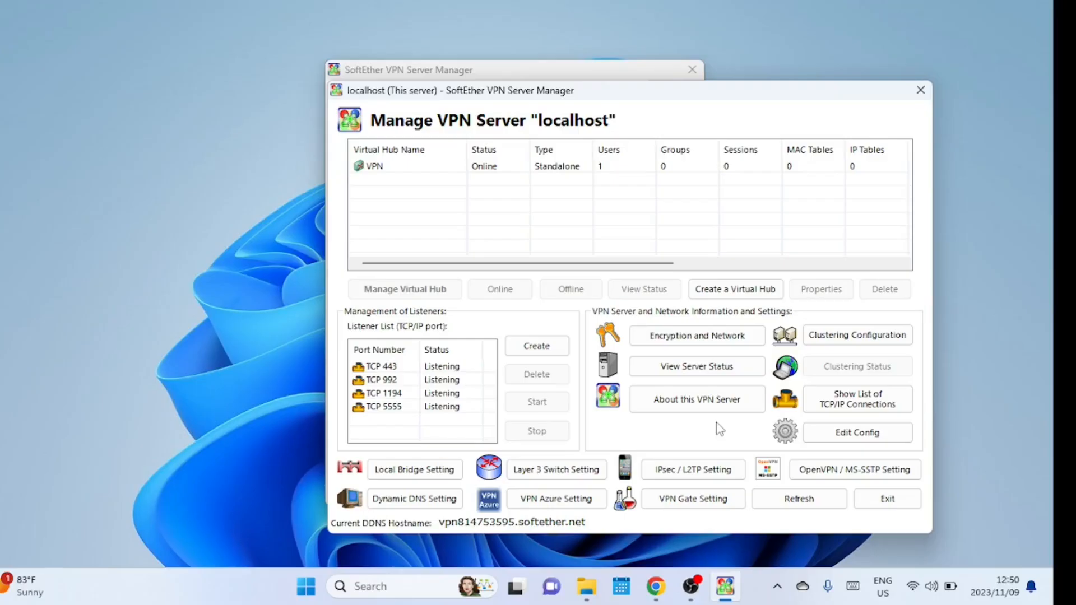
left_click(374, 166)
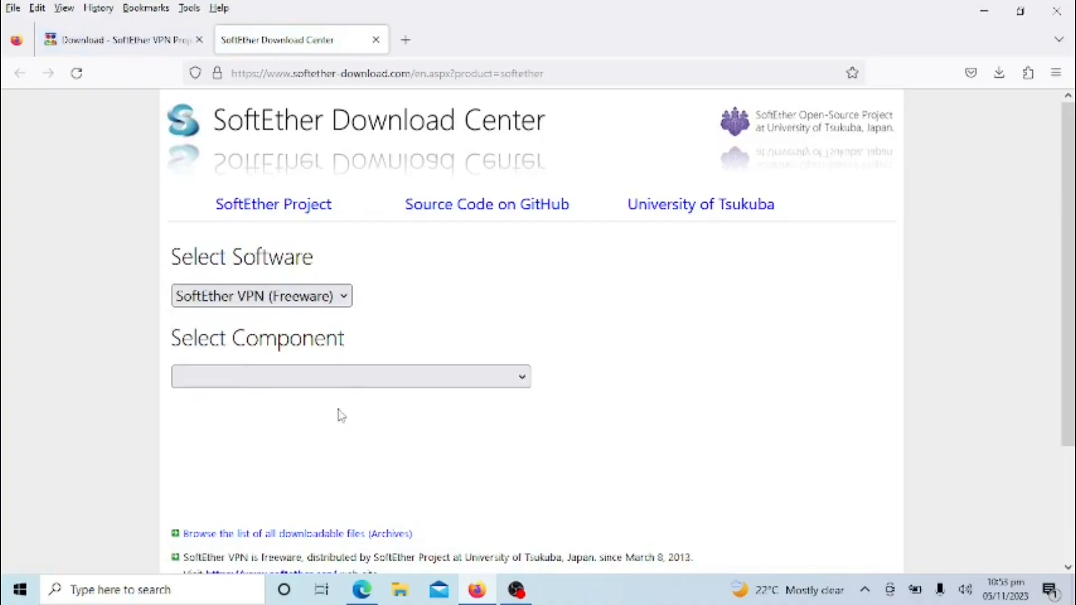
Select SoftEther VPN Client on Windows and scroll down to its download files
left_click(350, 376)
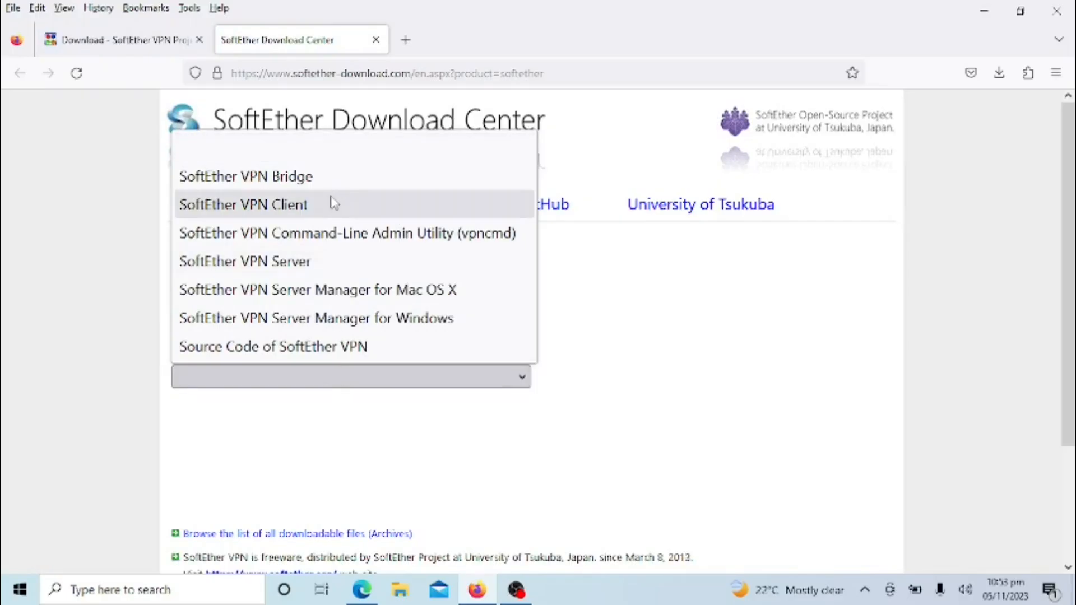
left_click(243, 204)
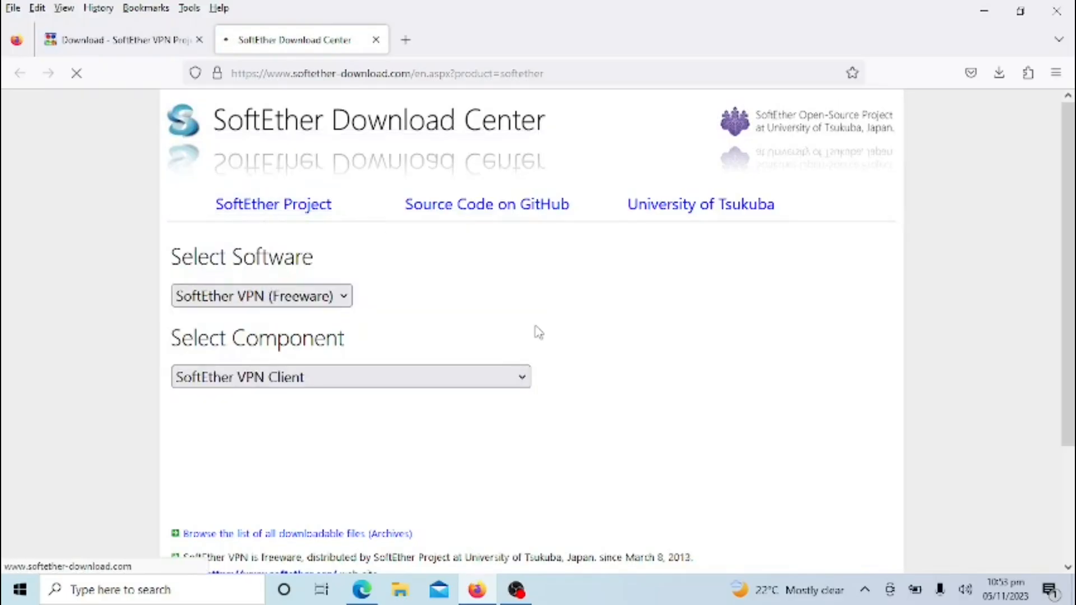
scroll("down", 3)
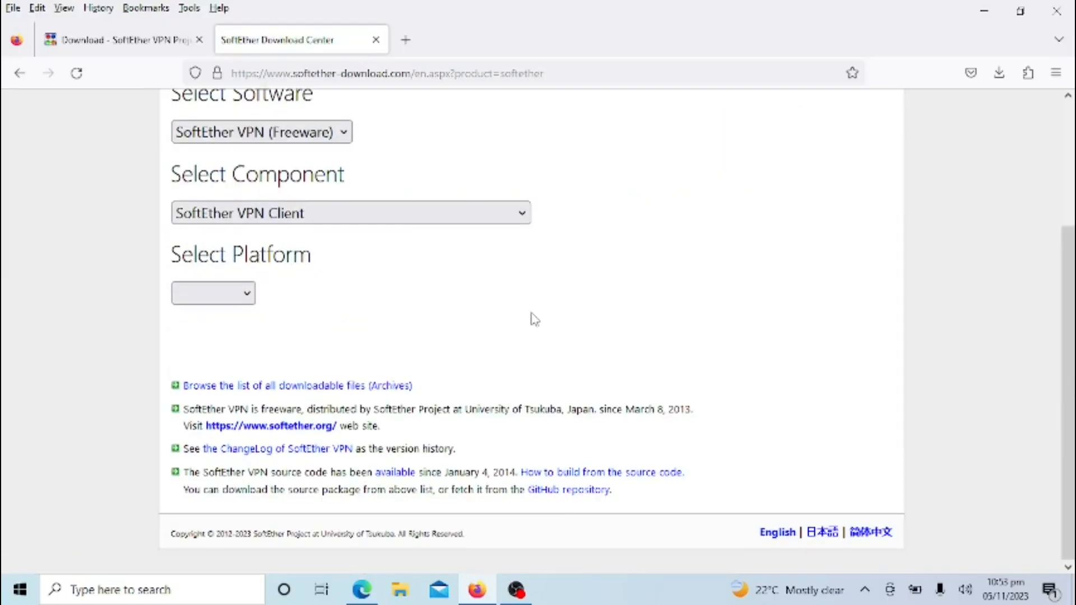
left_click(213, 293)
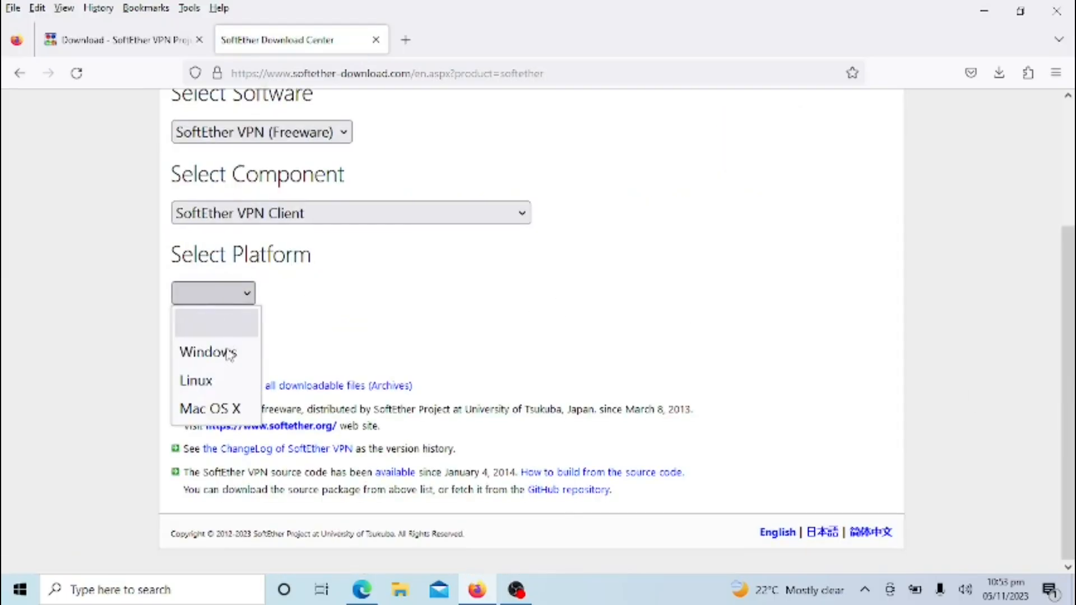
left_click(208, 352)
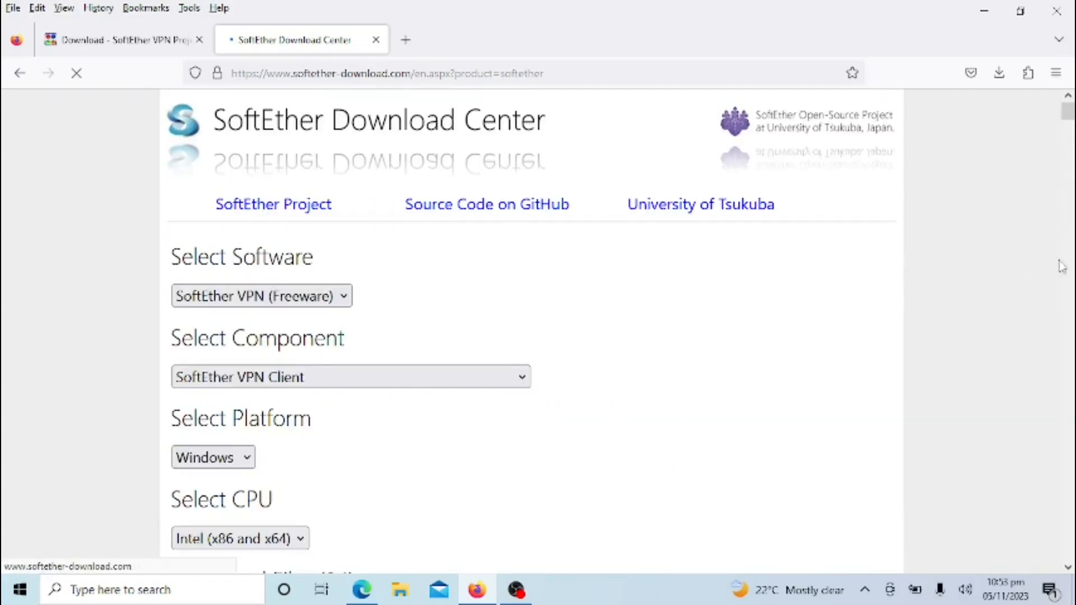
scroll("down", 3)
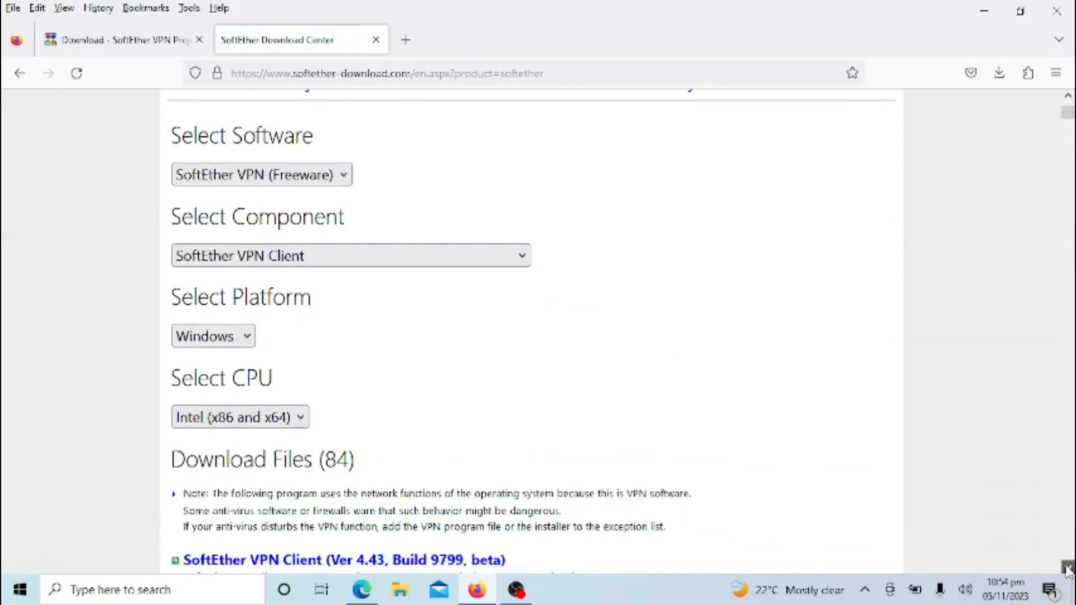
scroll("down", 3)
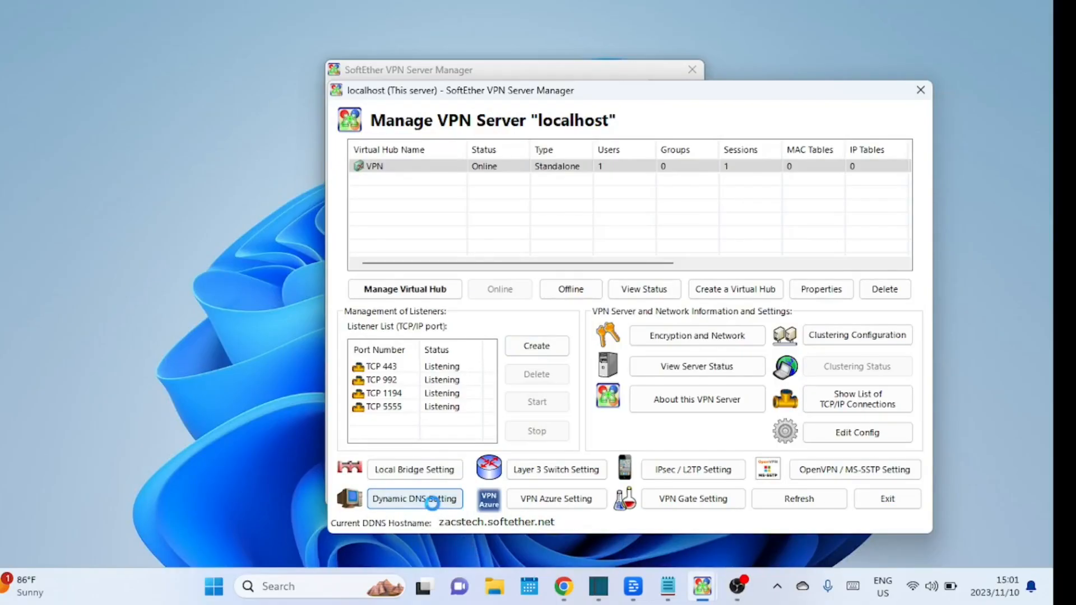
Open Dynamic DNS Setting to view the hostname zacstech.softether.net and its global IPv4 address
left_click(413, 498)
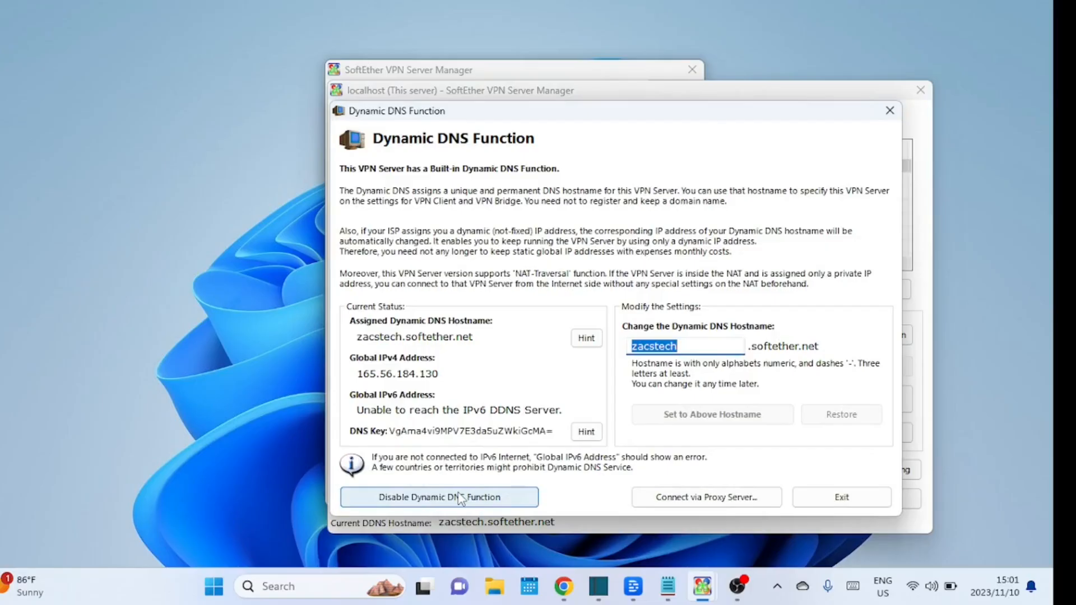
mouse_move(452, 497)
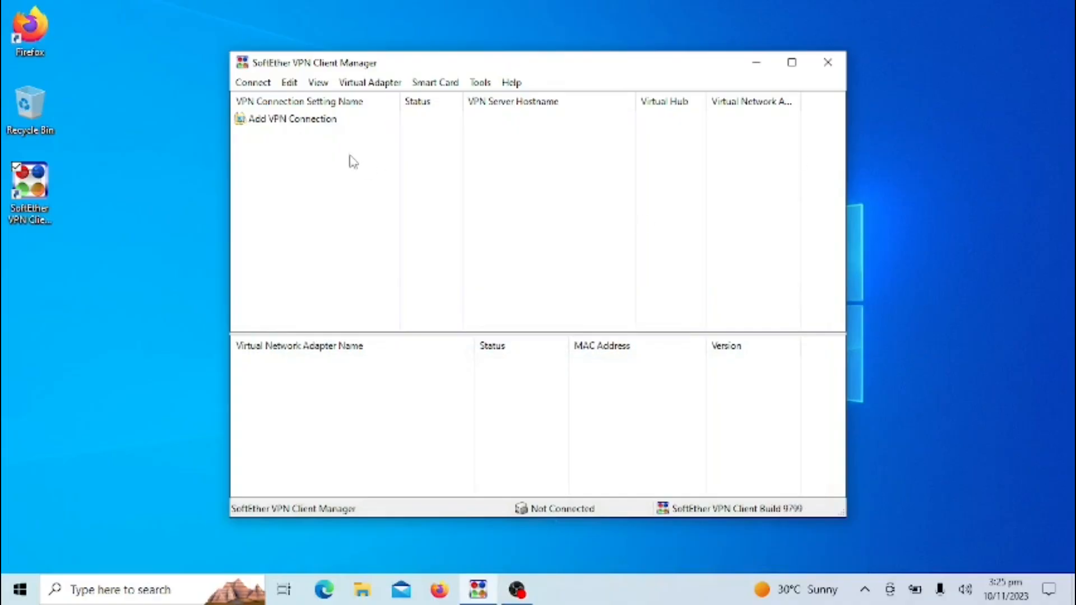
Start a New VPN Connection Setting and create the virtual network adapter named VPN
right_click(290, 118)
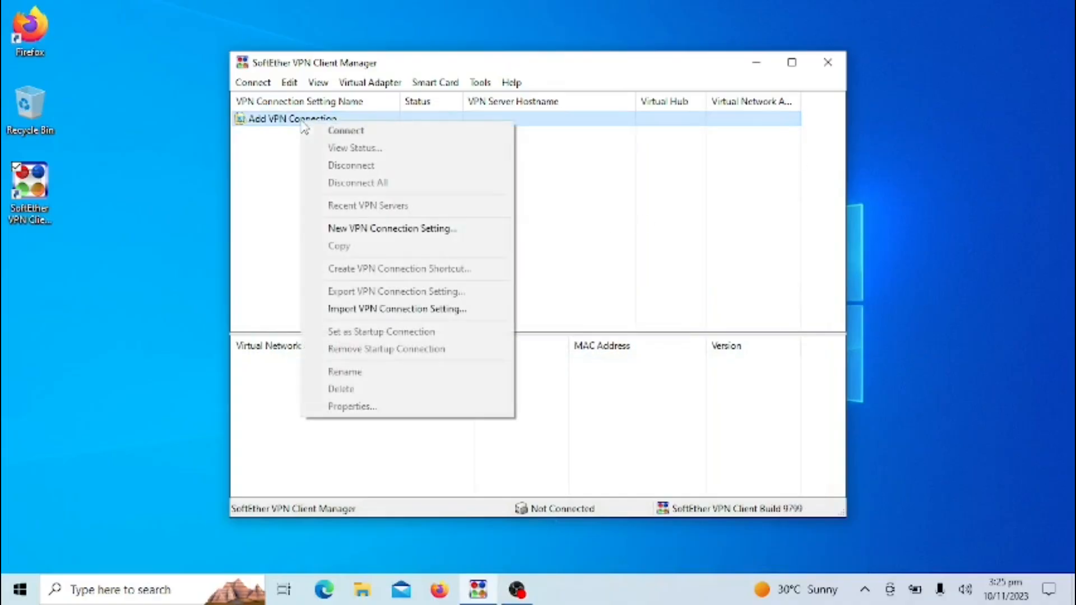
left_click(391, 228)
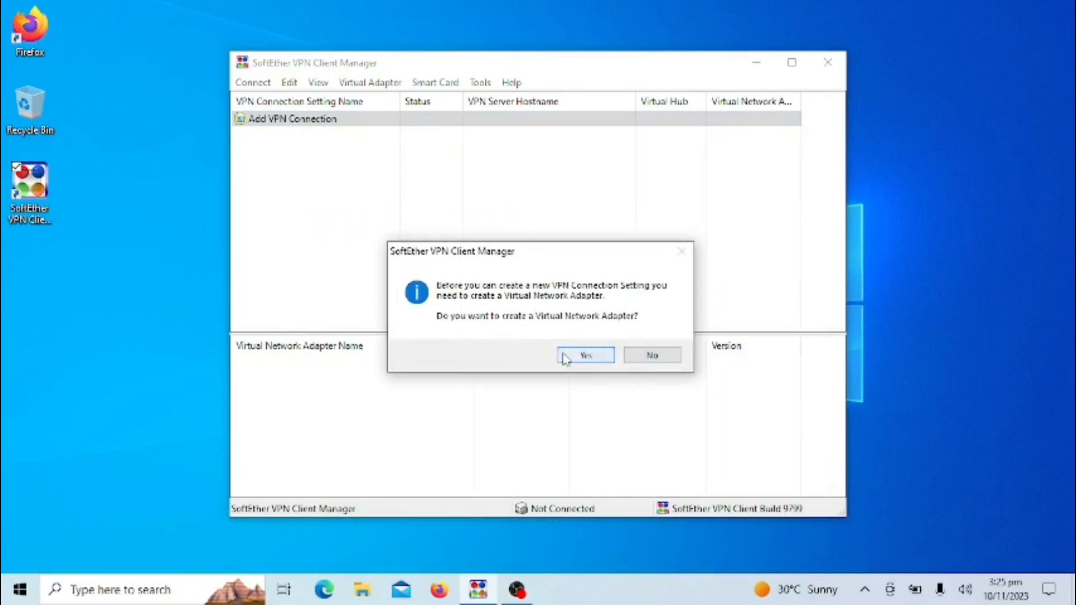
left_click(584, 355)
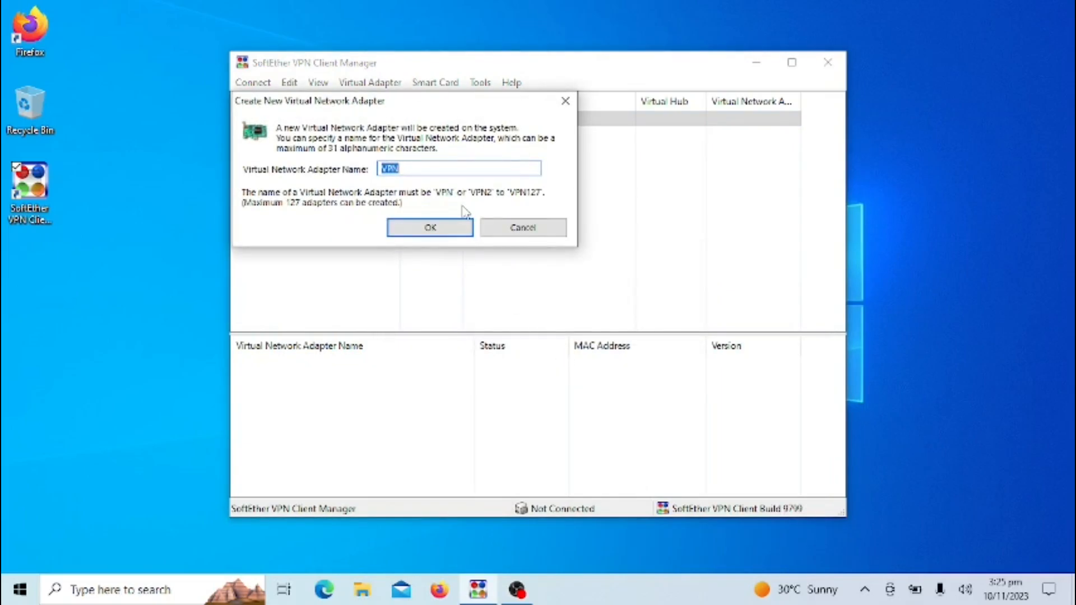
mouse_move(431, 256)
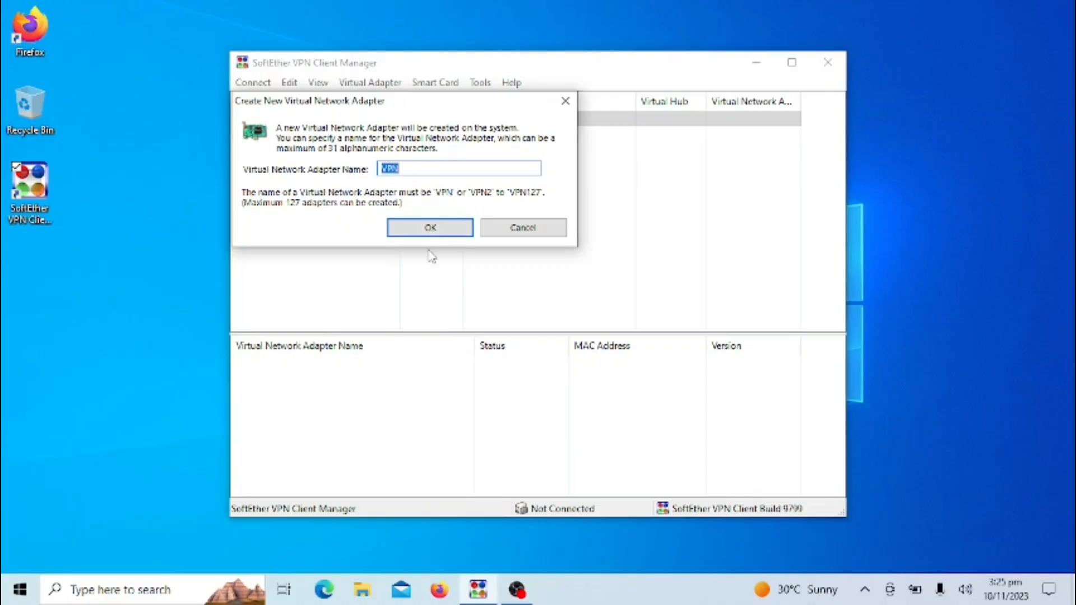
left_click(430, 227)
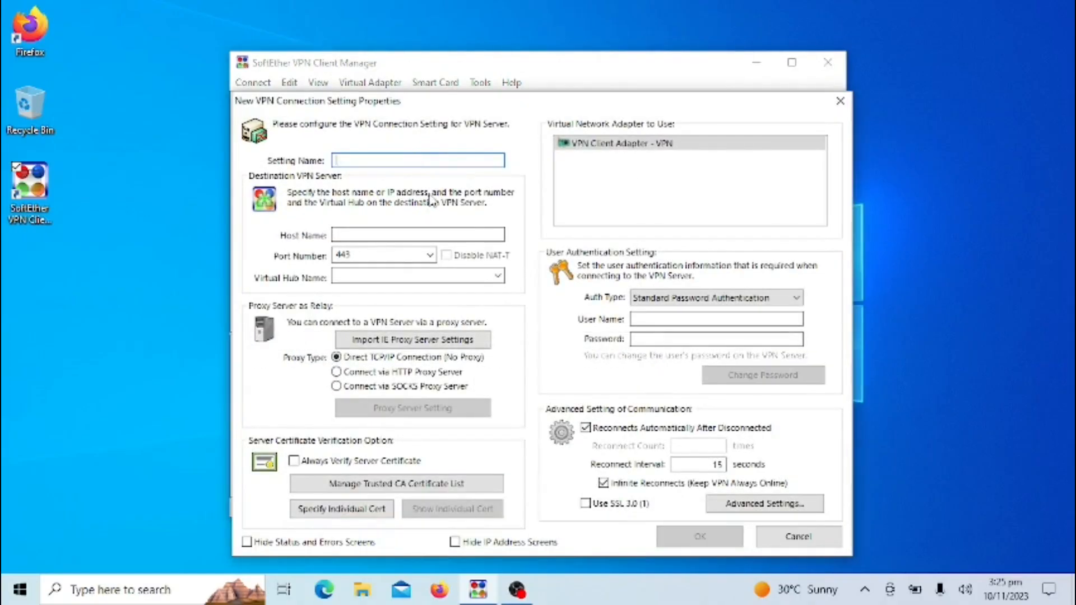
Save connection Home-VPN to zacstech.softether.net, hub VPN, user zack with password
type("H")
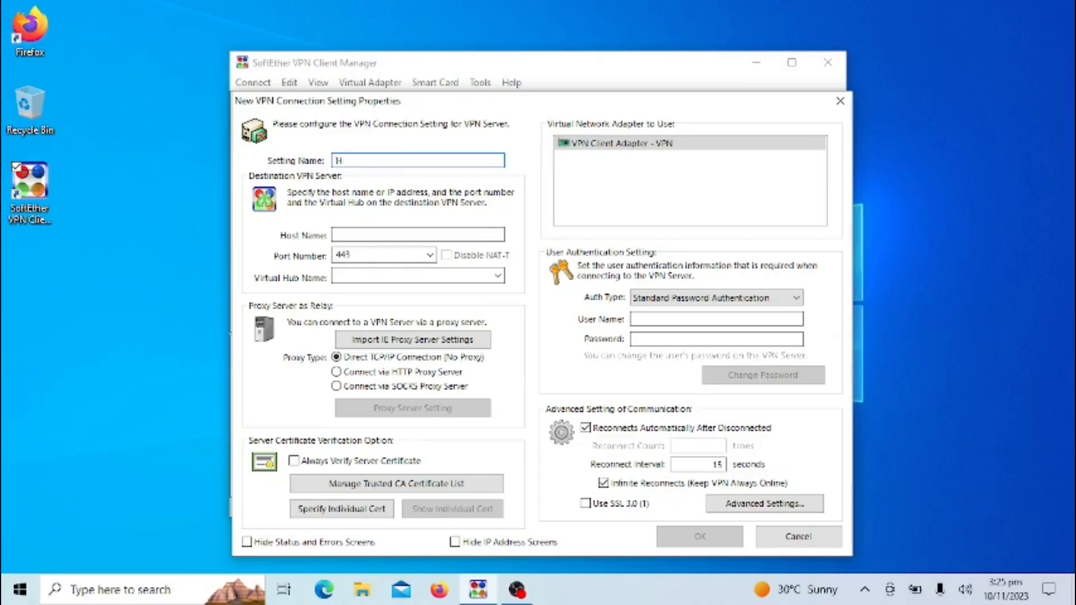
type("ome-VPN")
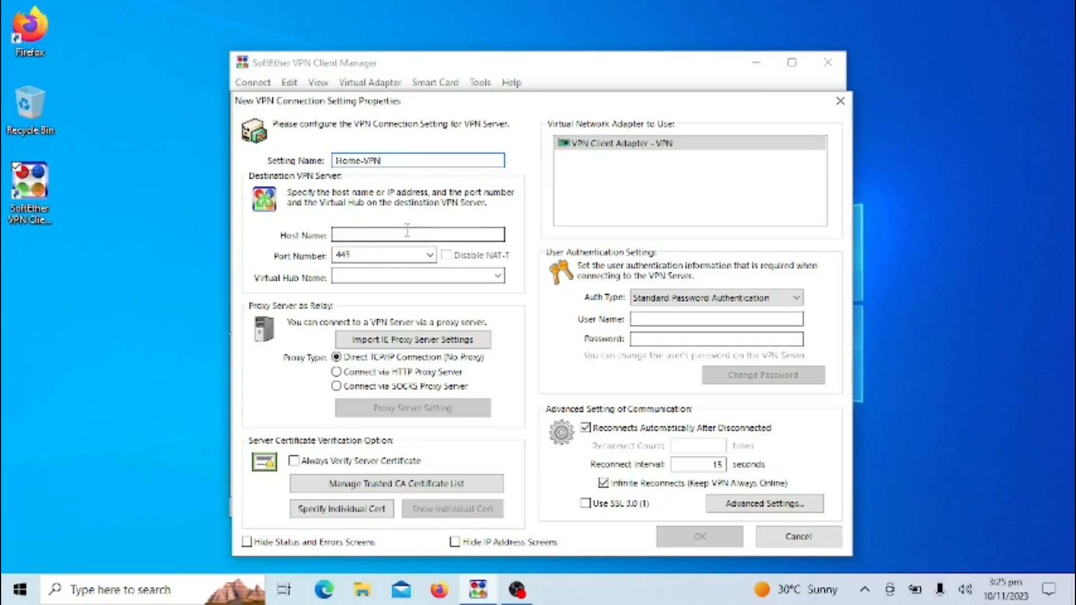
type("zacstech.softether.net")
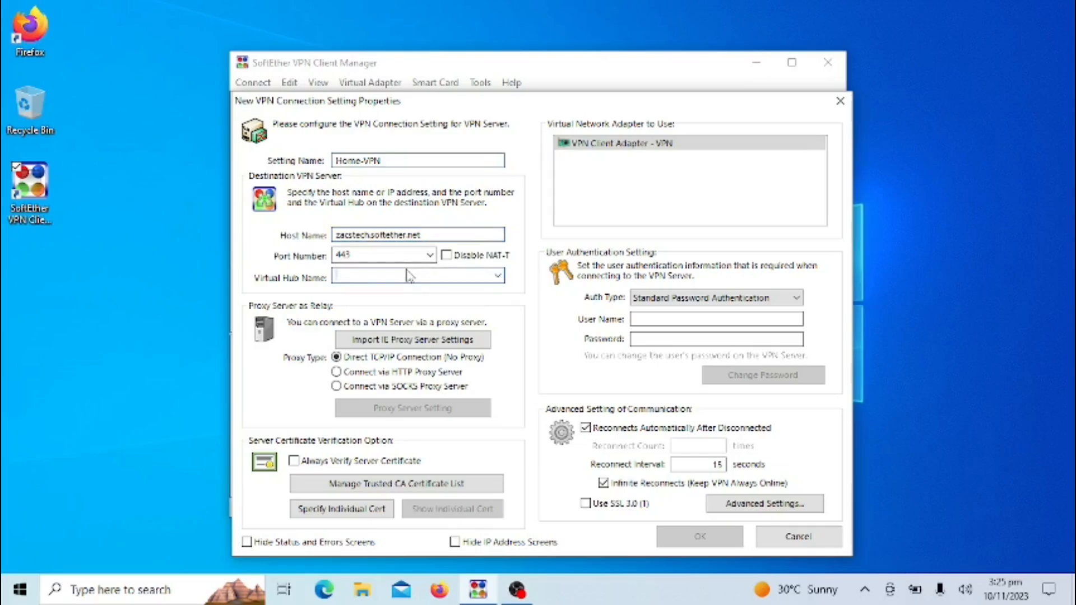
type("VPN")
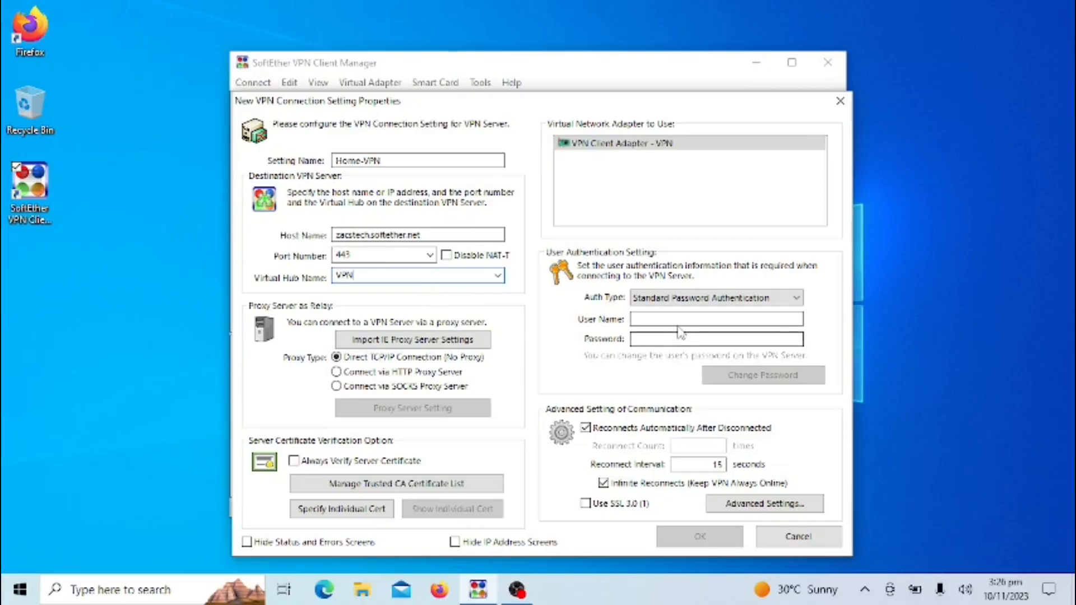
left_click(715, 319)
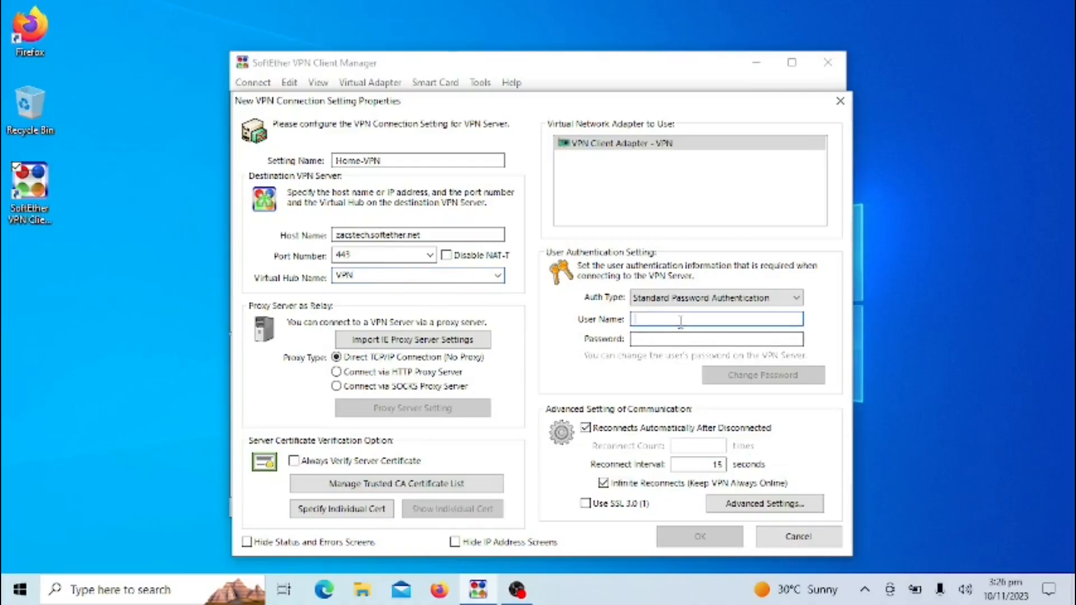
type("zack")
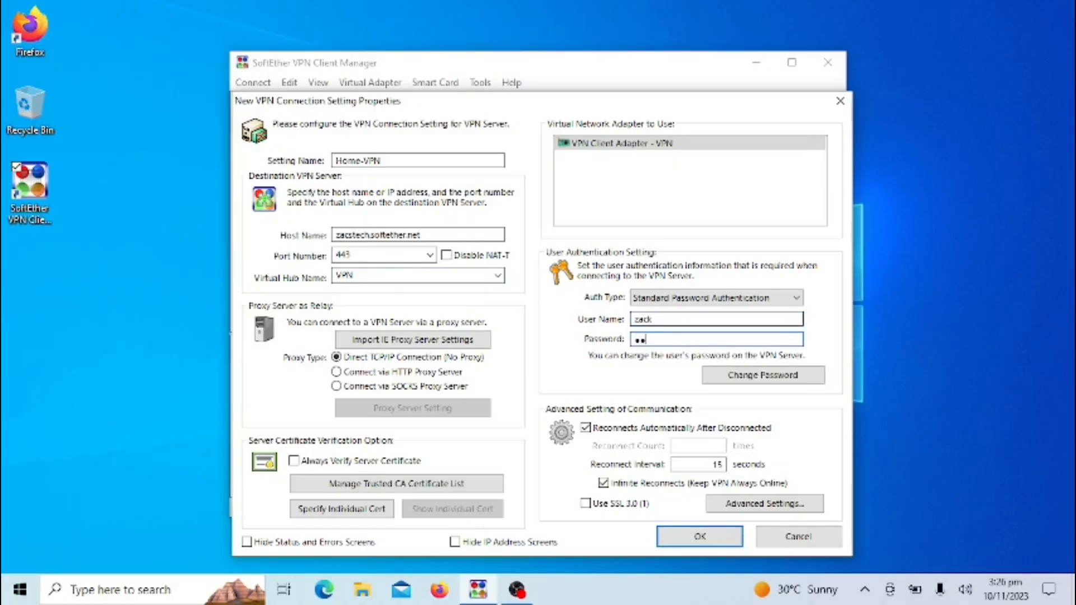
type("••••")
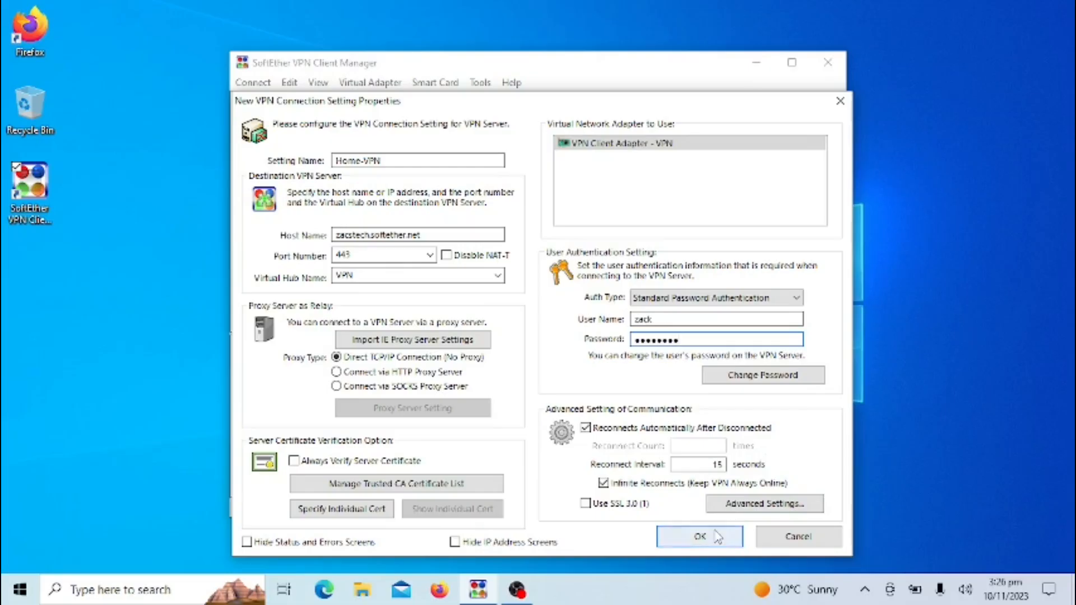
left_click(698, 537)
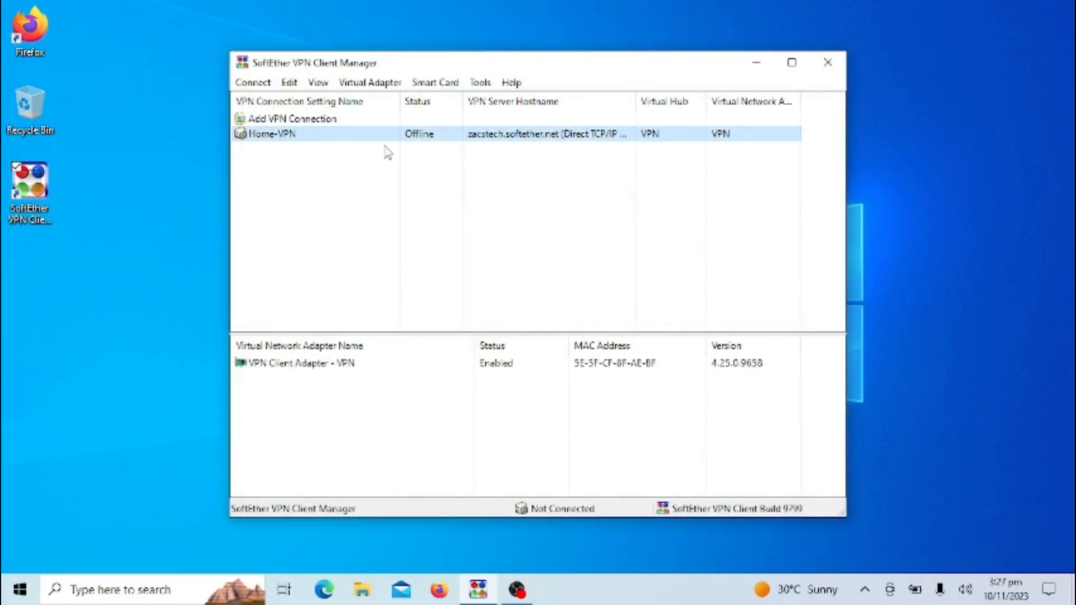
Connect Home-VPN and dismiss the connection status and NAT traversal notices
right_click(271, 134)
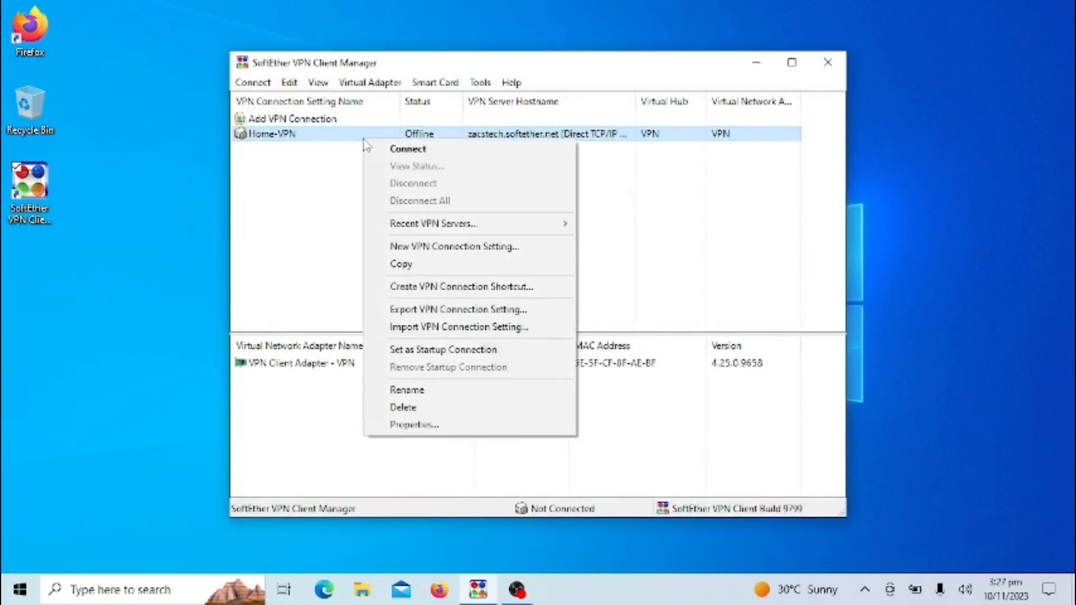
left_click(407, 148)
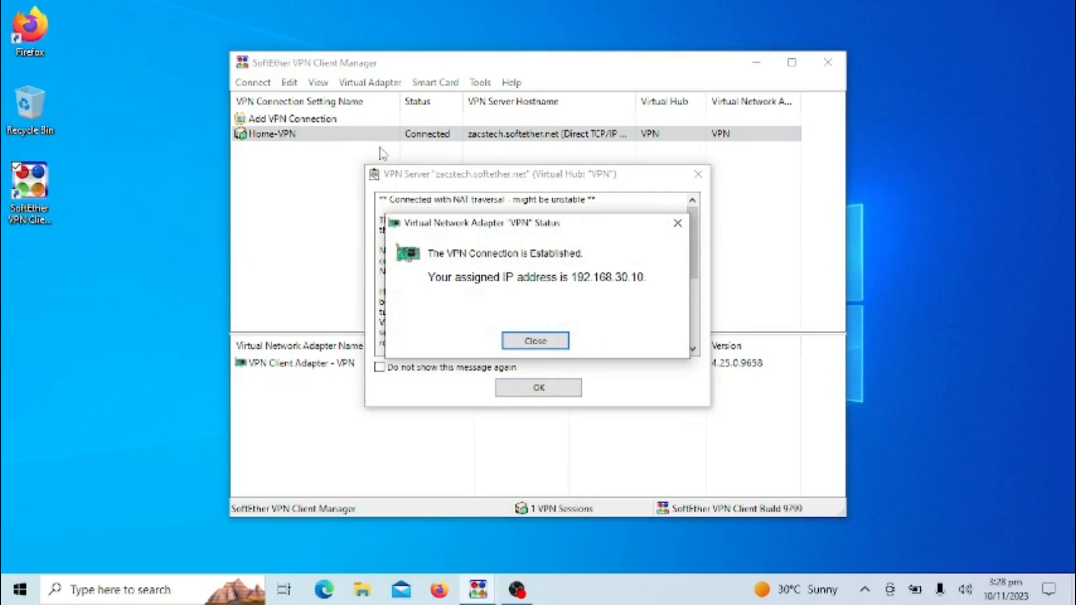
left_click(535, 340)
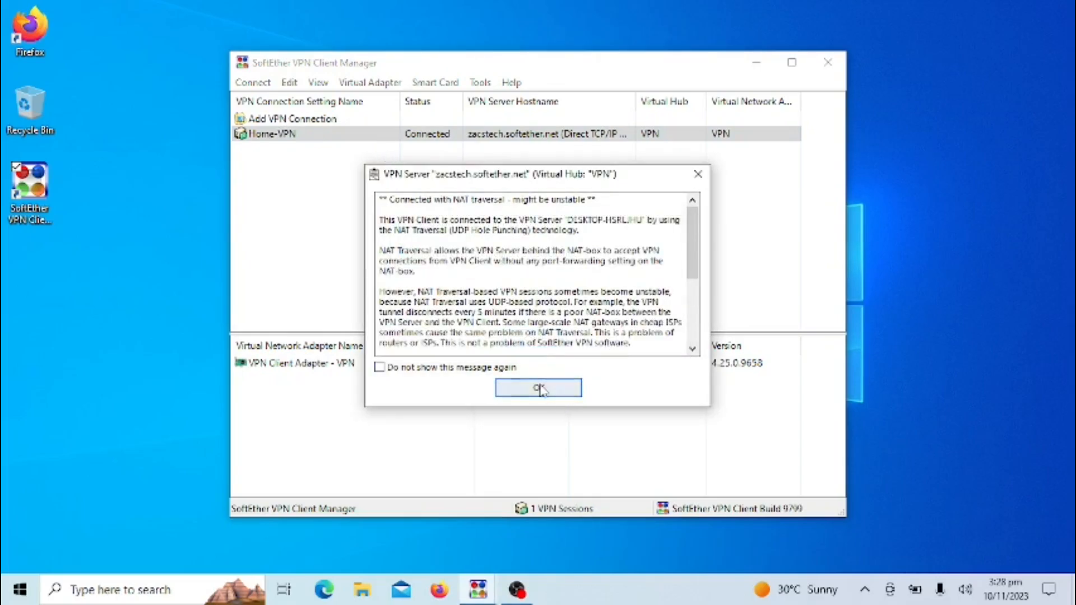
left_click(537, 388)
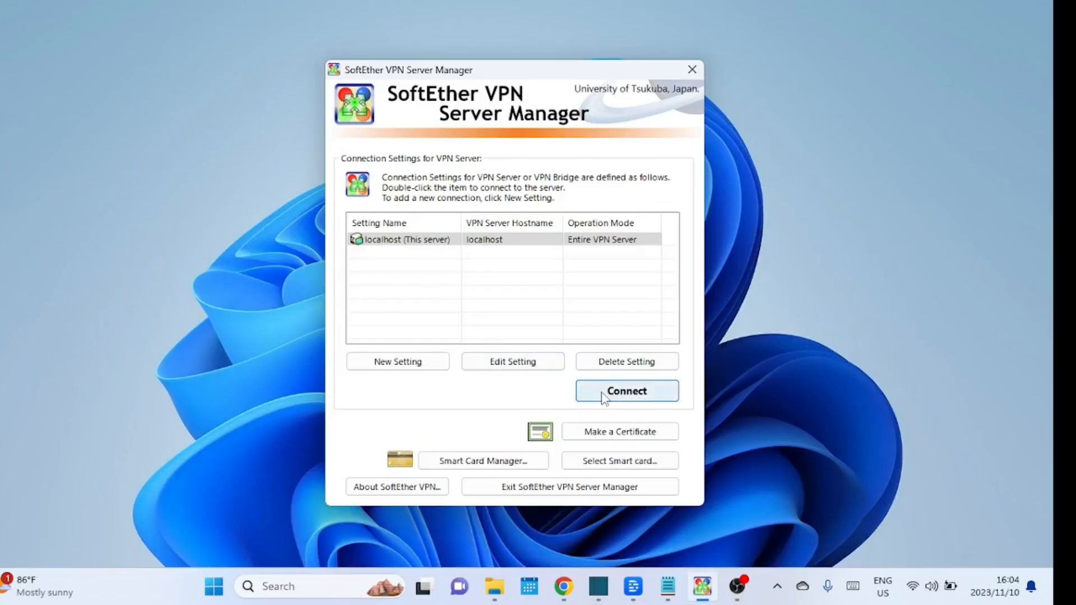
Connect to localhost and turn on VPN Azure with hostname zacstech.vpnazure.net
left_click(626, 391)
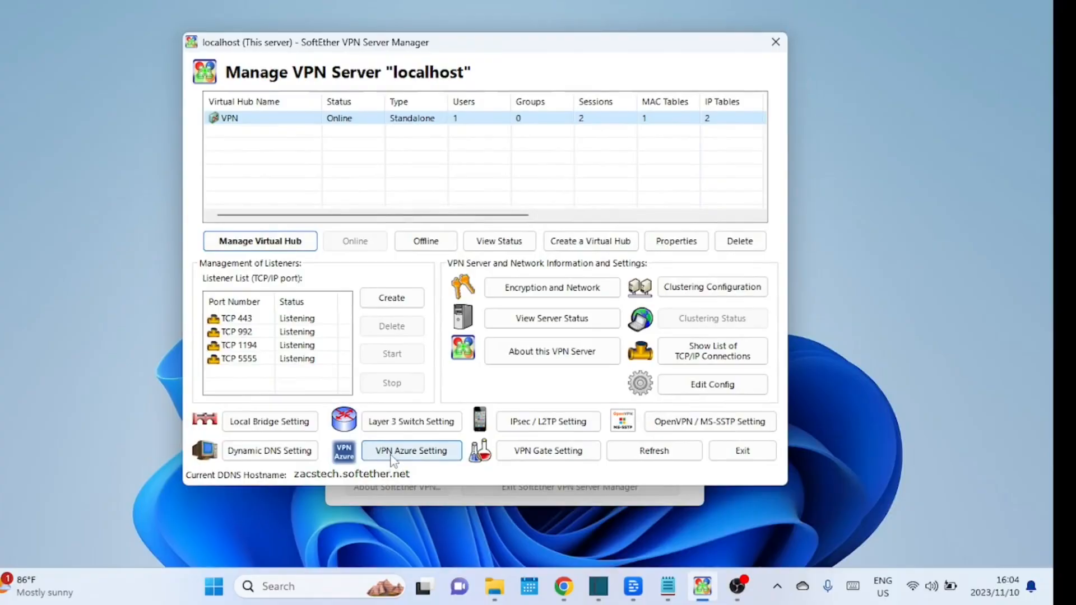
left_click(410, 451)
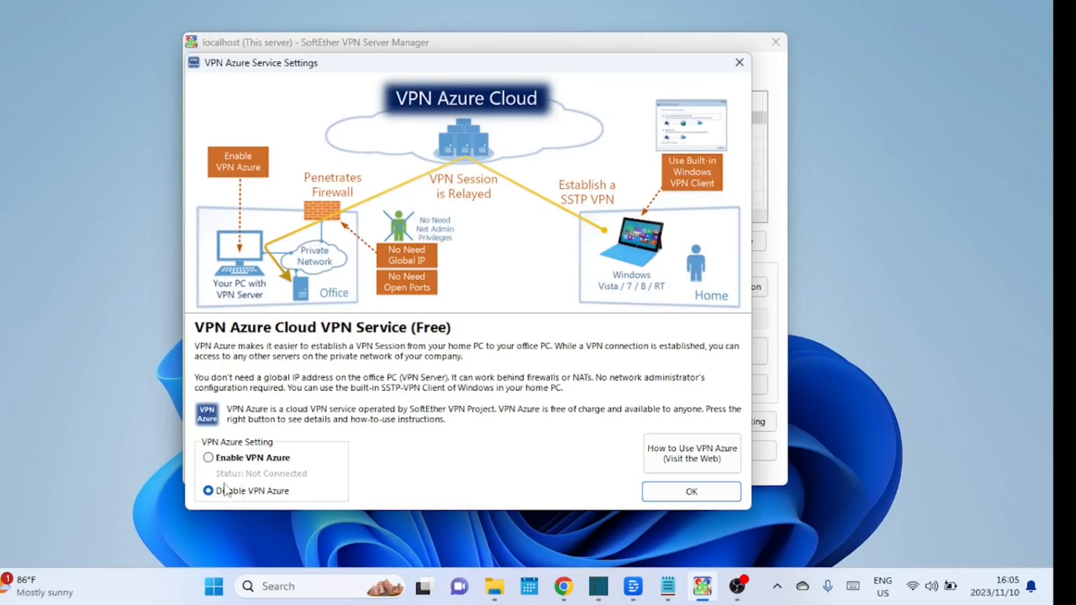
left_click(209, 458)
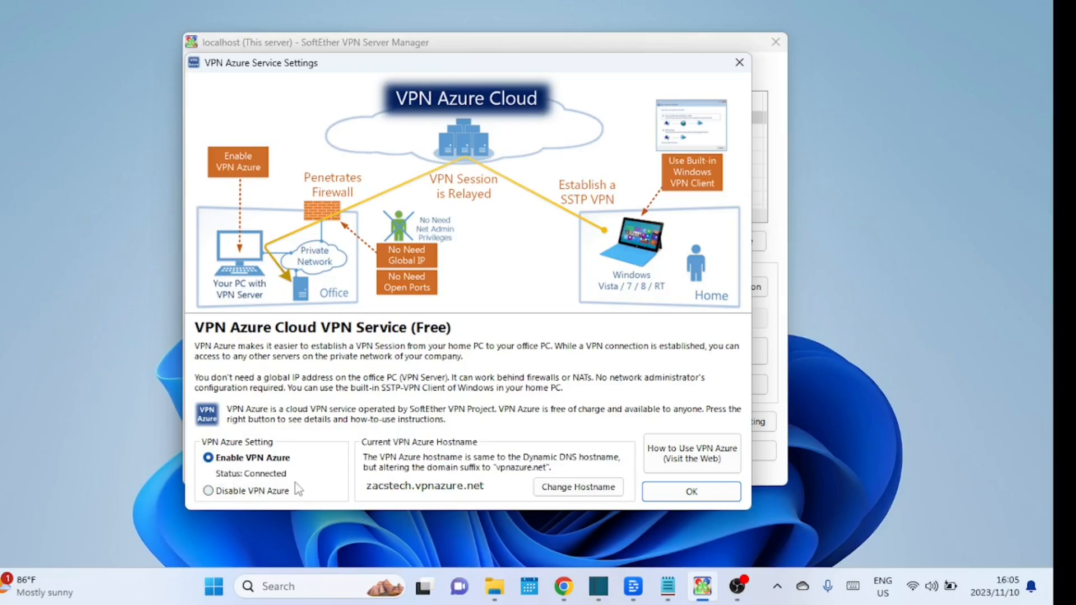
mouse_move(377, 469)
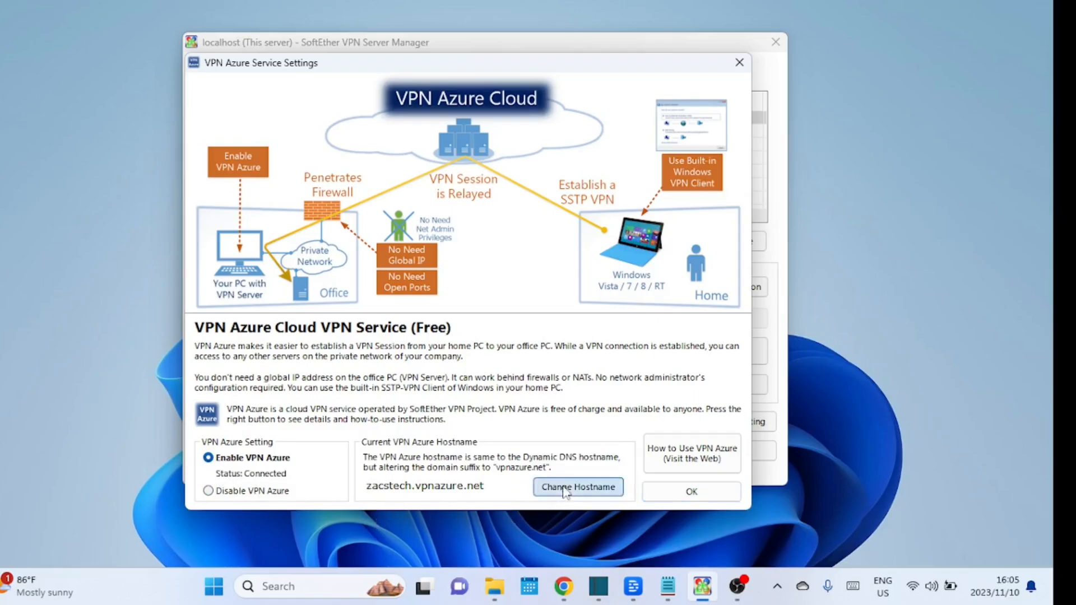
left_click(577, 486)
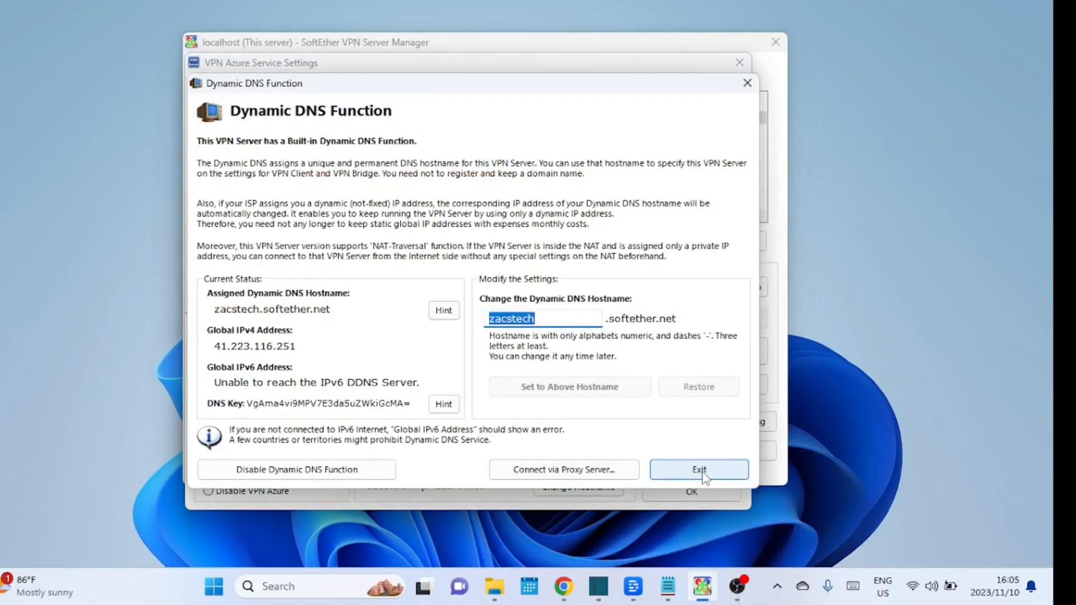
left_click(697, 470)
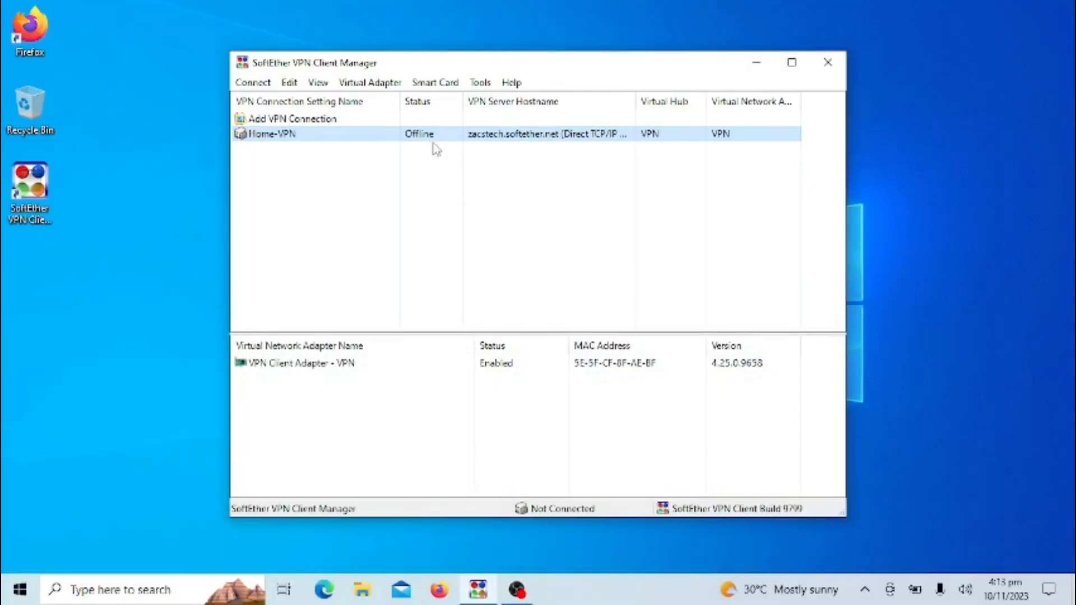
Change Home-VPN's host name to zacstech.vpnazure.net in its properties and save
right_click(272, 134)
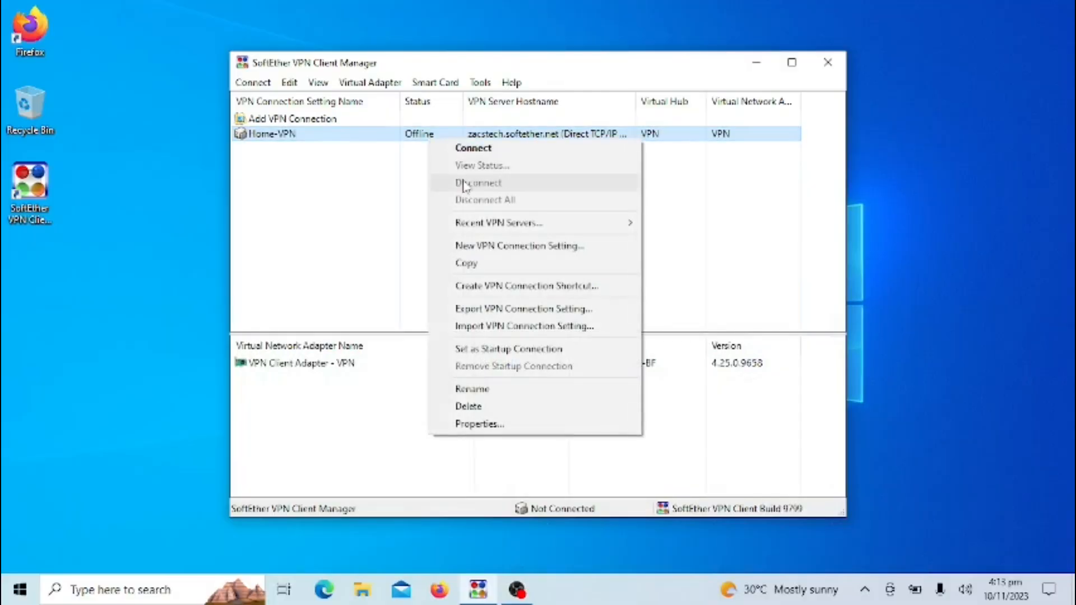
mouse_move(483, 166)
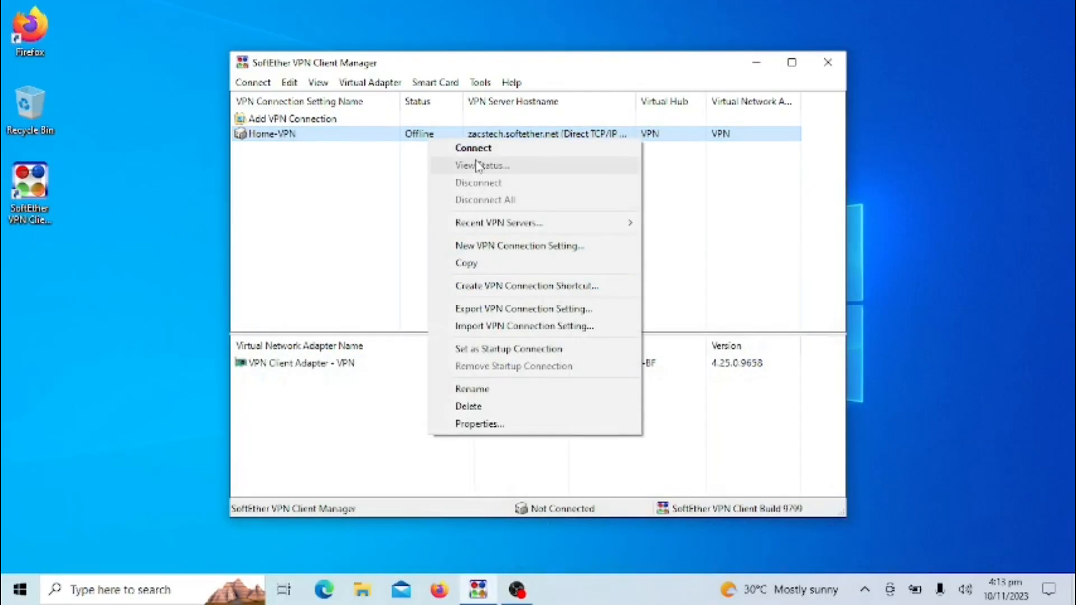
left_click(479, 423)
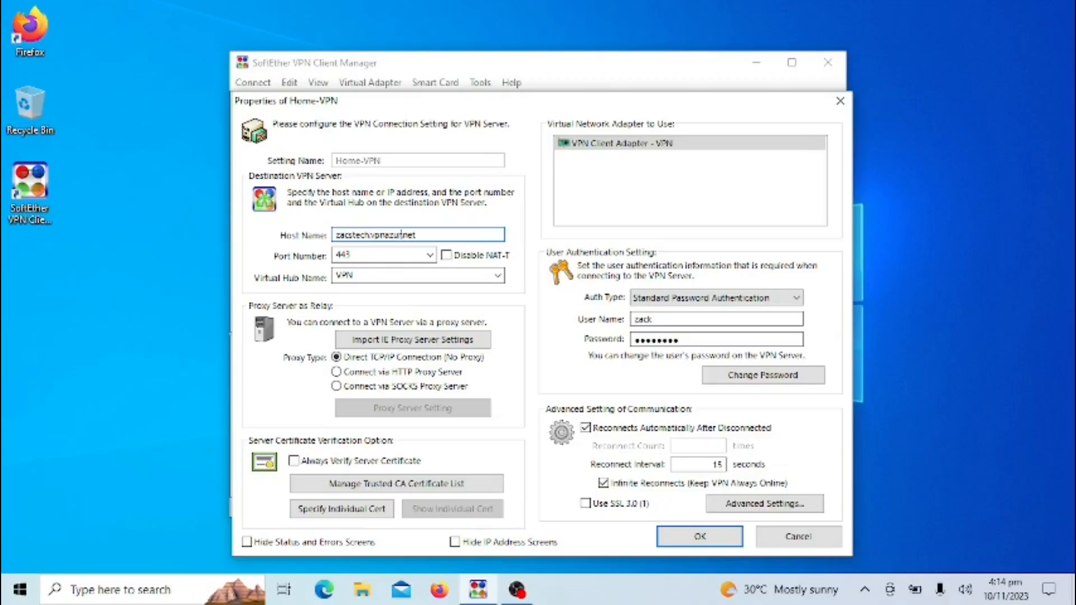
type("zacstechvpnazure.net")
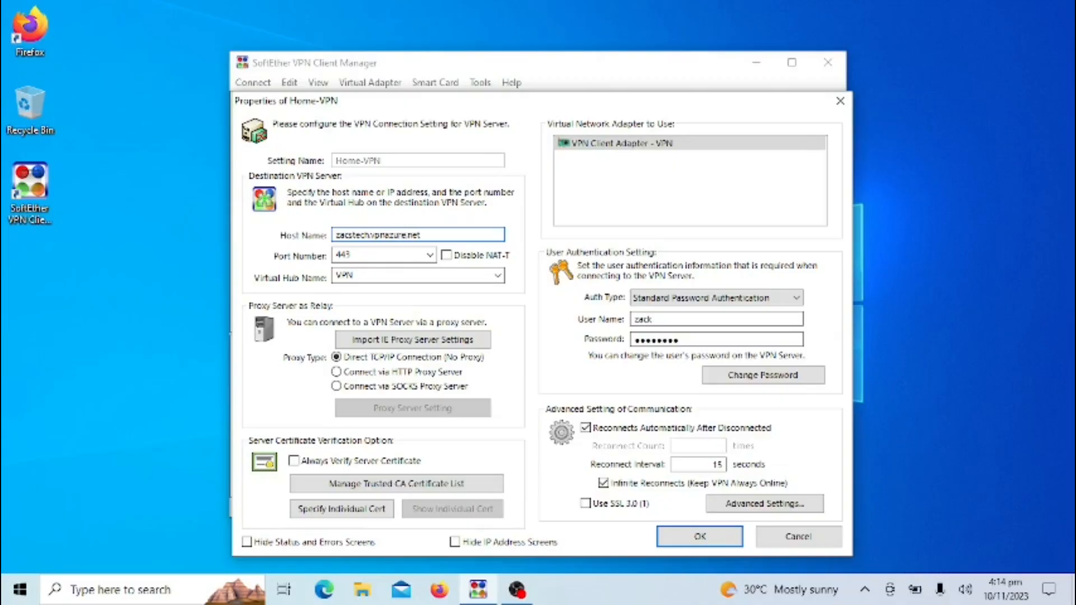
left_click(408, 234)
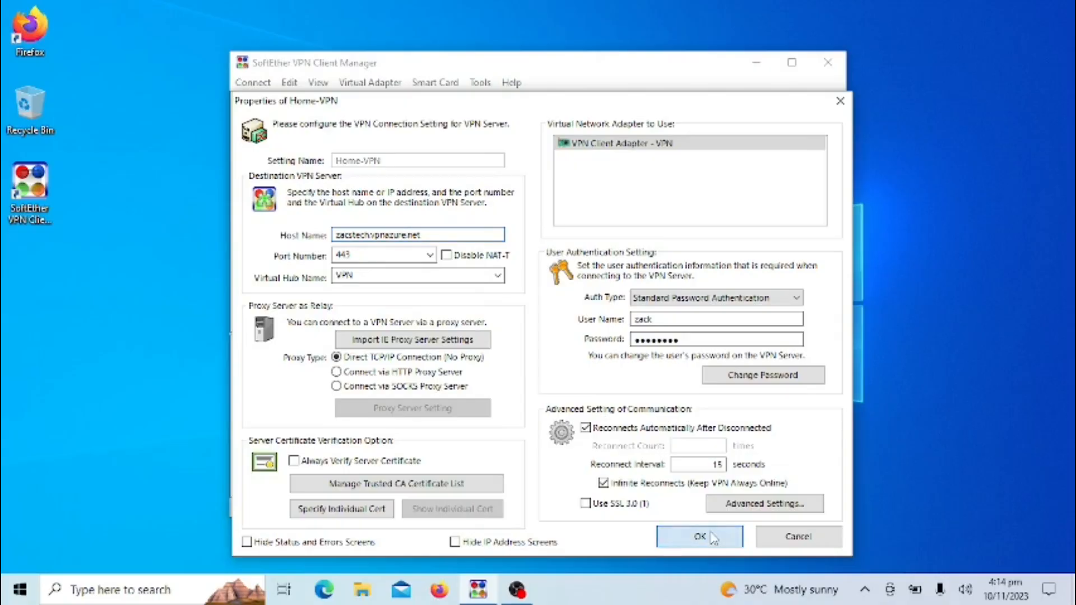
left_click(698, 537)
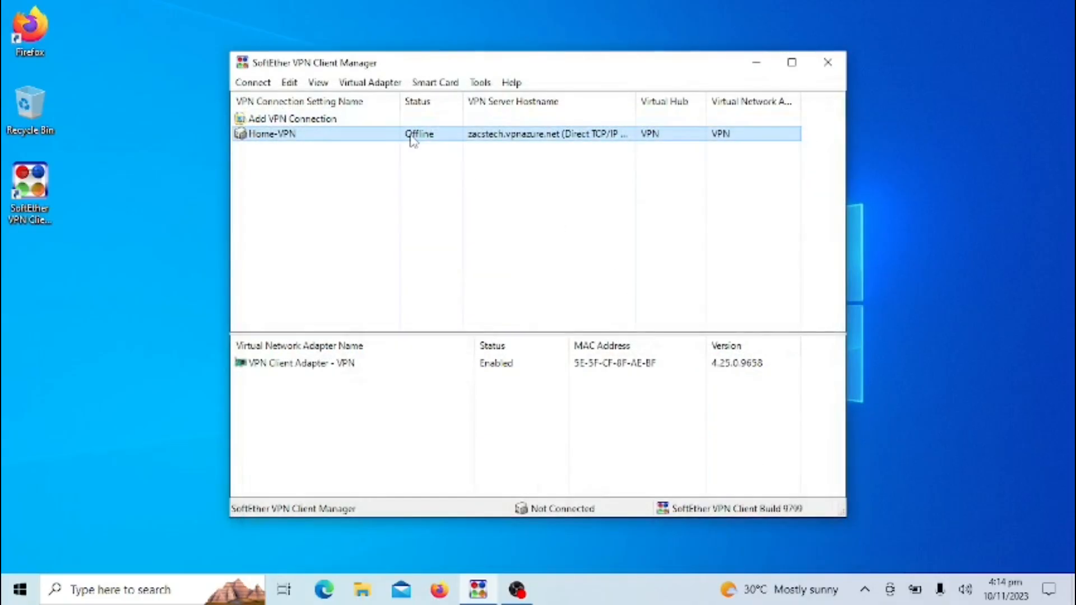
Review hub VPN's SecureNAT configuration and routing table, keeping host 192.168.30.1 and DHCP 192.168.30.10–200
double_click(272, 133)
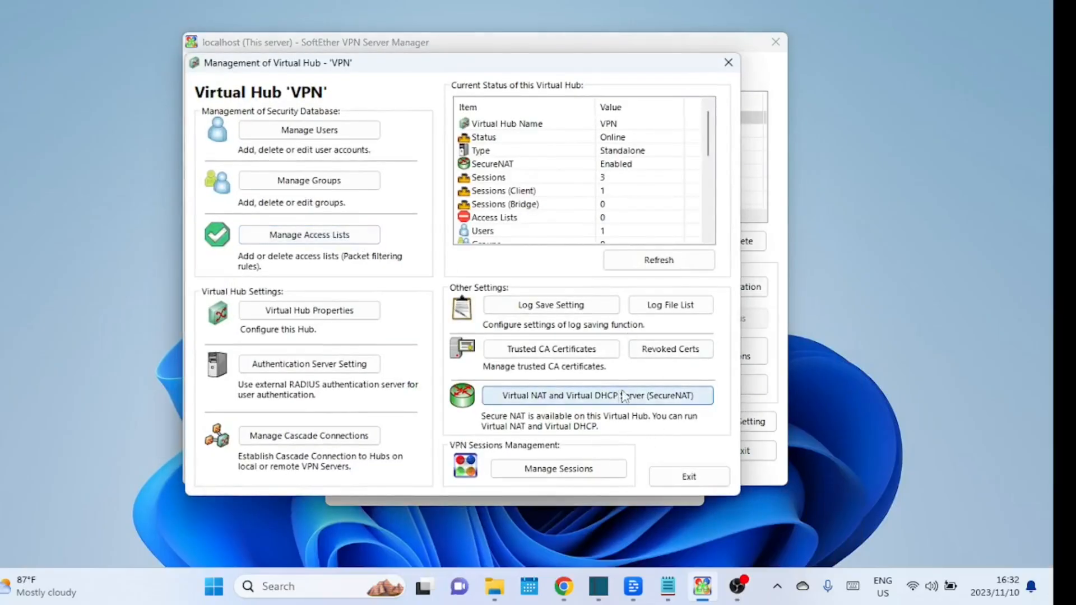
left_click(598, 395)
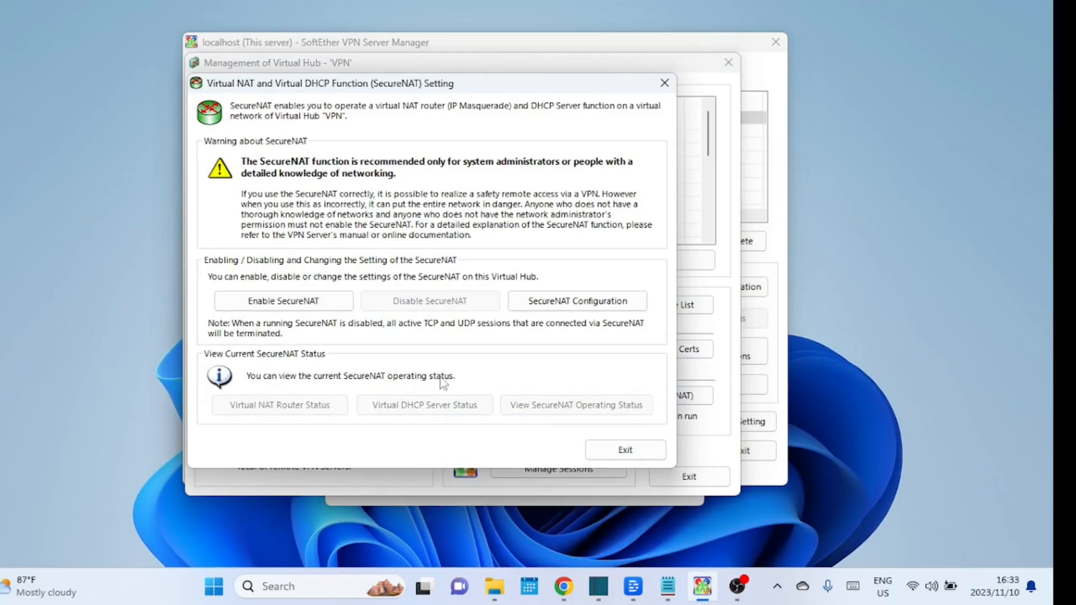
left_click(577, 301)
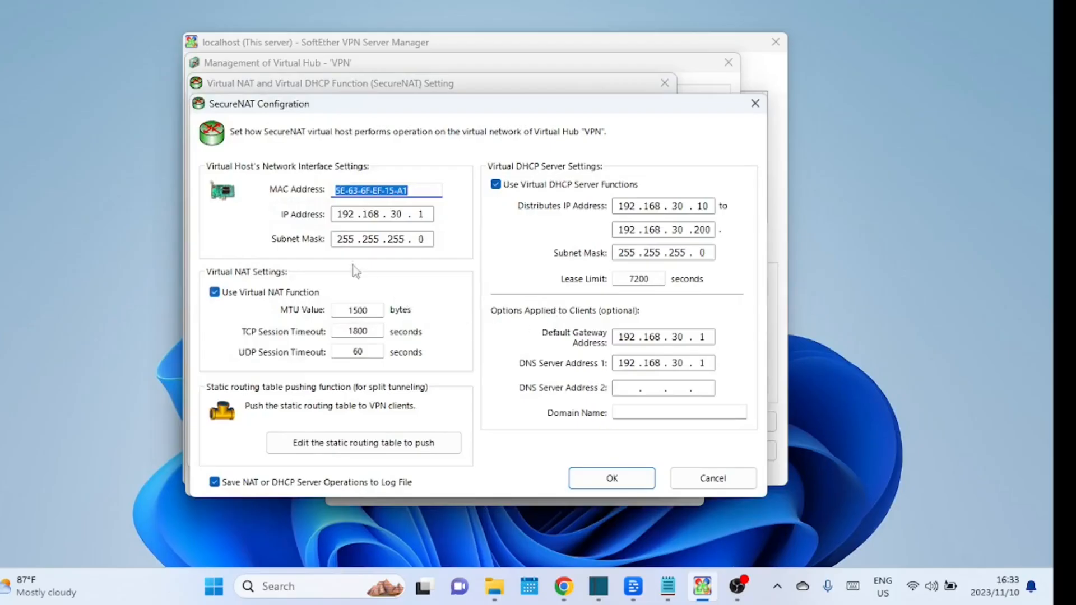
mouse_move(472, 278)
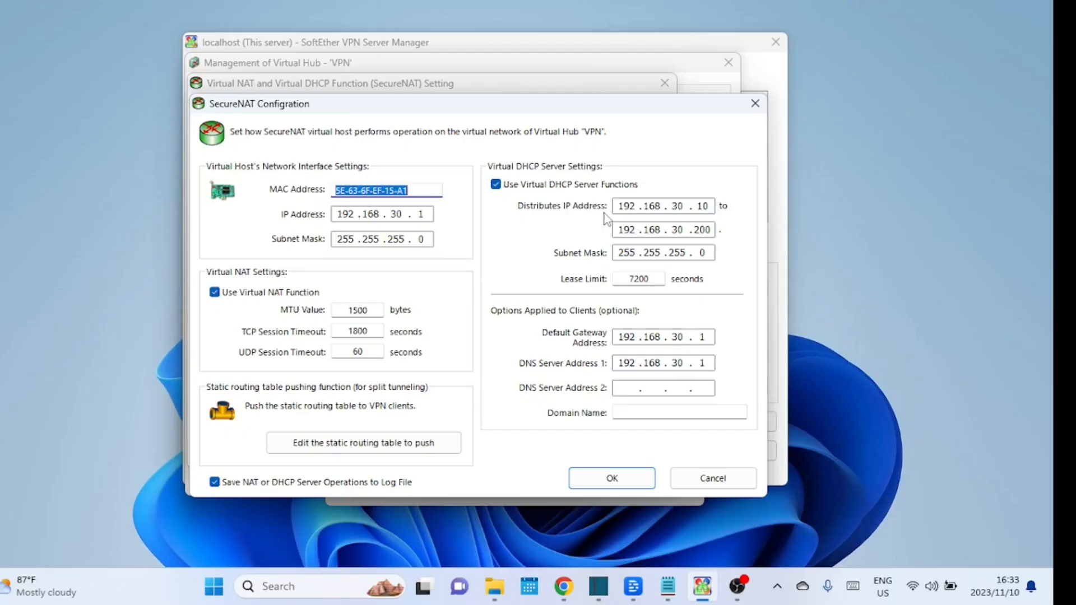
mouse_move(653, 354)
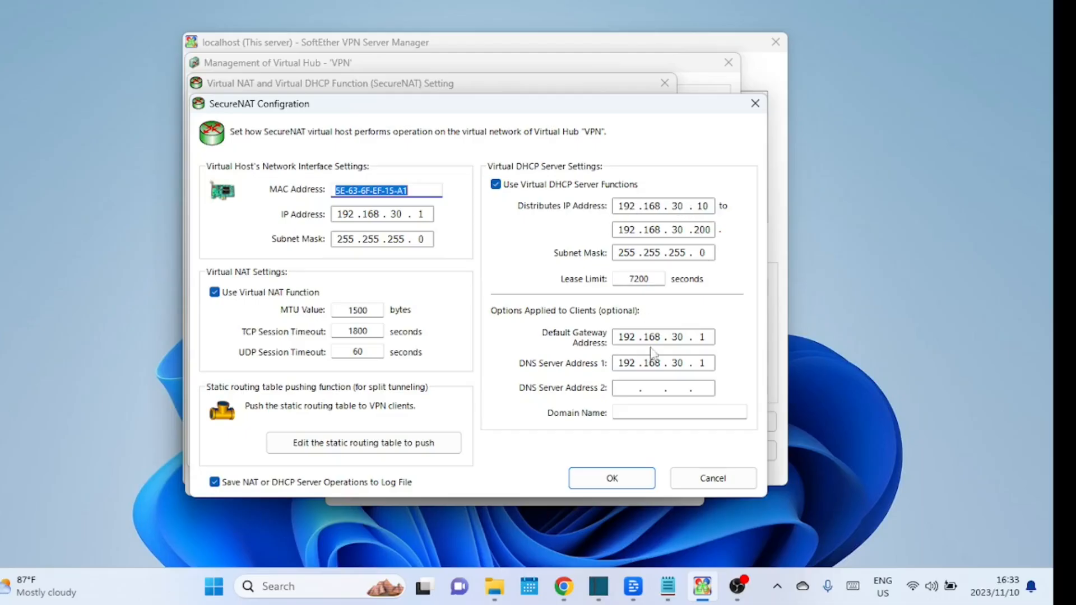
mouse_move(602, 401)
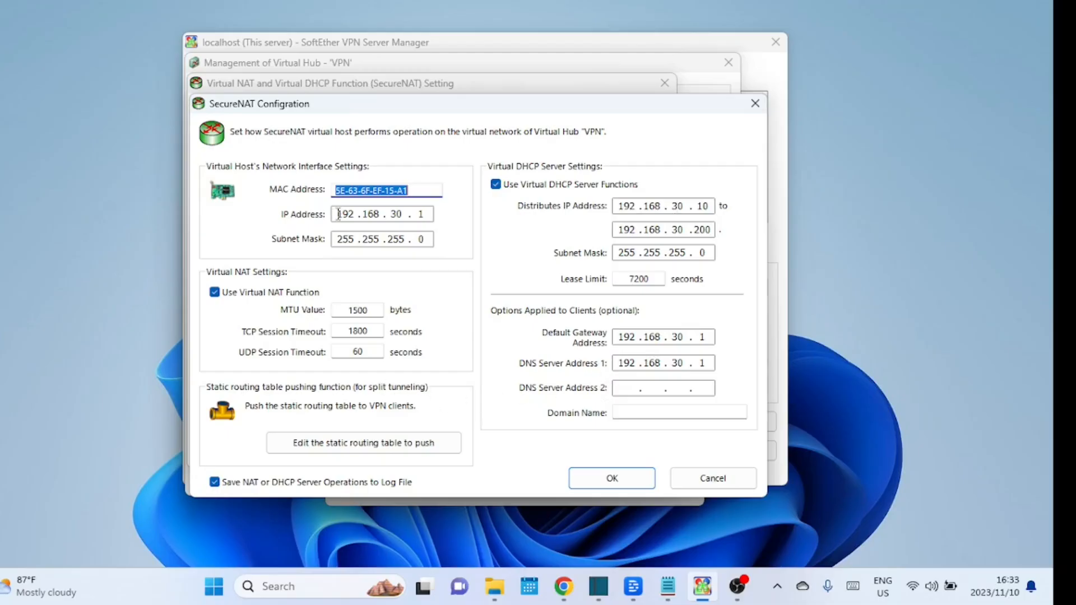
left_click(363, 443)
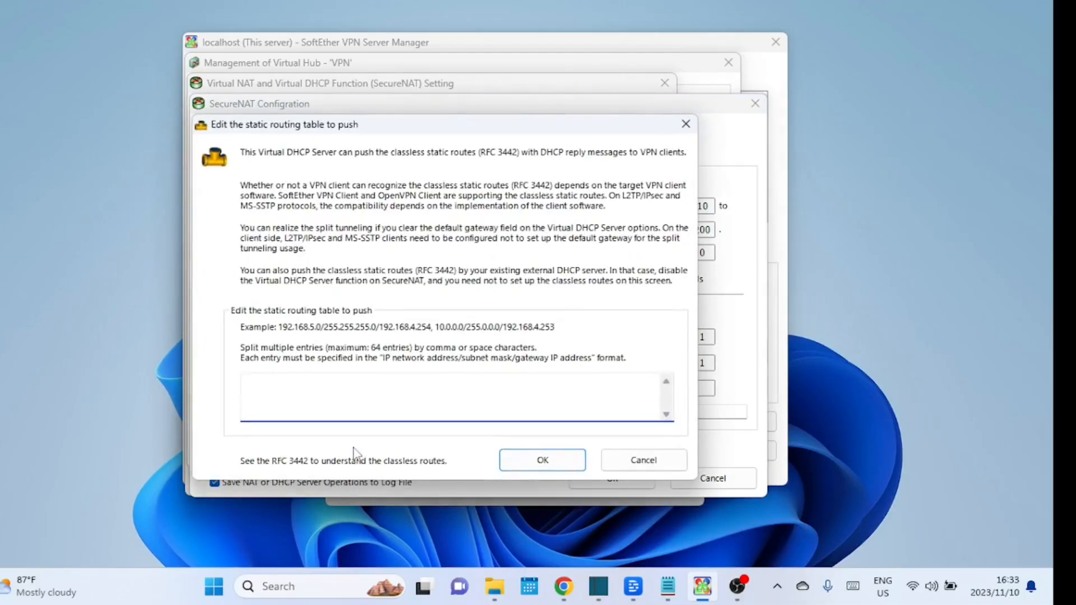
left_click(643, 460)
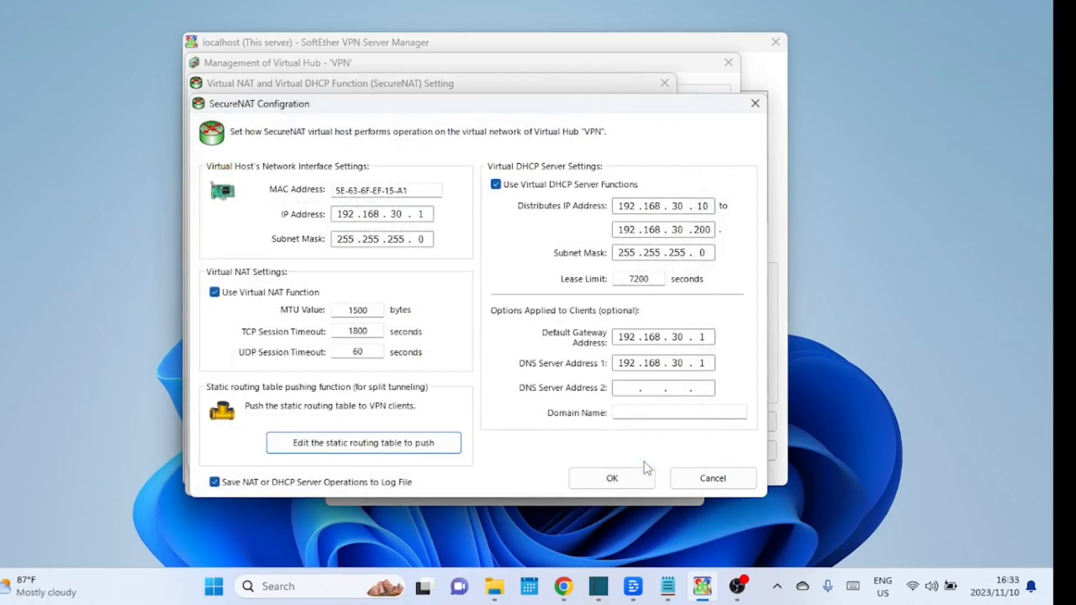
mouse_move(525, 415)
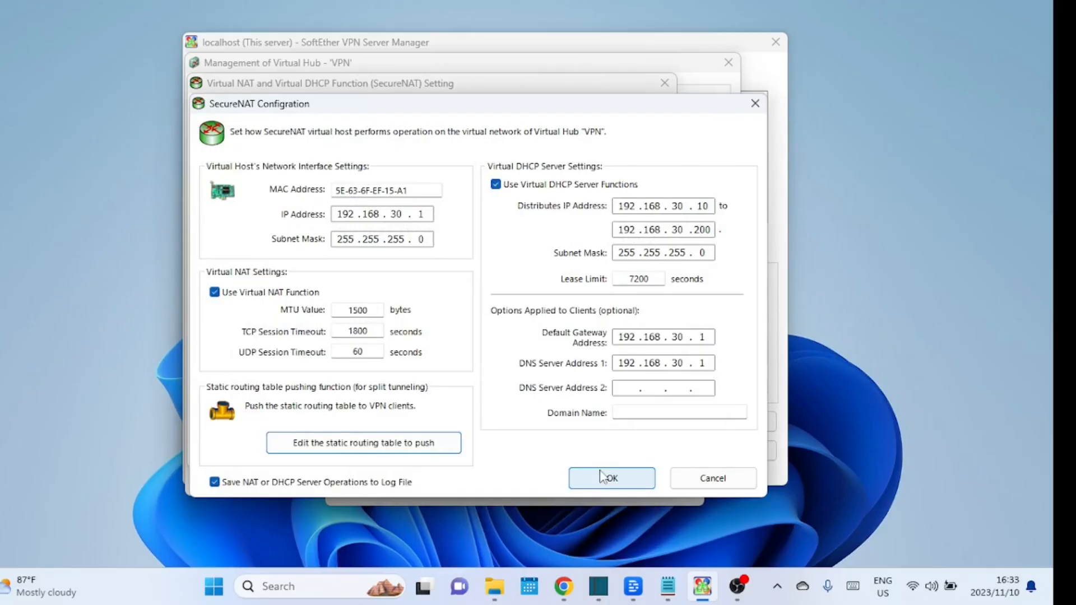
left_click(610, 478)
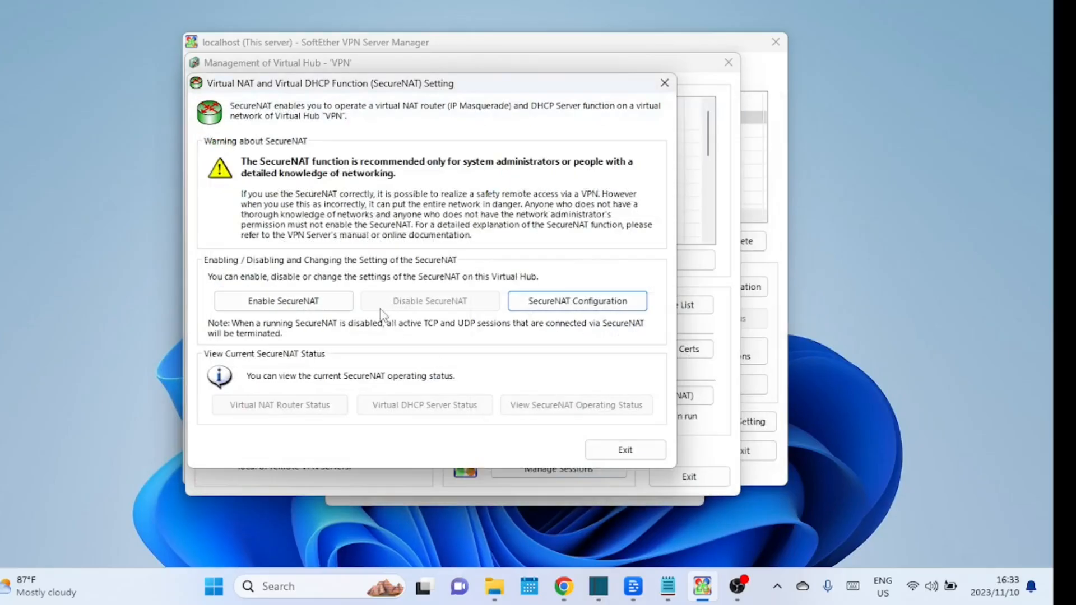
Turn on Enable SecureNAT for hub VPN and confirm the warning with OK
left_click(282, 301)
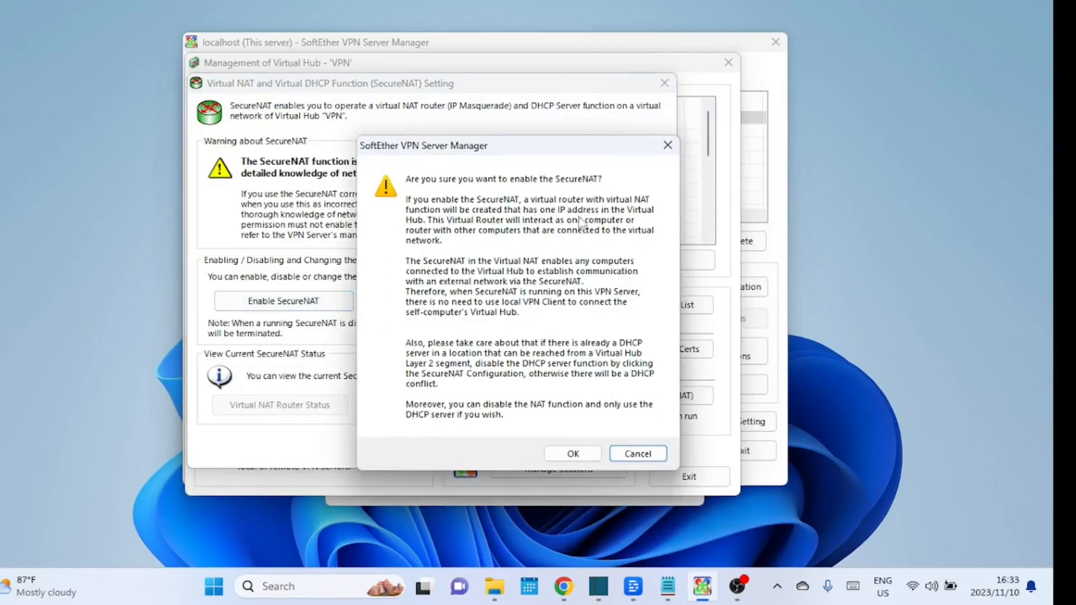
mouse_move(538, 418)
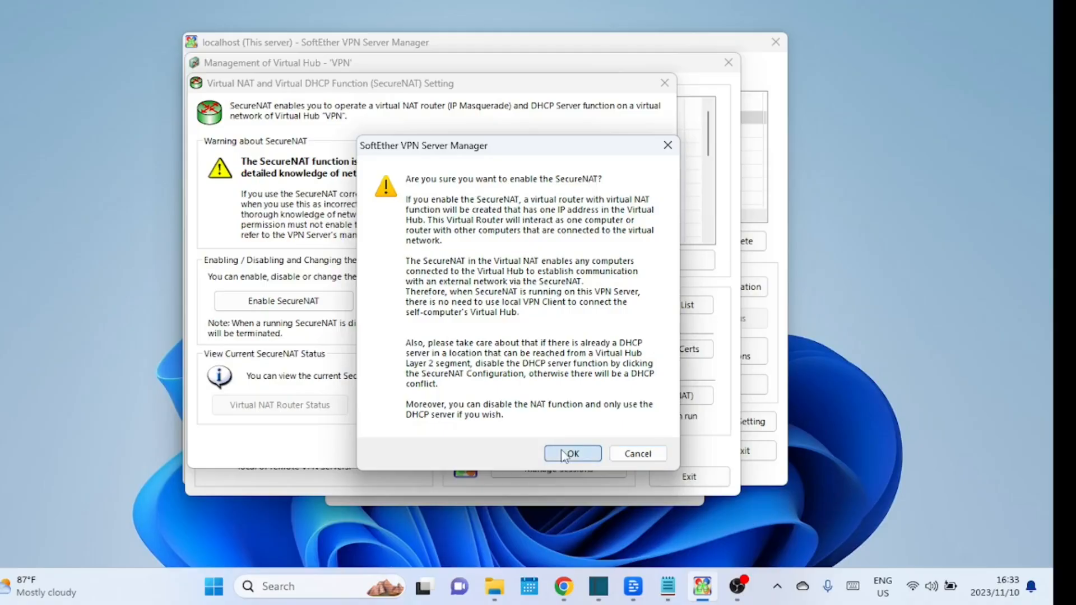
left_click(571, 454)
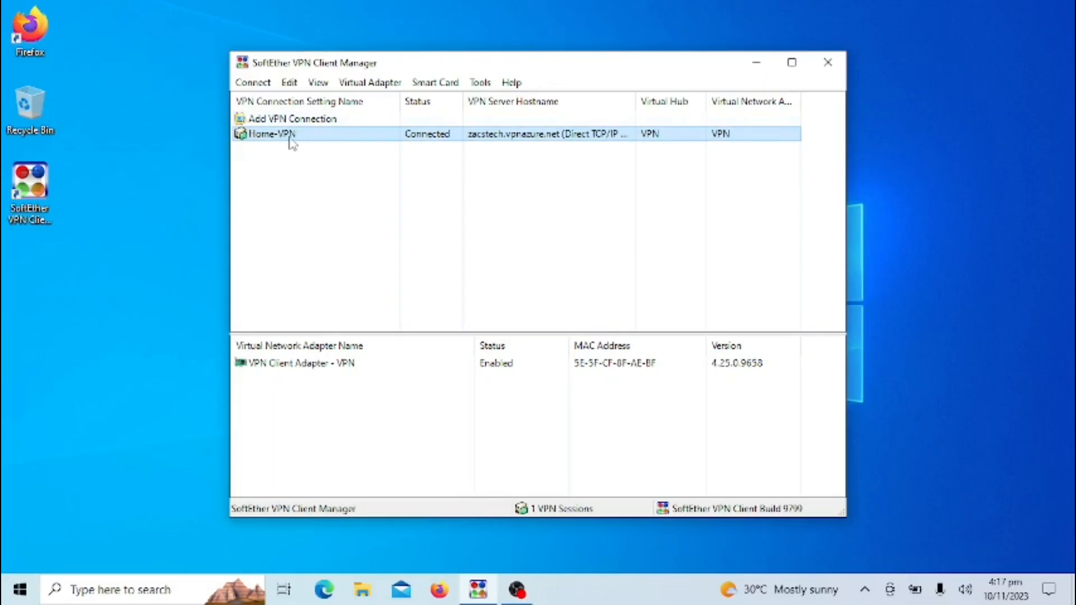
Disconnect and reconnect Home-VPN, receiving the IP address 192.168.30.10
right_click(271, 133)
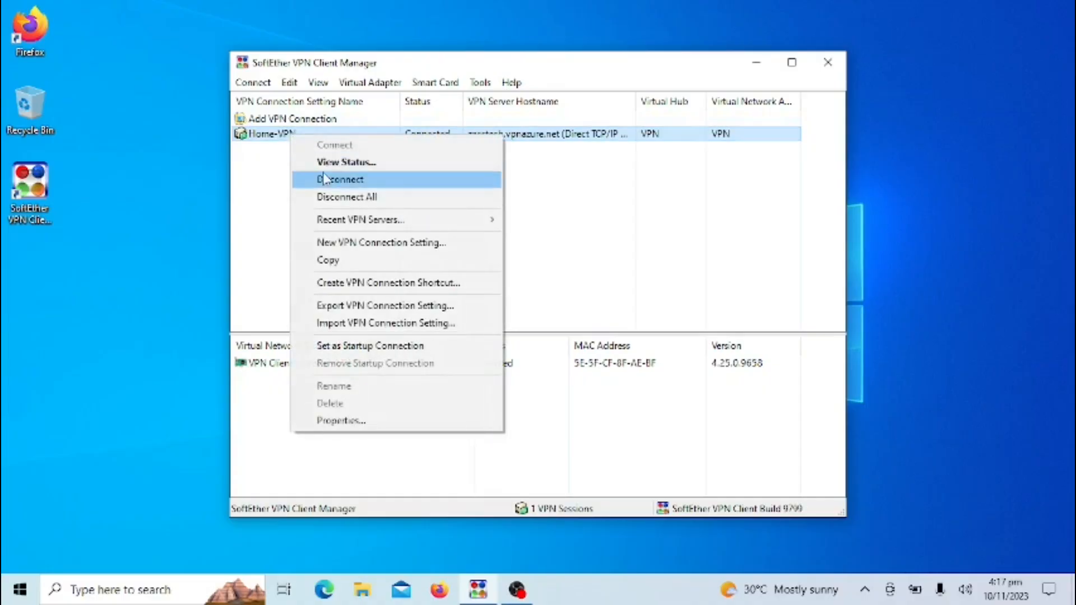
left_click(342, 179)
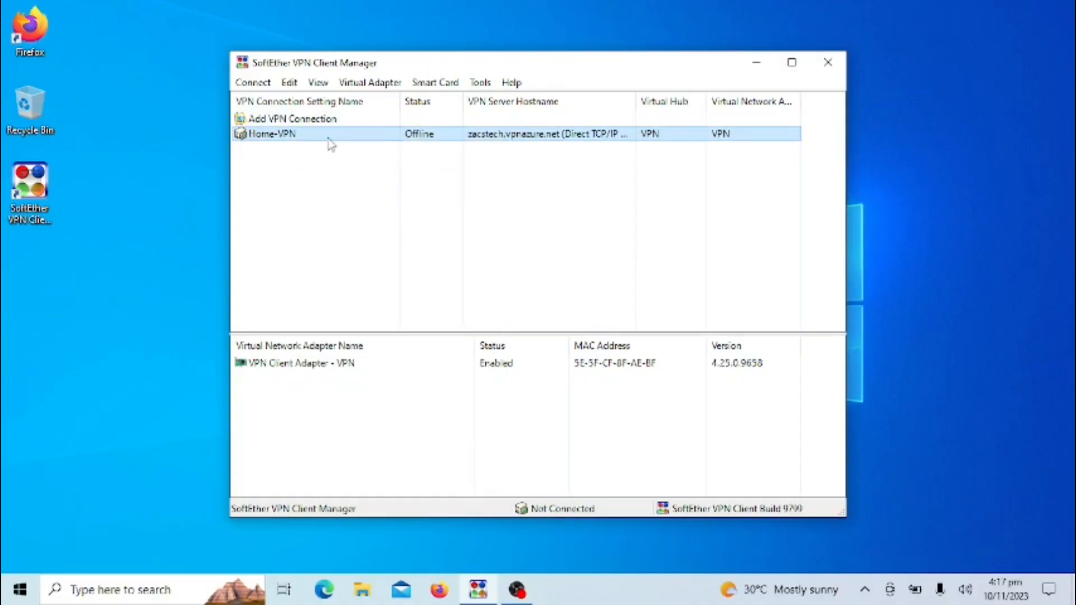
right_click(272, 133)
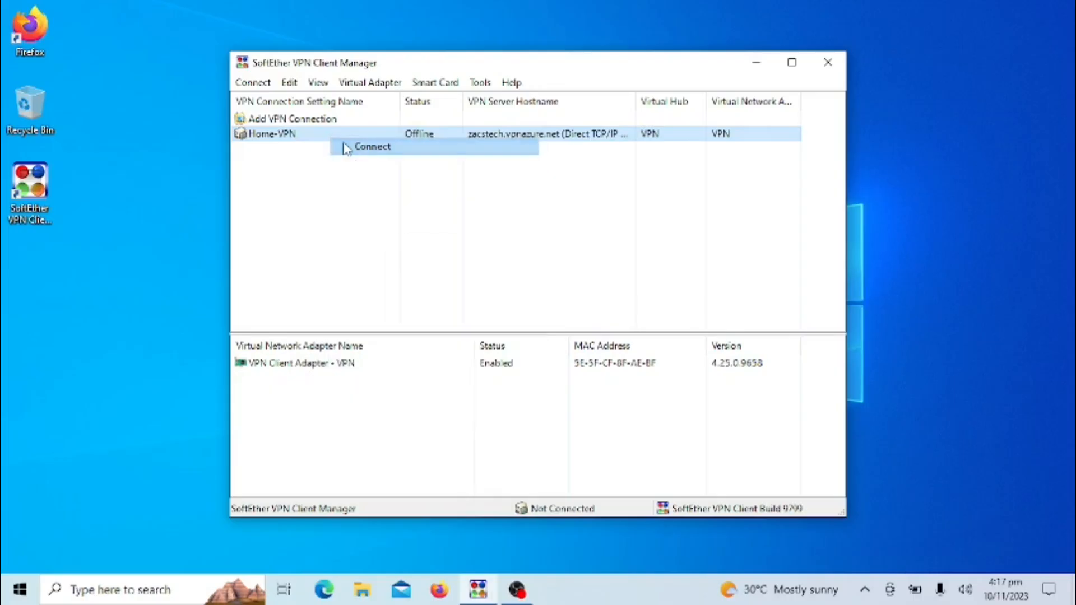
left_click(373, 146)
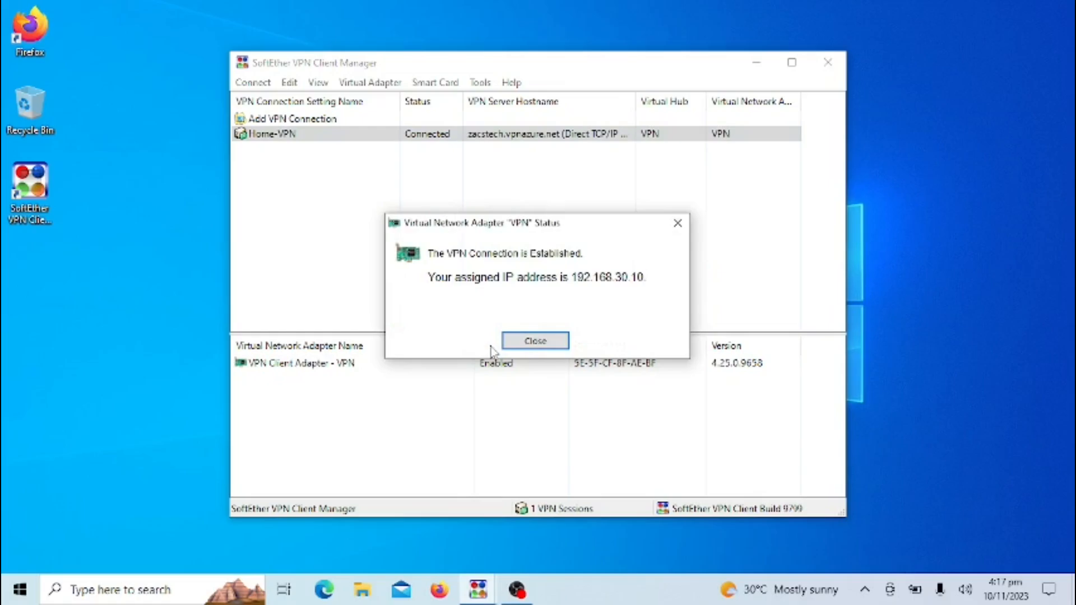
left_click(535, 342)
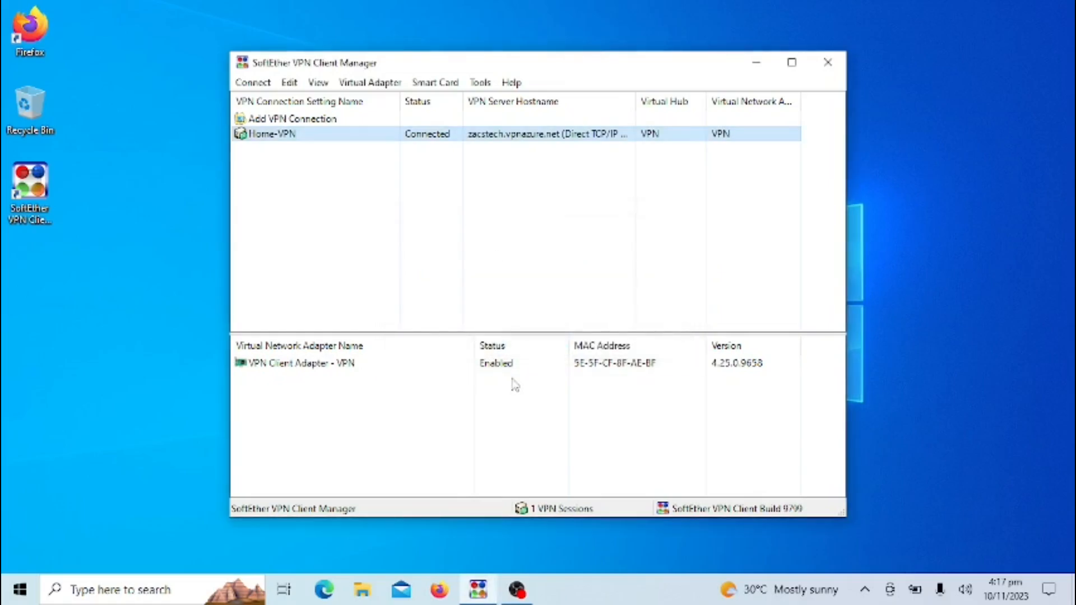
mouse_move(613, 302)
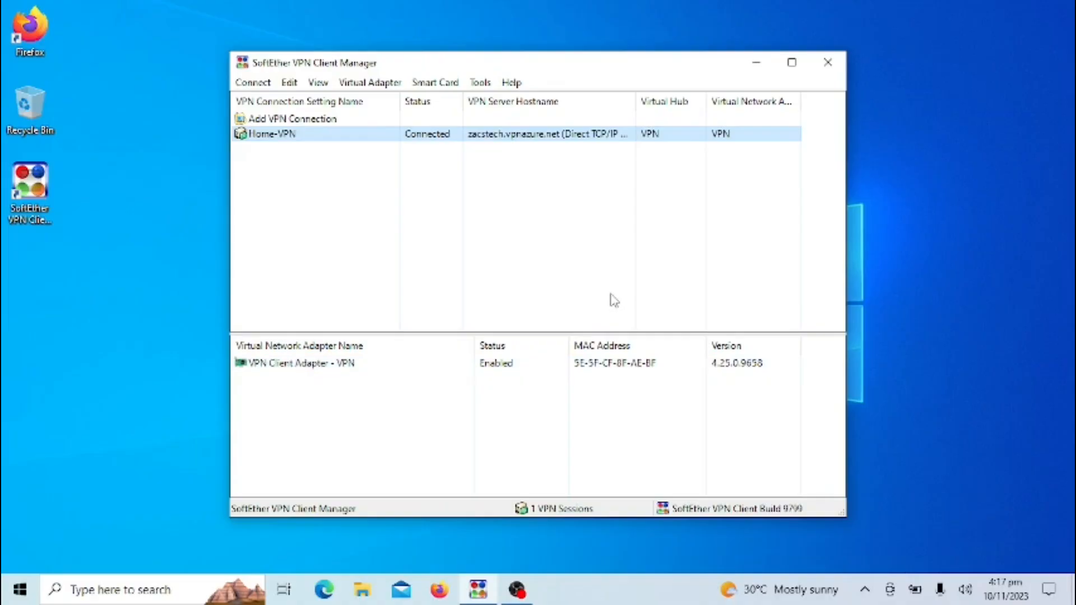
mouse_move(616, 287)
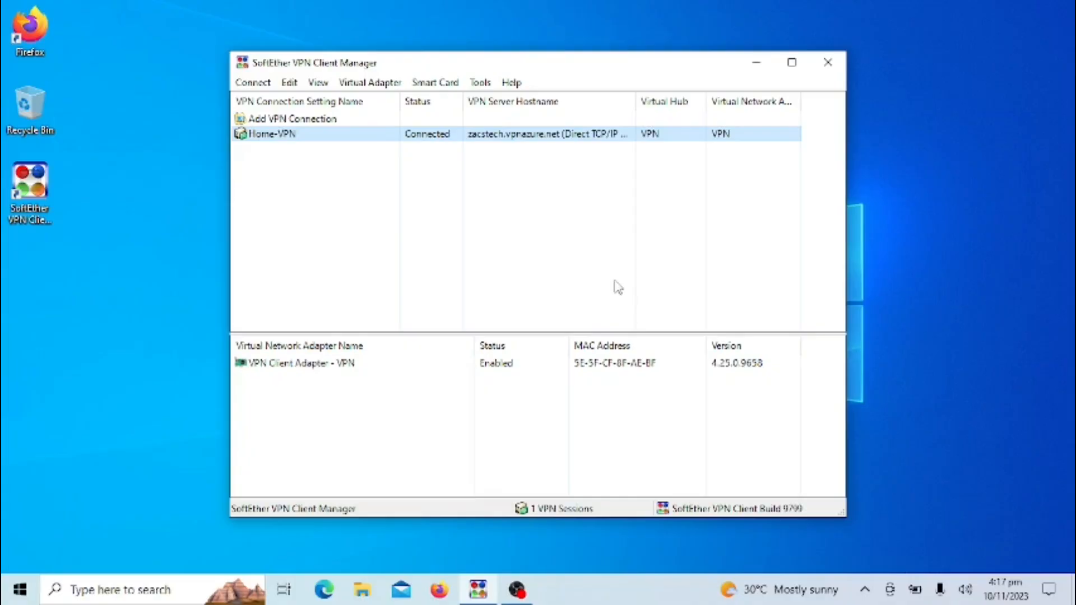
mouse_move(618, 283)
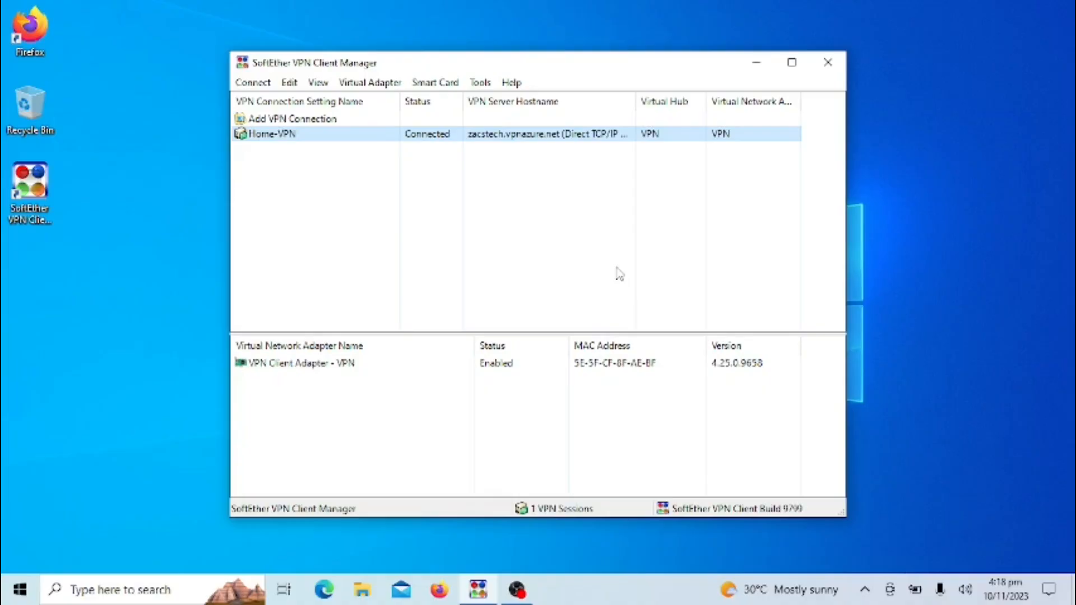
mouse_move(610, 279)
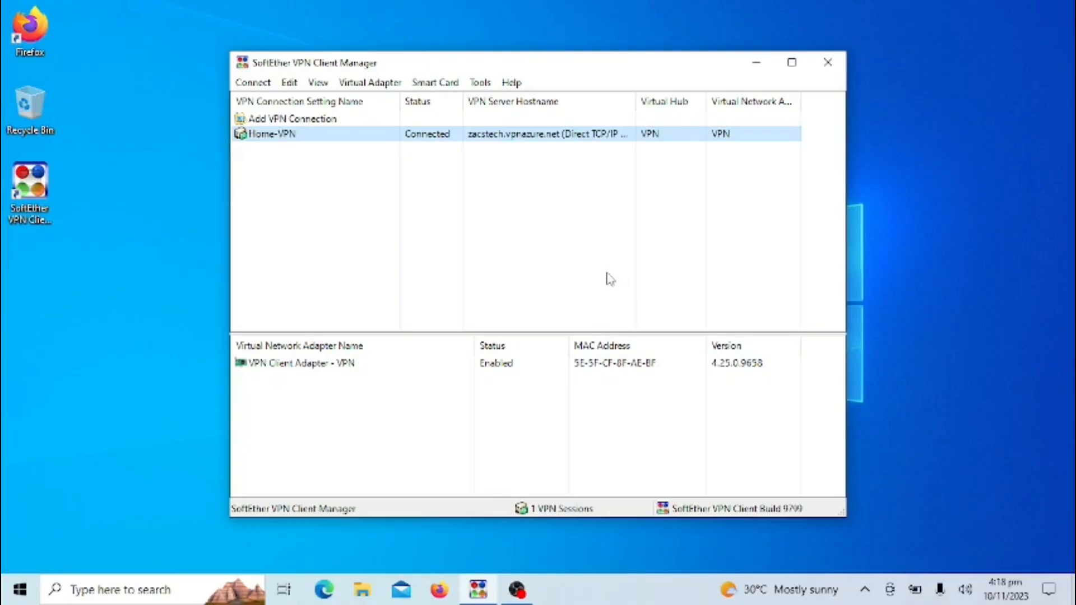
mouse_move(614, 287)
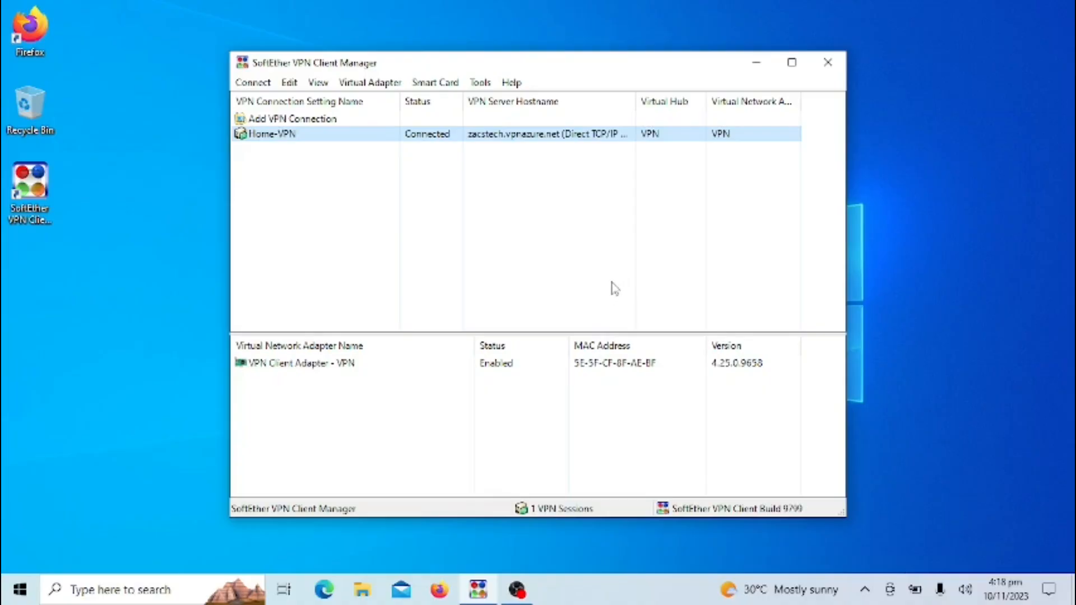